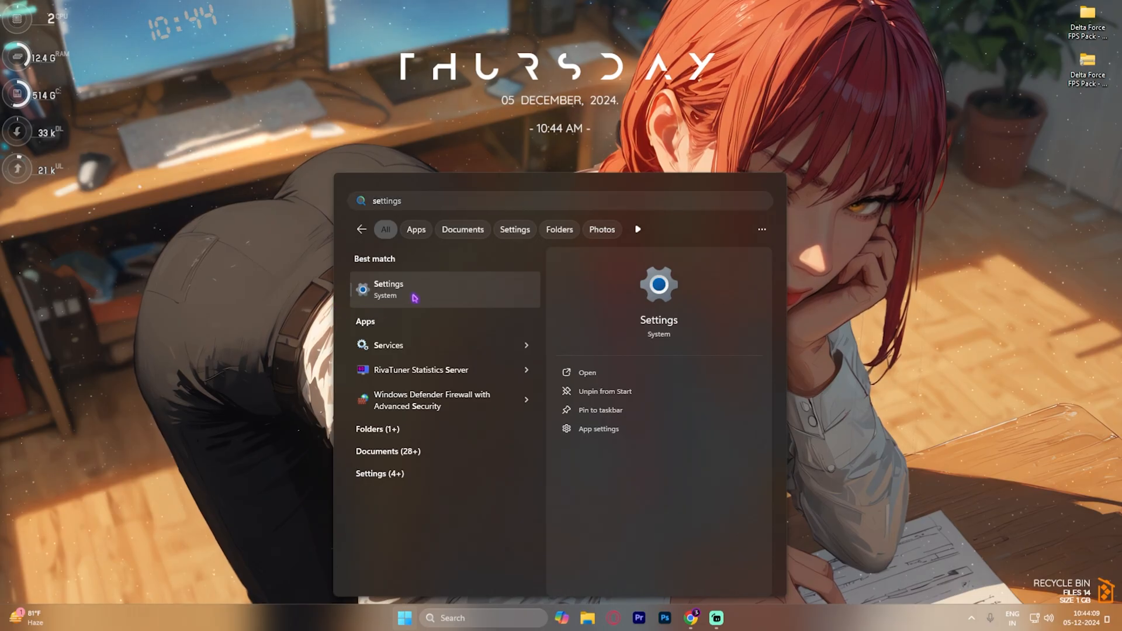
# Open Settings > Gaming and turn off opening Game Bar with a controller
pyautogui.click(389, 290)
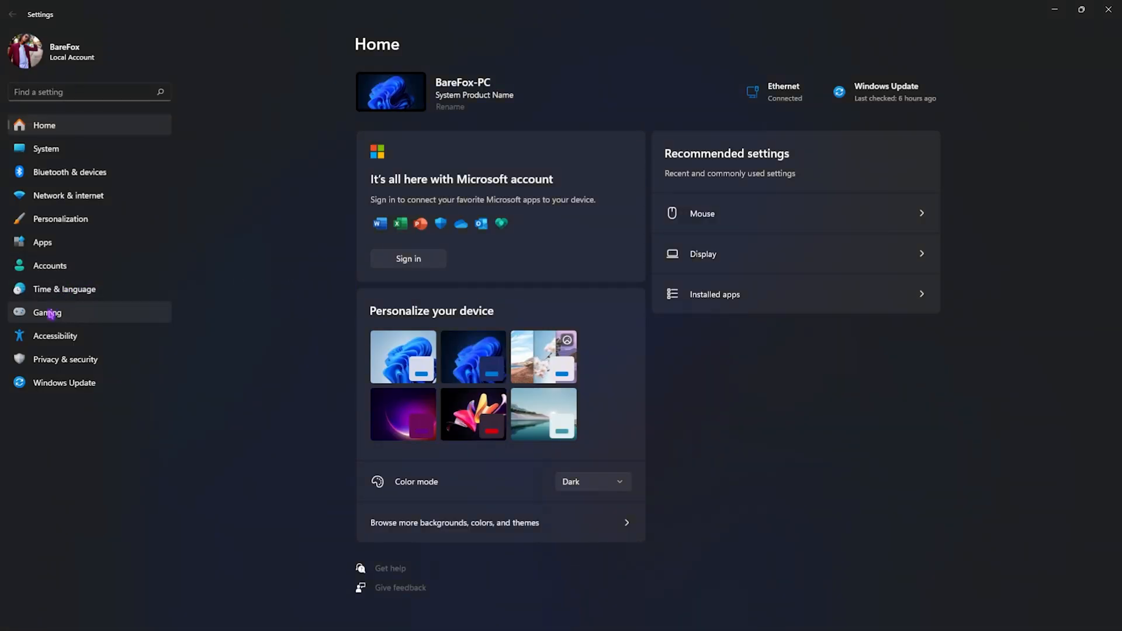
pyautogui.click(47, 312)
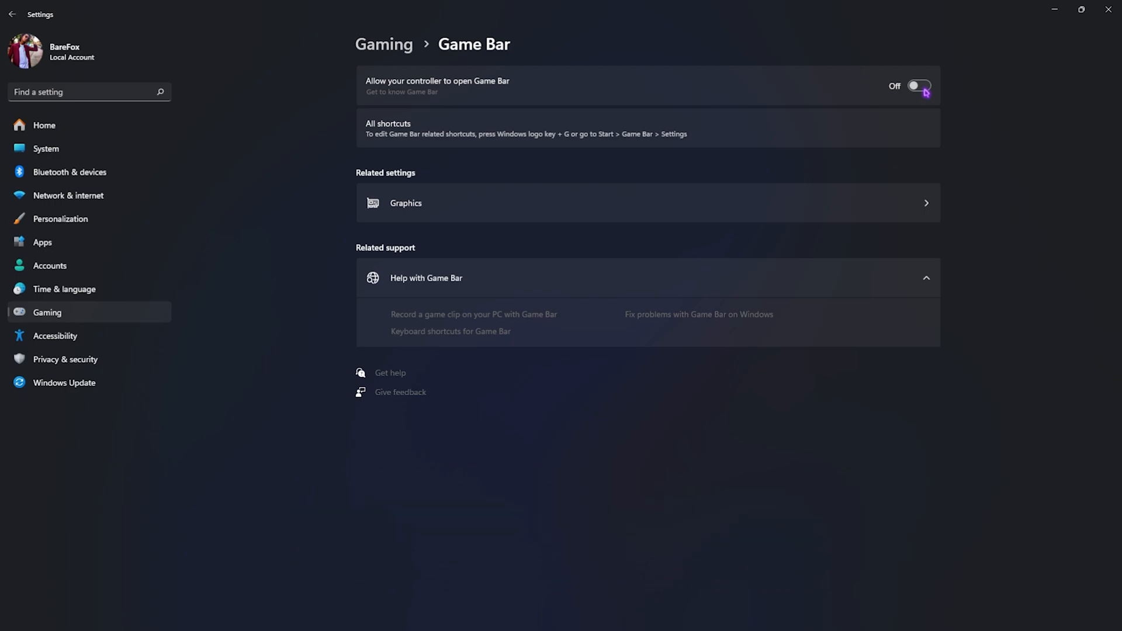
pyautogui.click(12, 14)
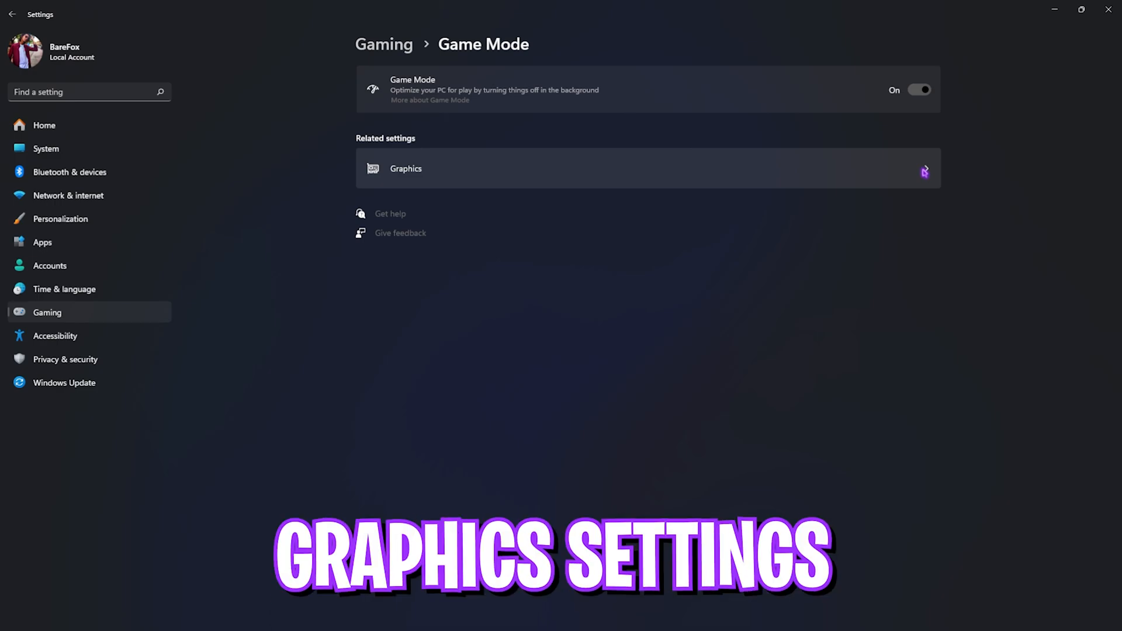
# Verify GPU scheduling and windowed-game optimizations are On, then return to the Graphics list
pyautogui.click(405, 168)
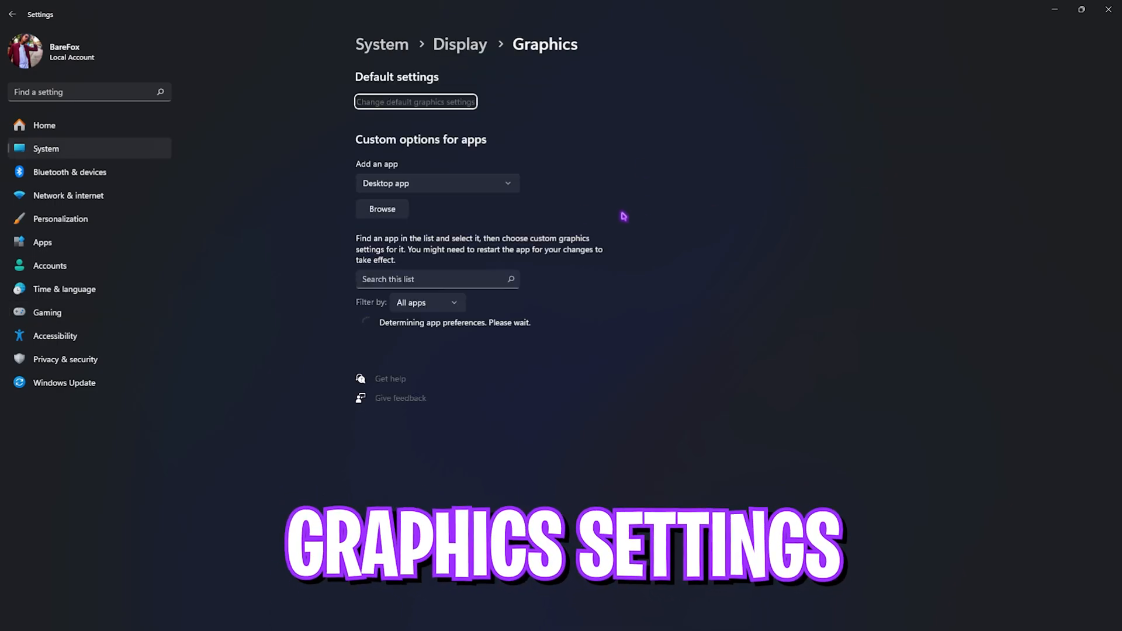
pyautogui.click(415, 102)
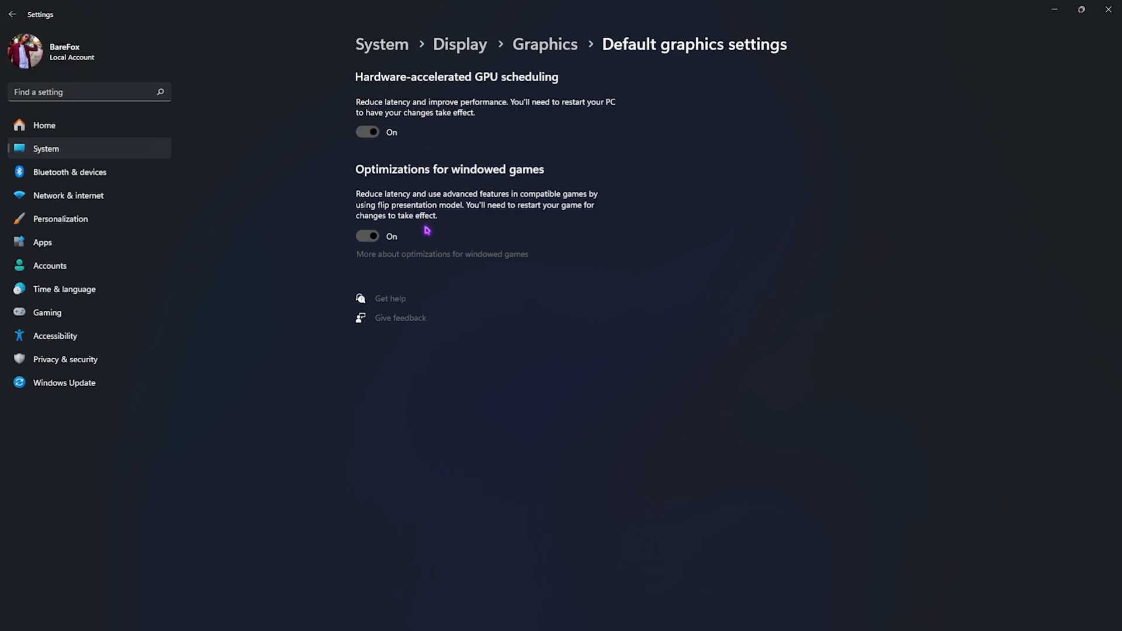
pyautogui.moveTo(384, 94)
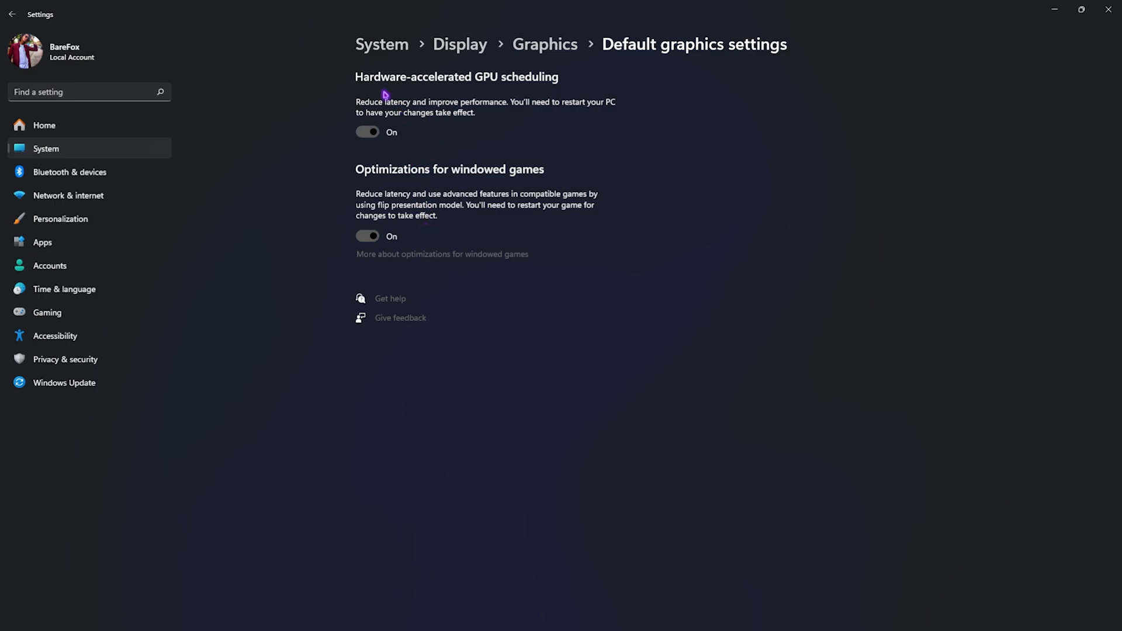
pyautogui.moveTo(392, 188)
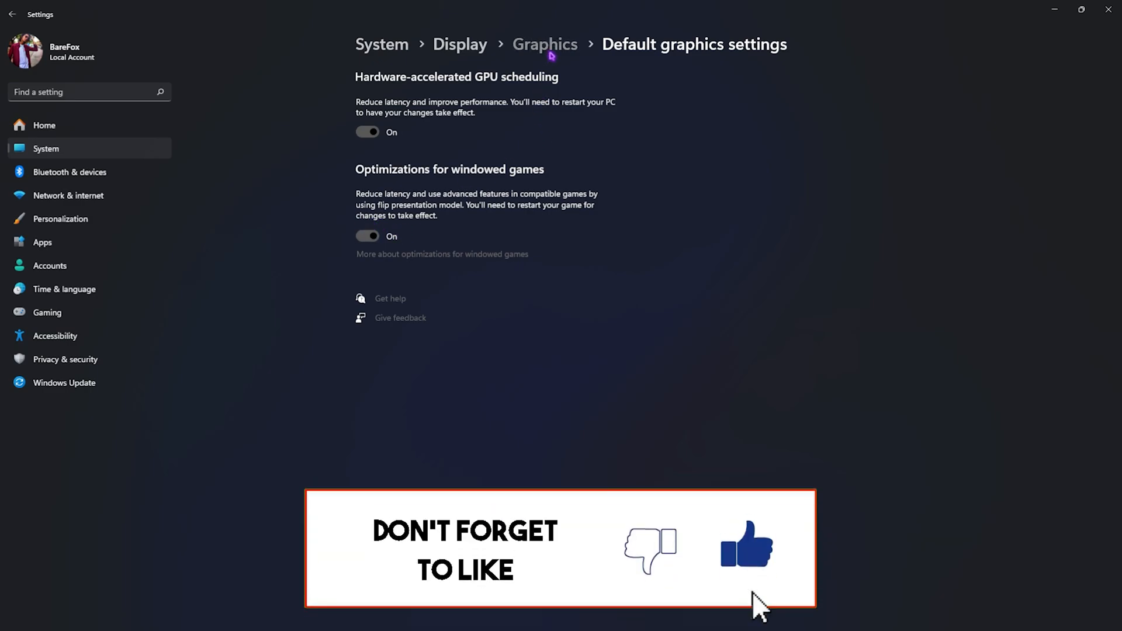
pyautogui.click(544, 44)
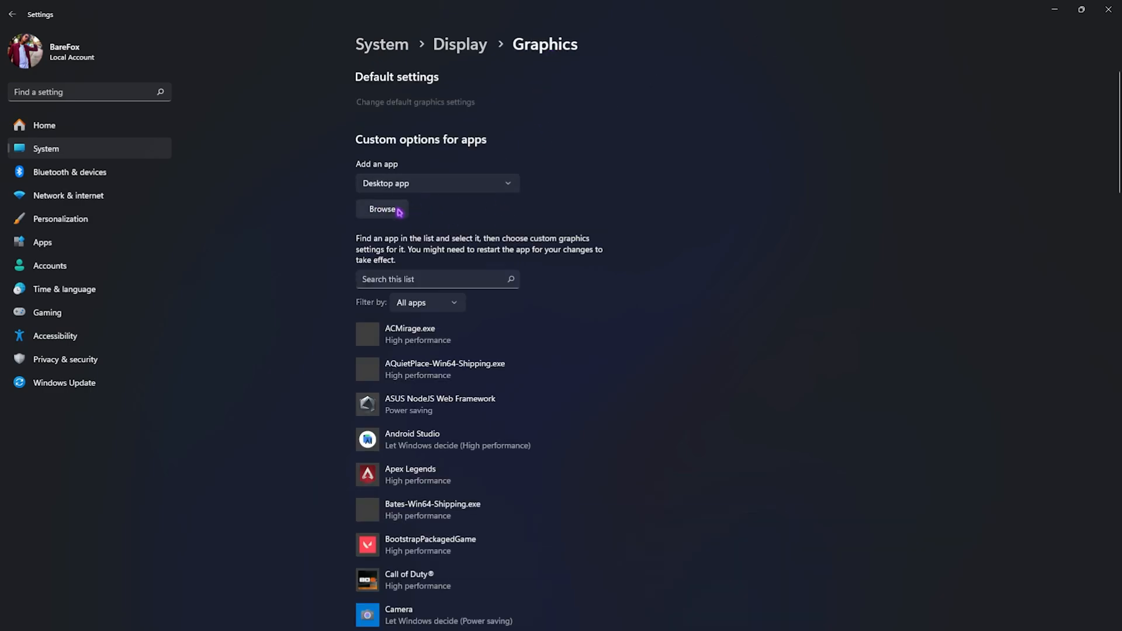
# Add DeltaForceClient-Win64-Shipping.exe from Binaries\Win64 to Graphics apps and open its options
pyautogui.click(382, 210)
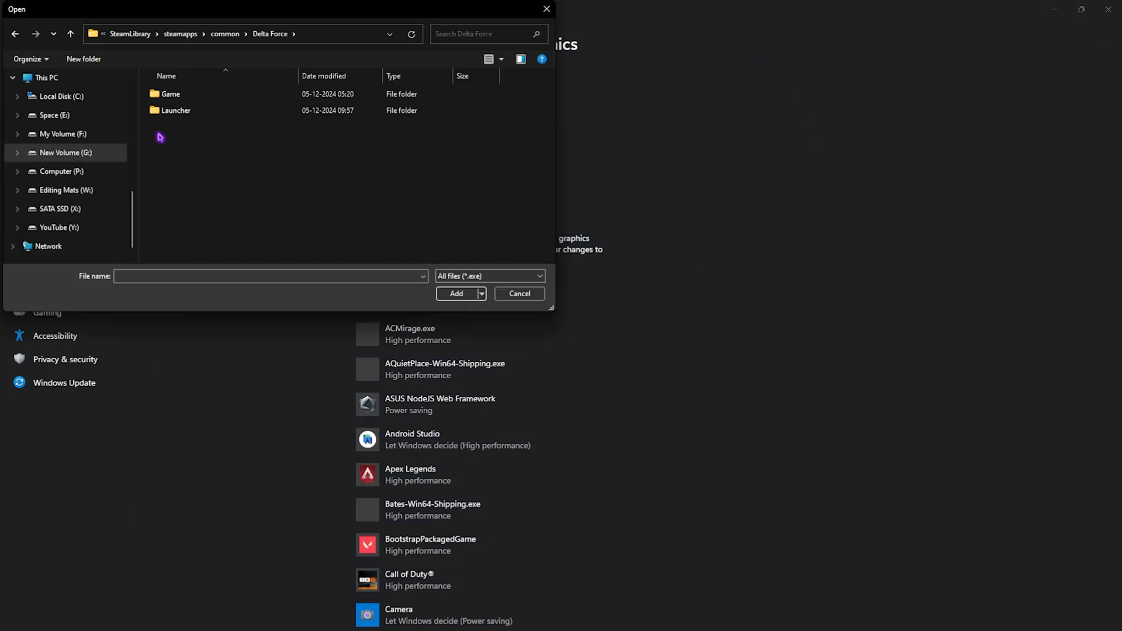
pyautogui.doubleClick(171, 93)
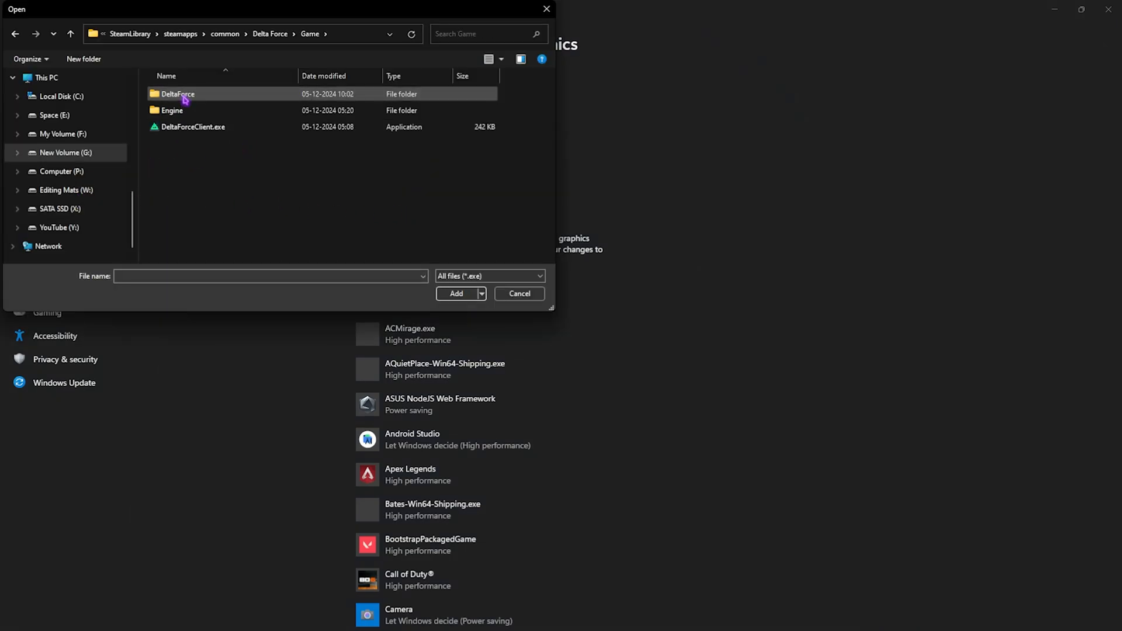
pyautogui.doubleClick(177, 93)
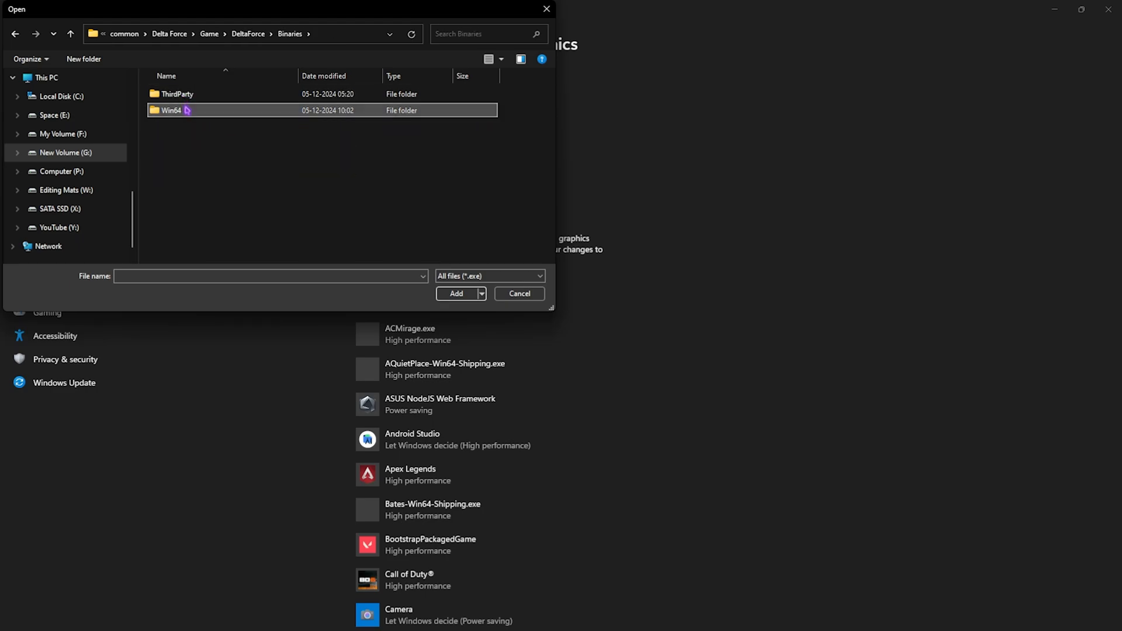
pyautogui.doubleClick(172, 110)
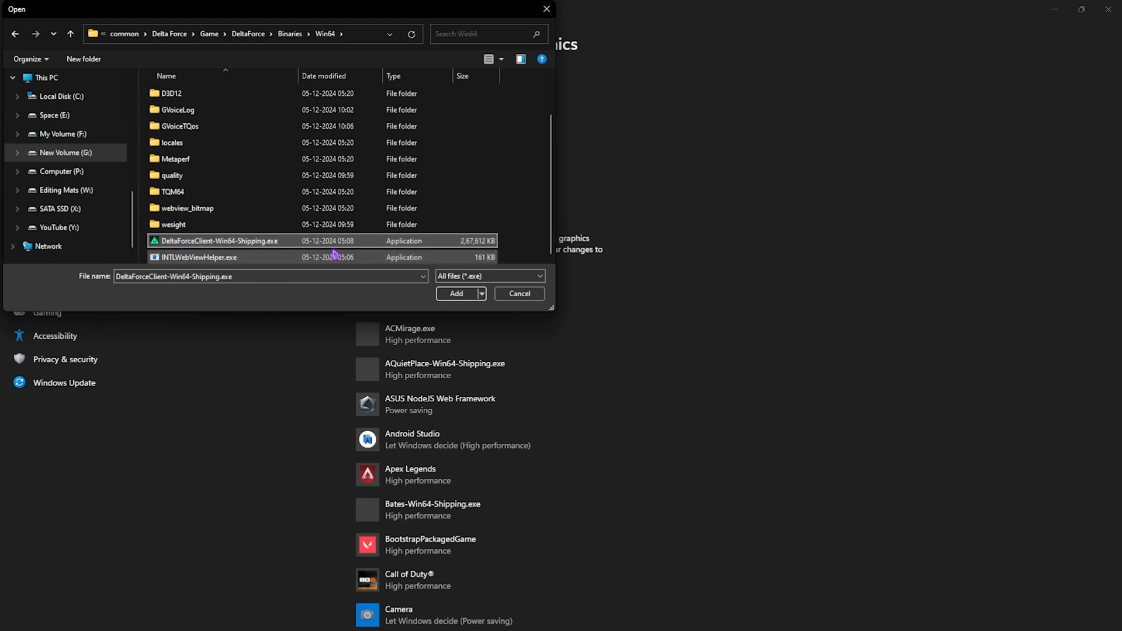
pyautogui.click(456, 293)
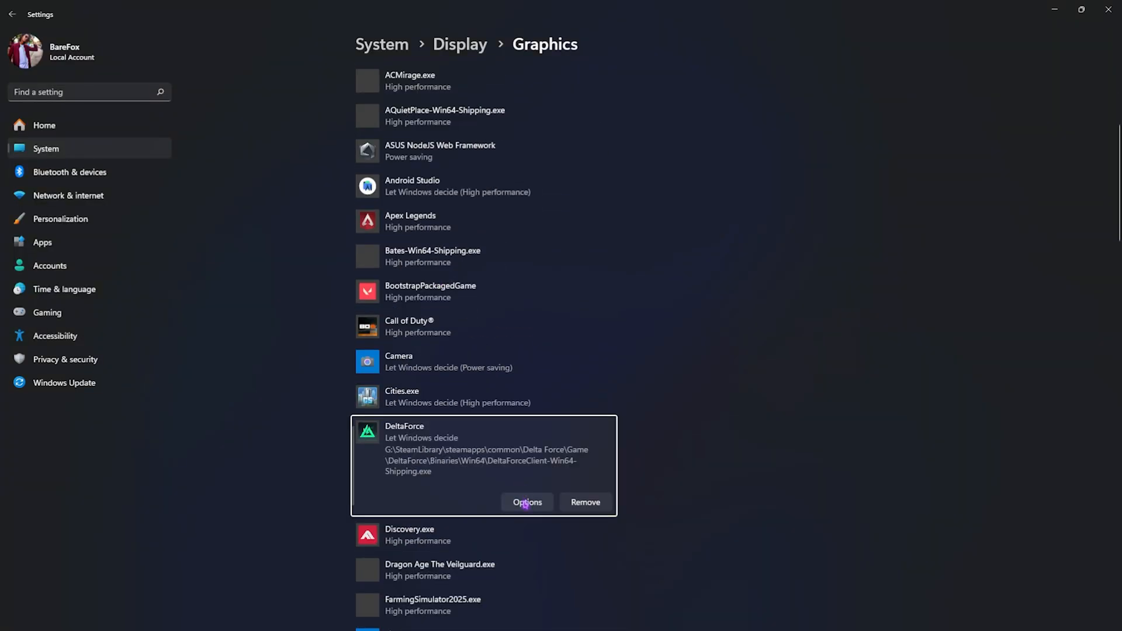
pyautogui.click(527, 501)
pyautogui.write('local g')
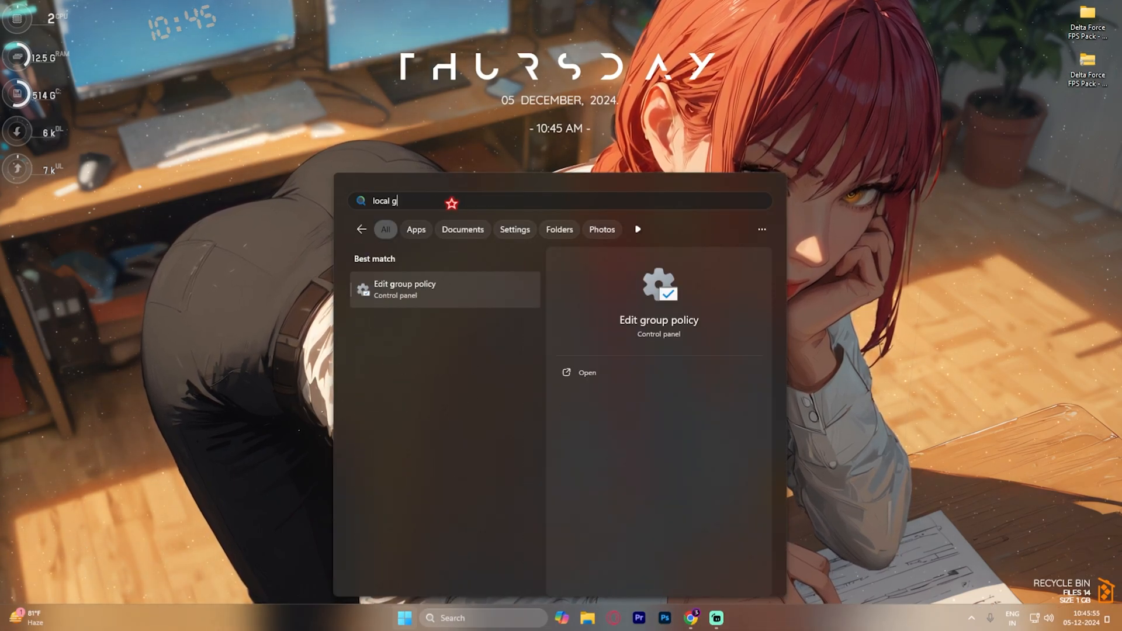
# Set 'Let Windows apps run in the background' to Enabled with Force Deny
pyautogui.press('Escape')
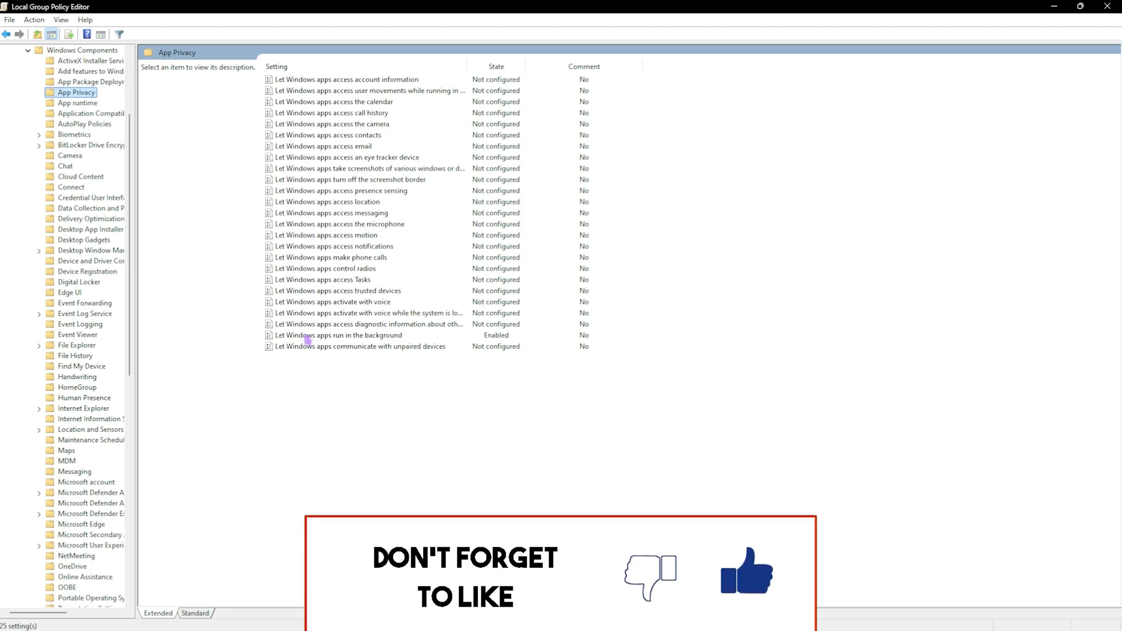
pyautogui.doubleClick(339, 335)
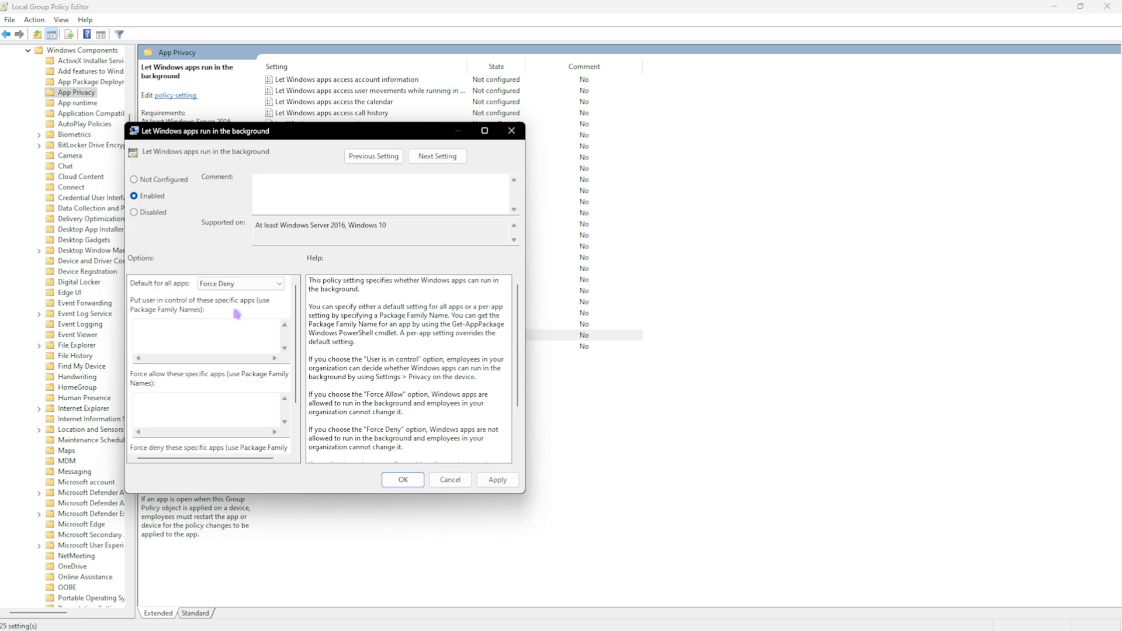
pyautogui.click(402, 479)
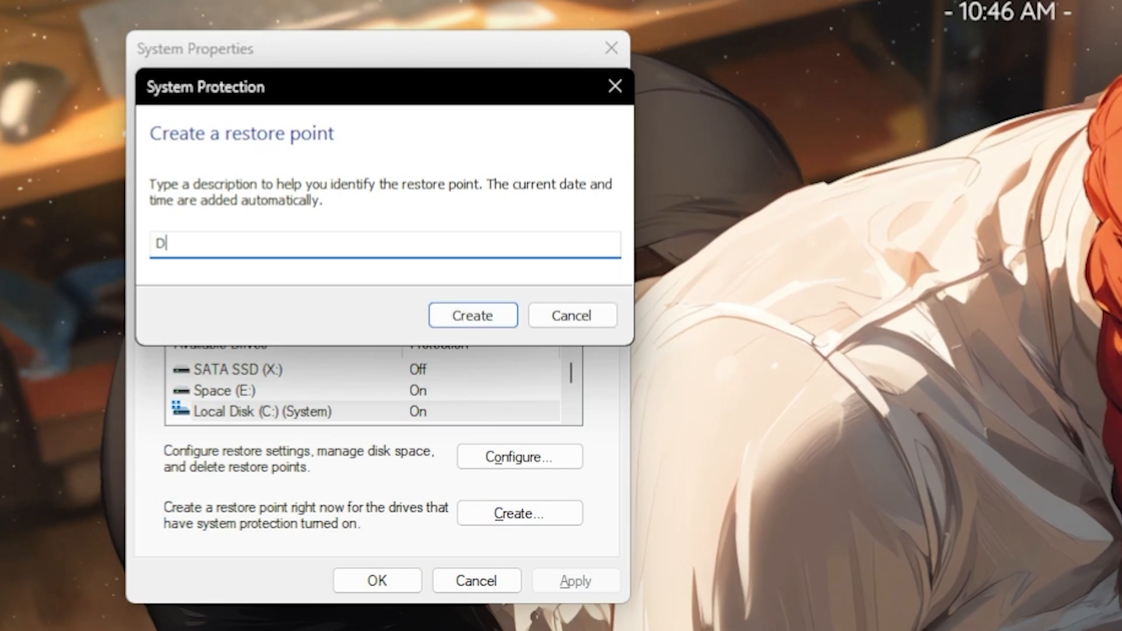
# Create a described system restore point in System Protection
pyautogui.click(473, 316)
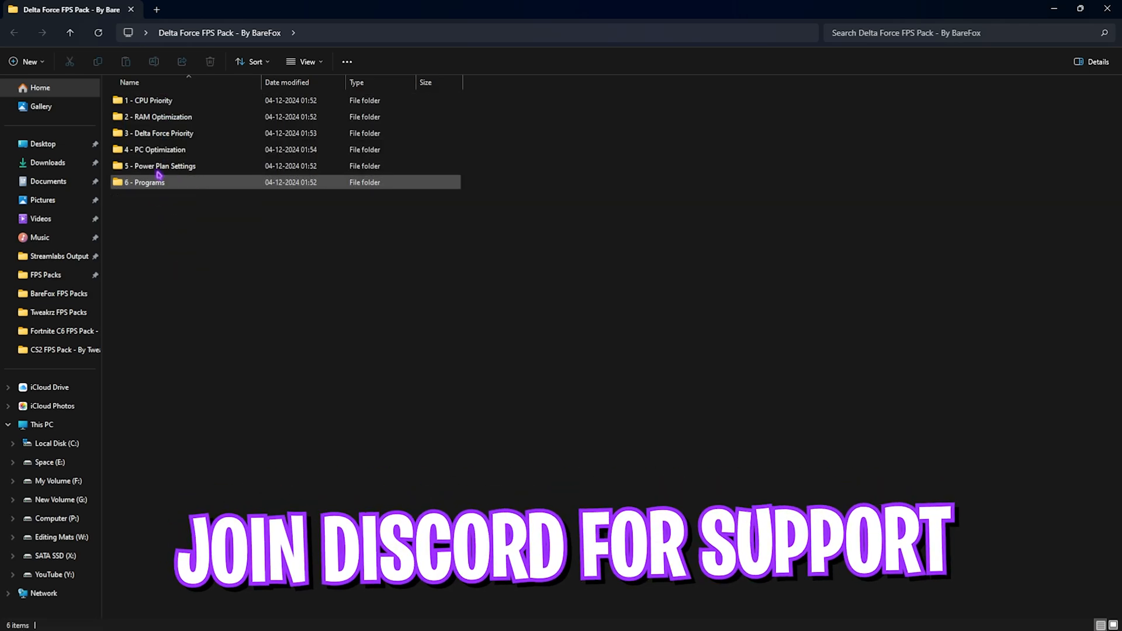
# Browse into 1 - CPU Priority > INTEL to reach Intel CPU Priority.reg
pyautogui.doubleClick(148, 100)
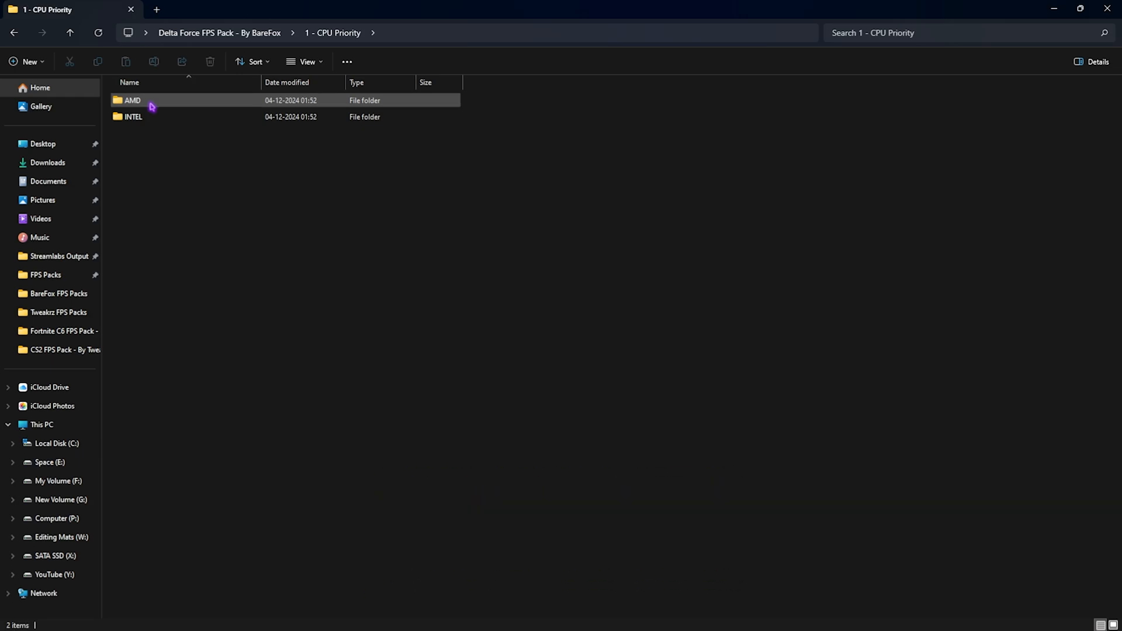
pyautogui.doubleClick(132, 100)
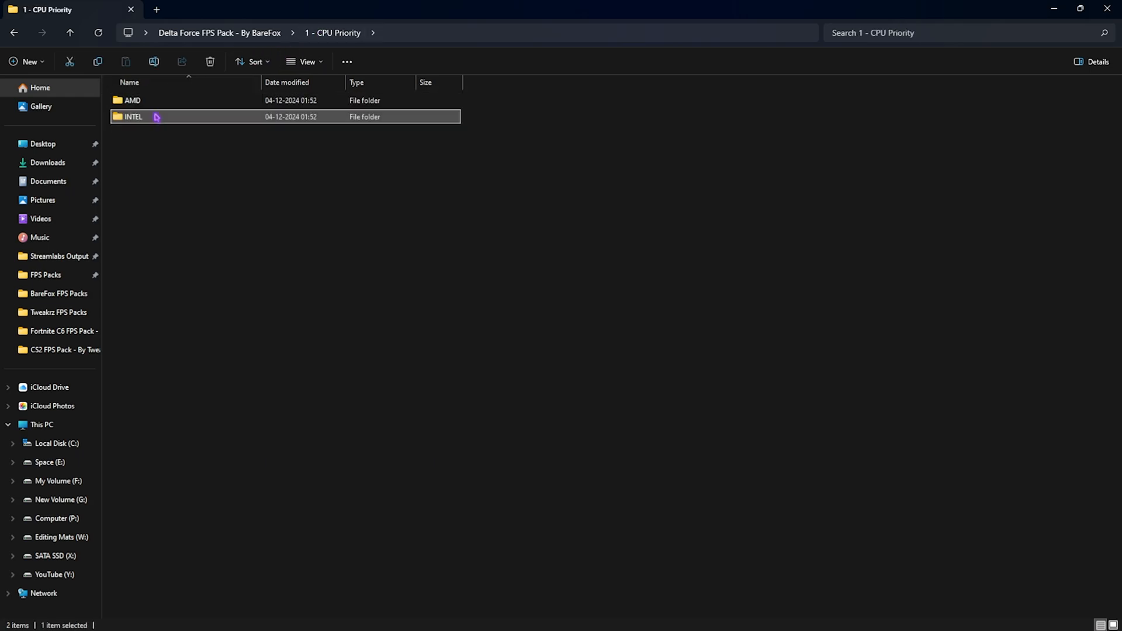
pyautogui.doubleClick(133, 117)
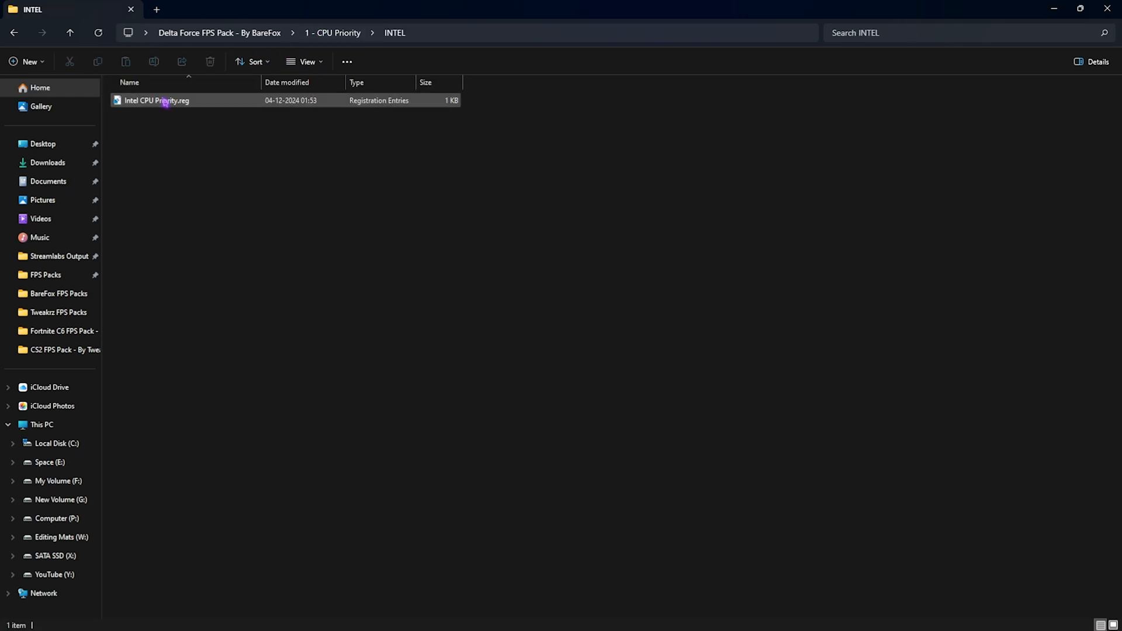
pyautogui.moveTo(156, 100)
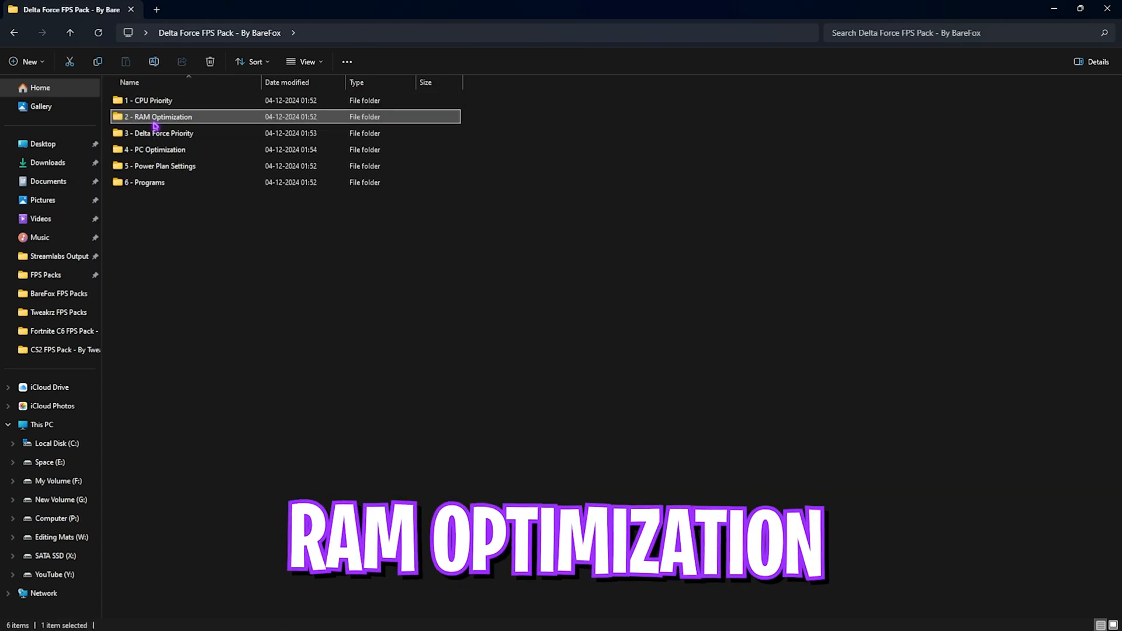
# Open 2 - RAM Optimization and pick the 32GB Ram.reg tweak
pyautogui.doubleClick(156, 116)
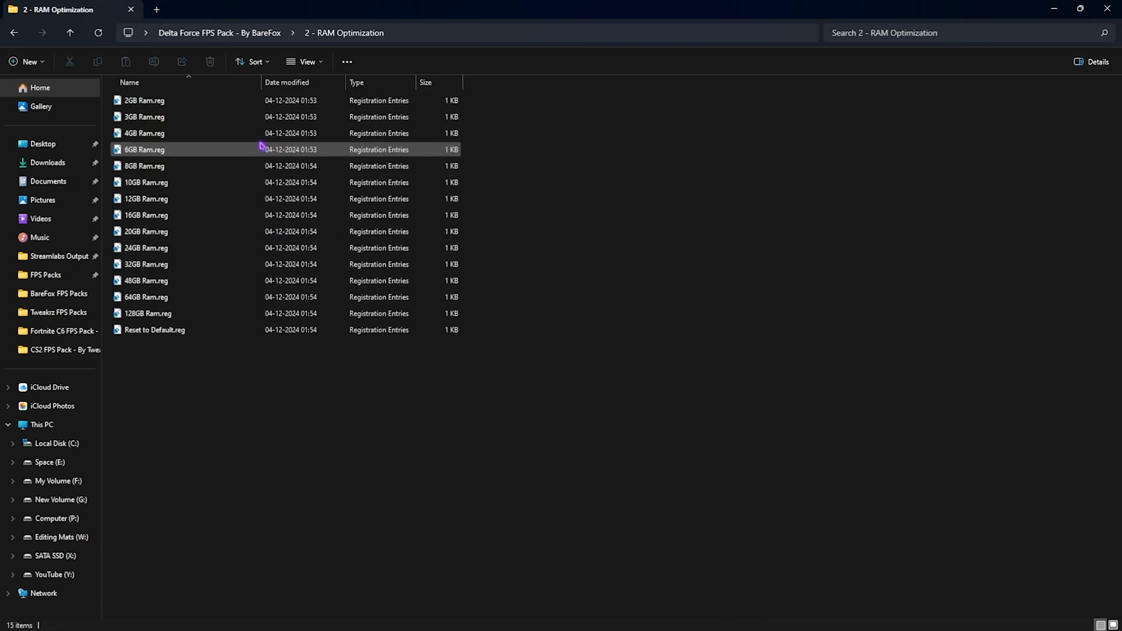
pyautogui.click(147, 297)
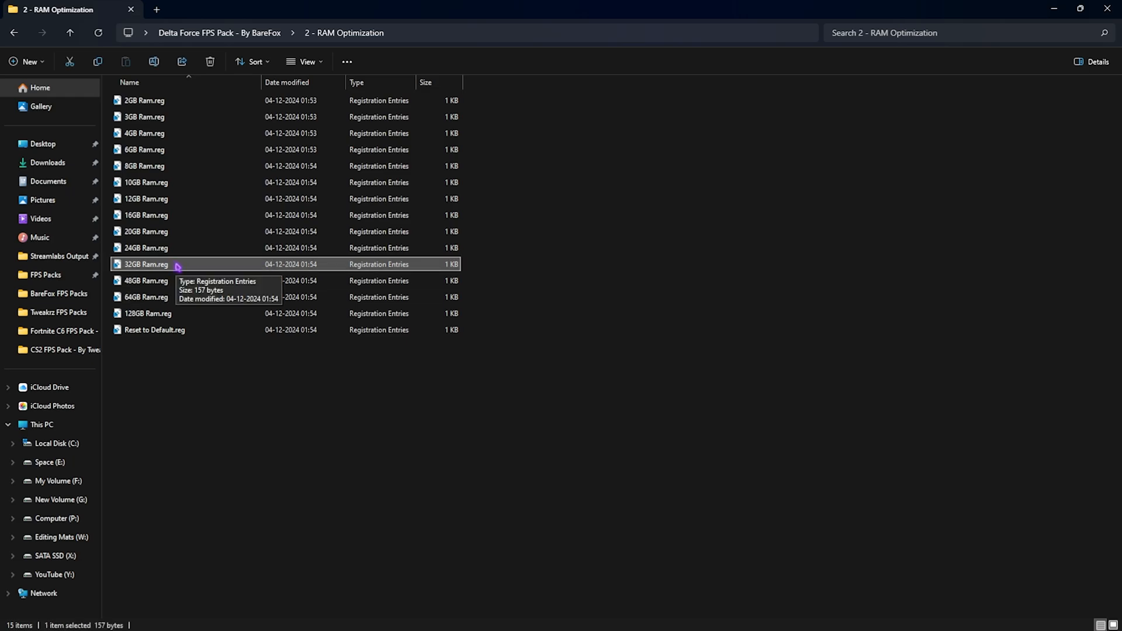
pyautogui.moveTo(146, 264)
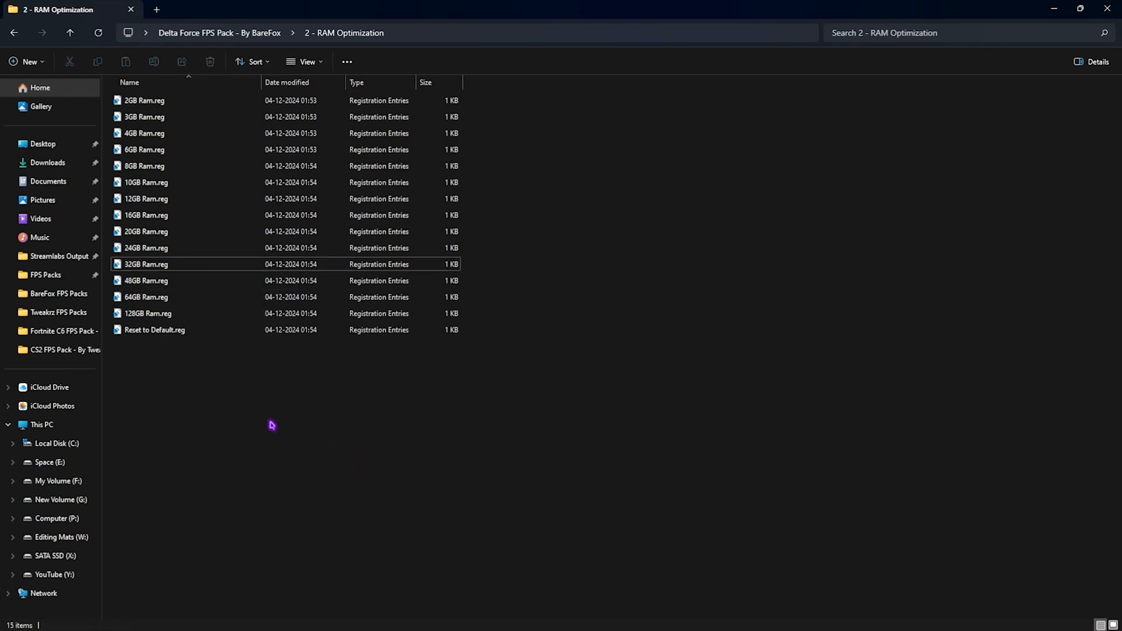
pyautogui.moveTo(194, 427)
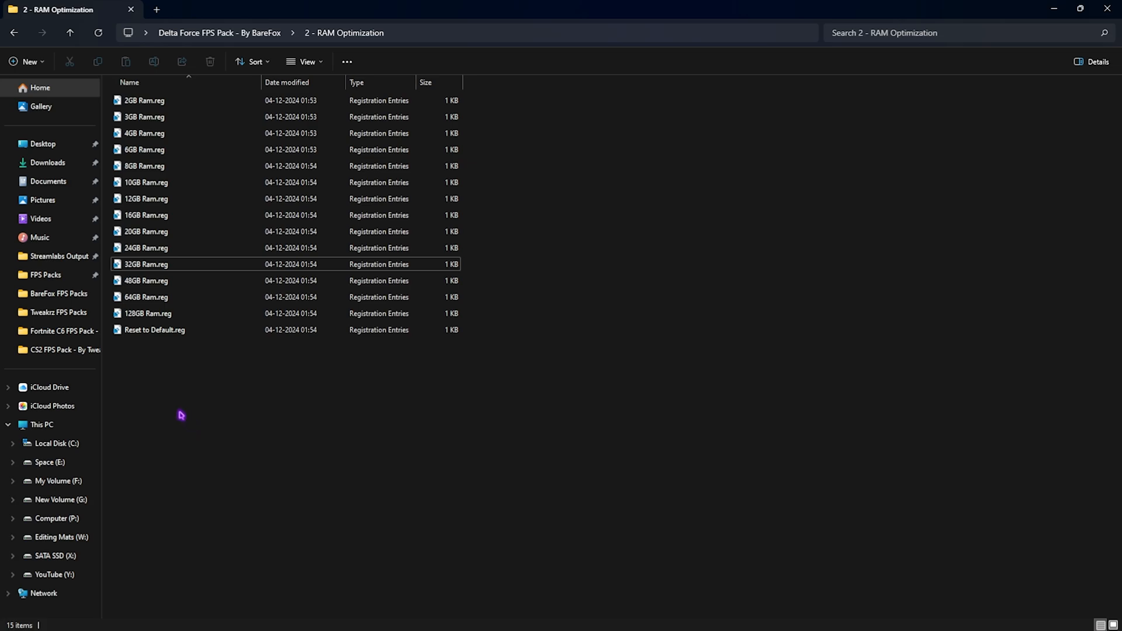
pyautogui.click(153, 330)
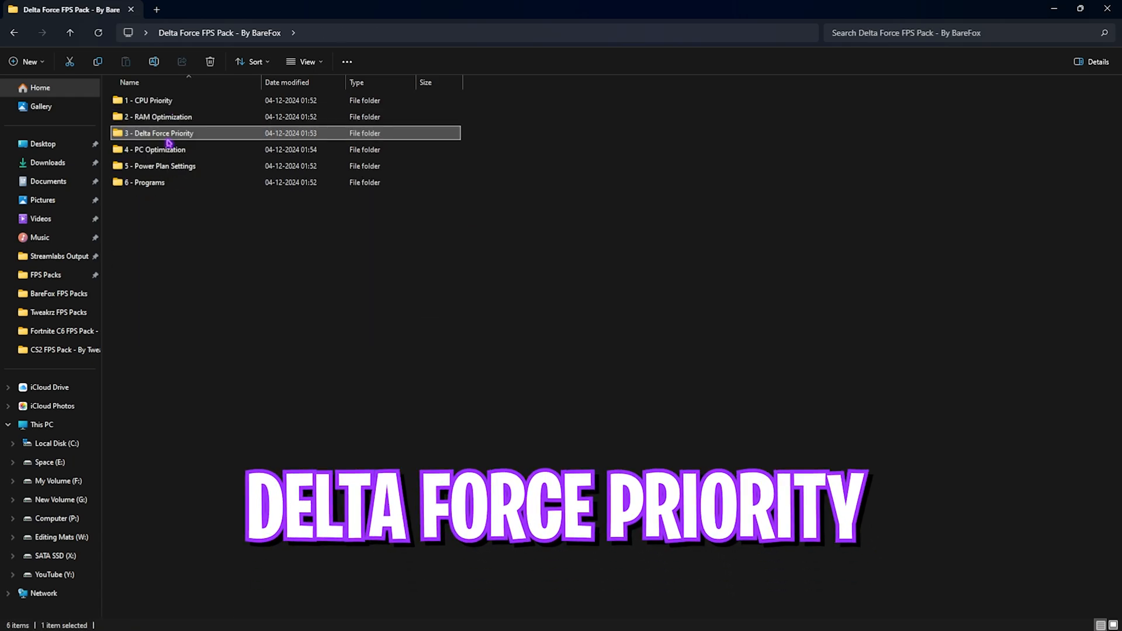
# Select Delta Force NormalPriority.reg in the 3 - Delta Force Priority folder
pyautogui.doubleClick(156, 133)
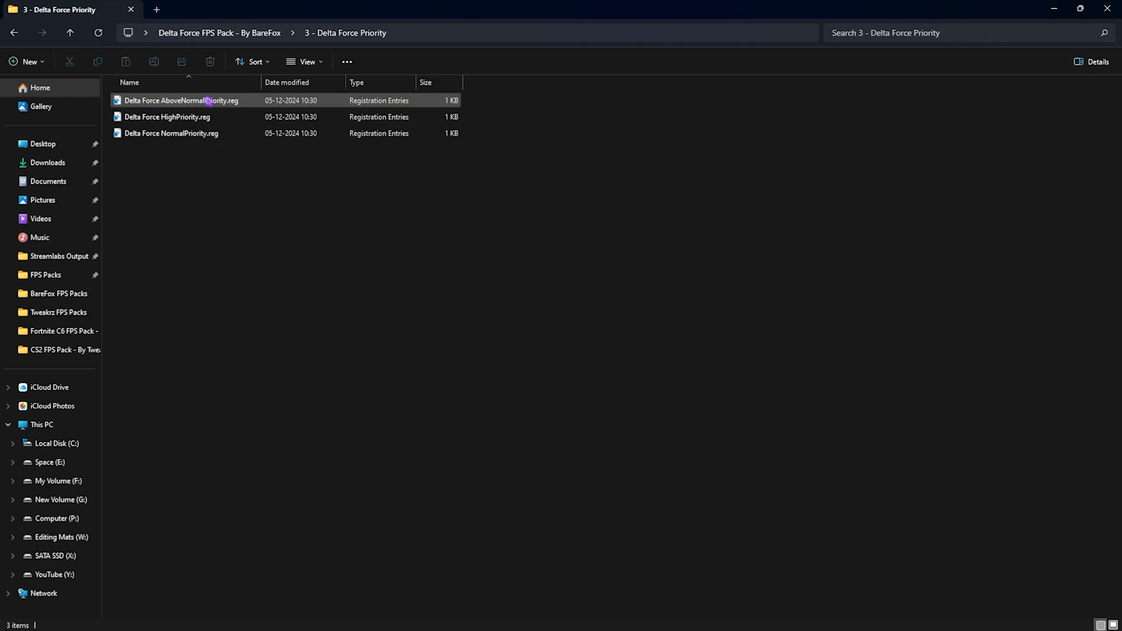
pyautogui.click(172, 133)
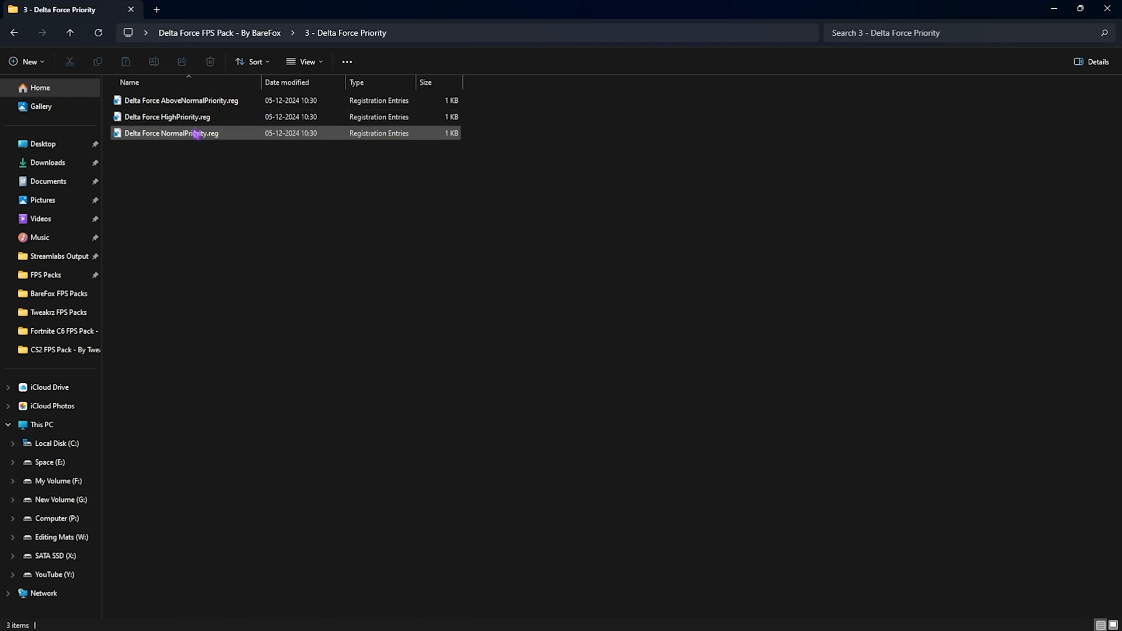
pyautogui.moveTo(172, 133)
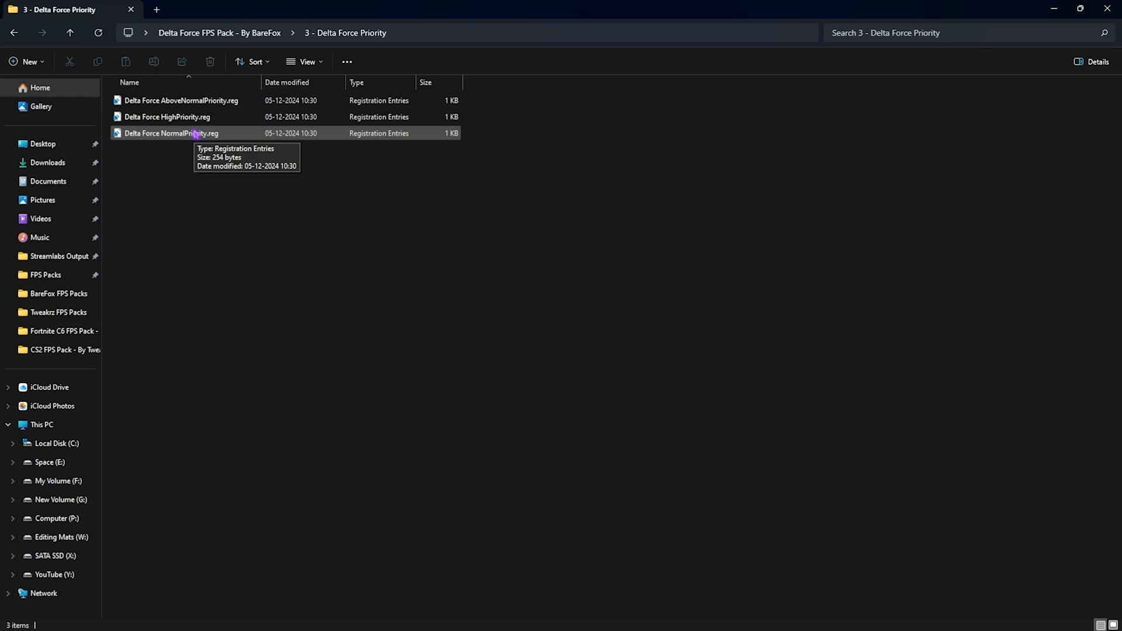
pyautogui.click(168, 117)
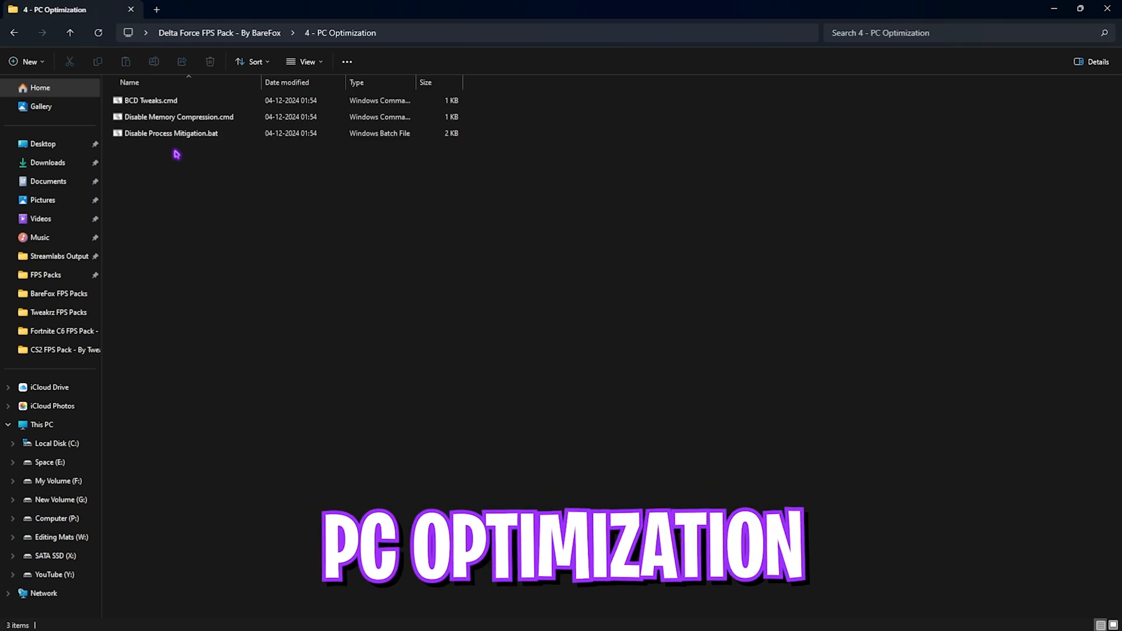
# View the BCD Tweaks script's bcdedit commands in Notepad, then close it
pyautogui.press('ctrl+a')
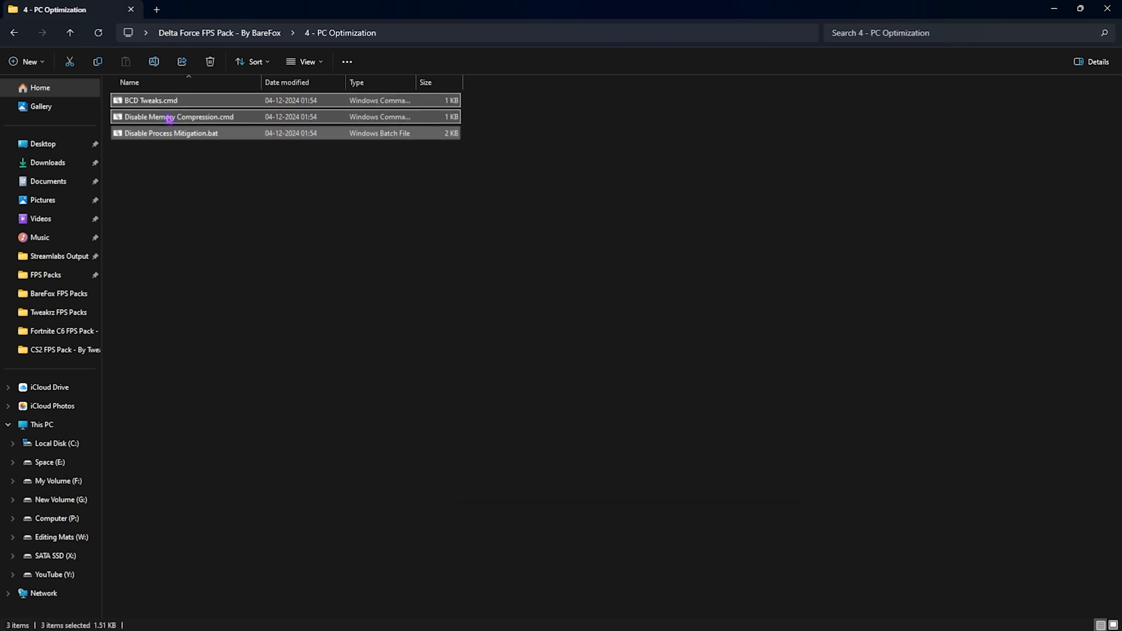
pyautogui.click(149, 100)
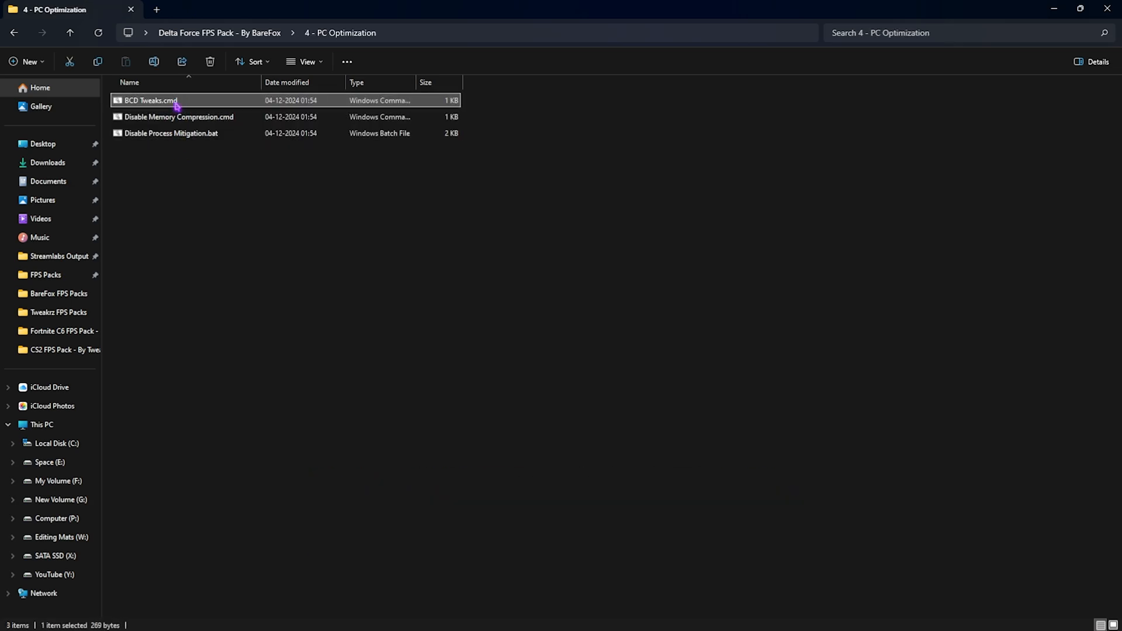
pyautogui.doubleClick(150, 100)
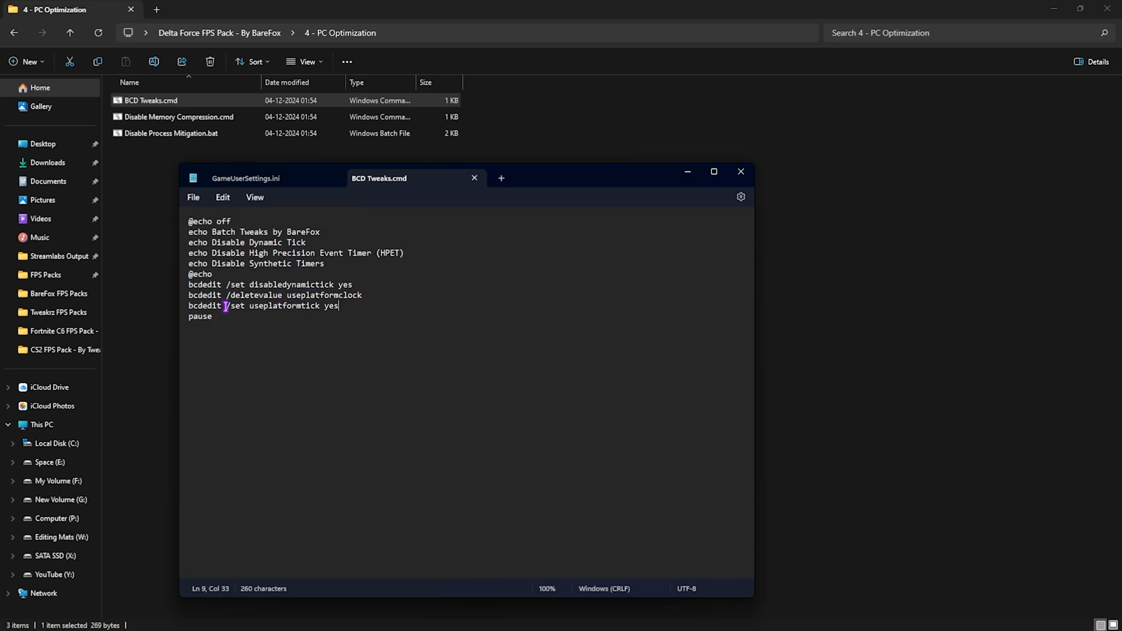
pyautogui.moveTo(223, 305); pyautogui.dragTo(188, 294)
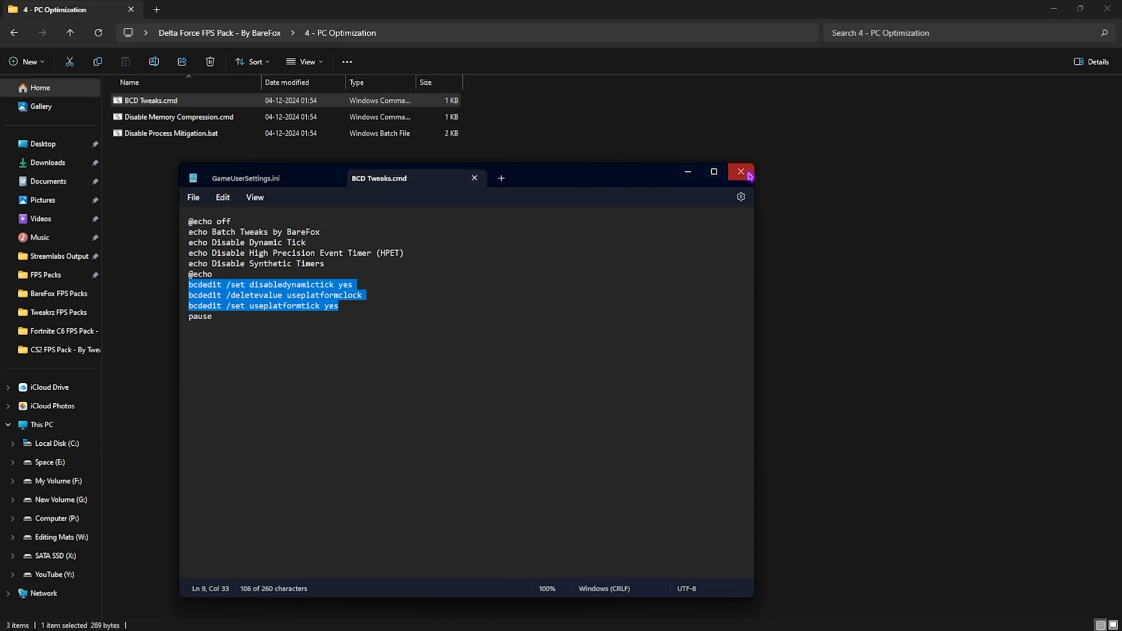
pyautogui.click(741, 171)
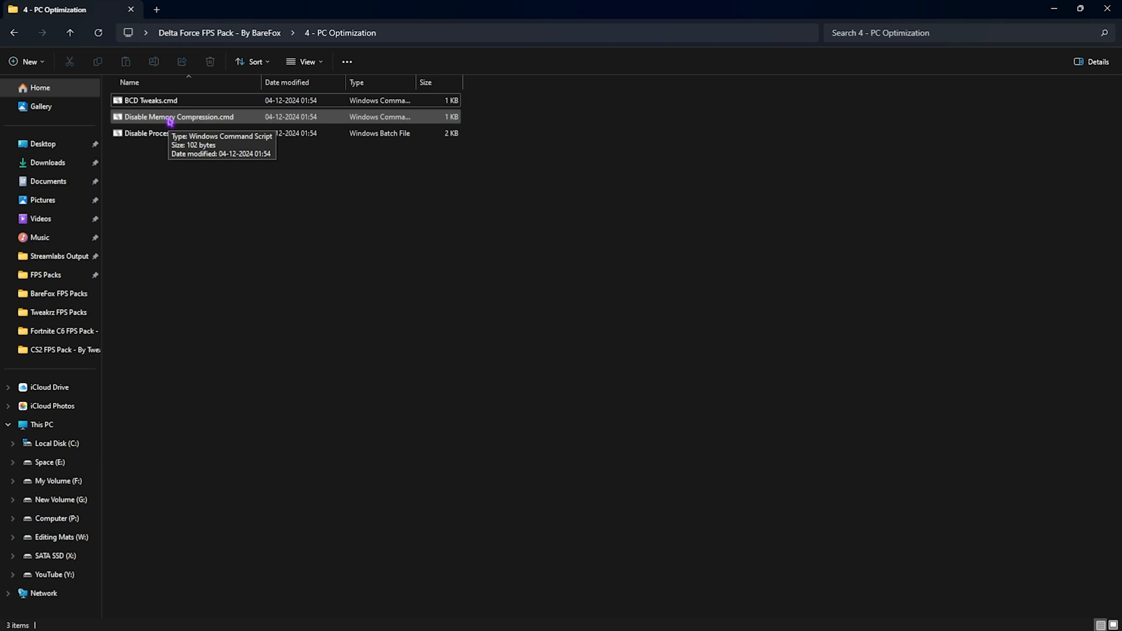
# View the Disable Memory Compression script in Notepad, then close it
pyautogui.click(178, 117)
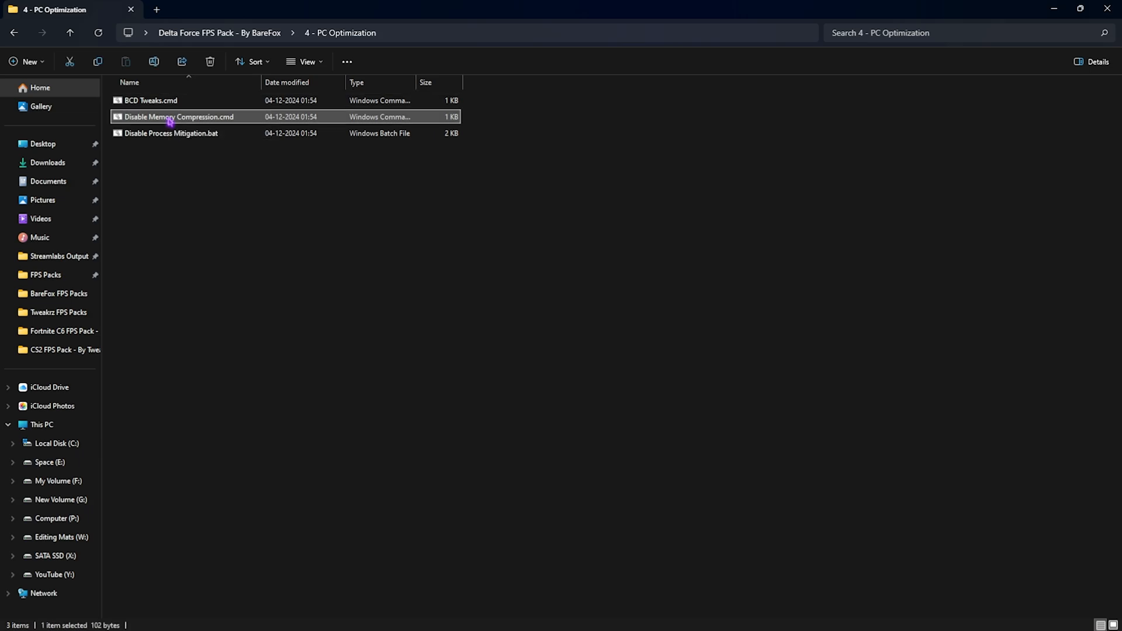
pyautogui.doubleClick(177, 116)
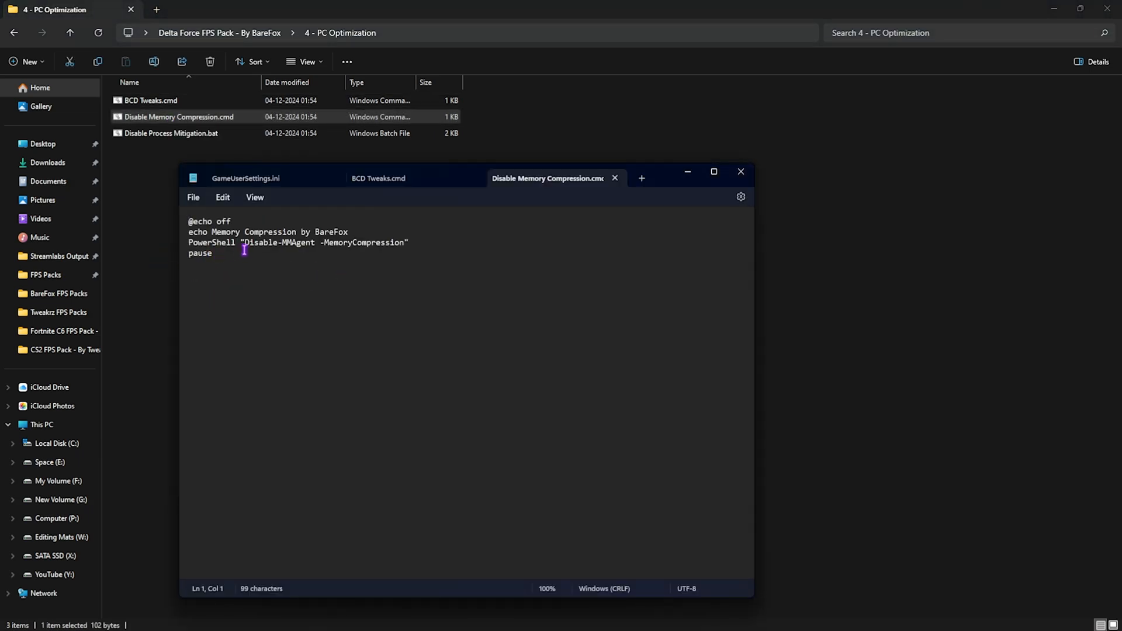
pyautogui.doubleClick(260, 242)
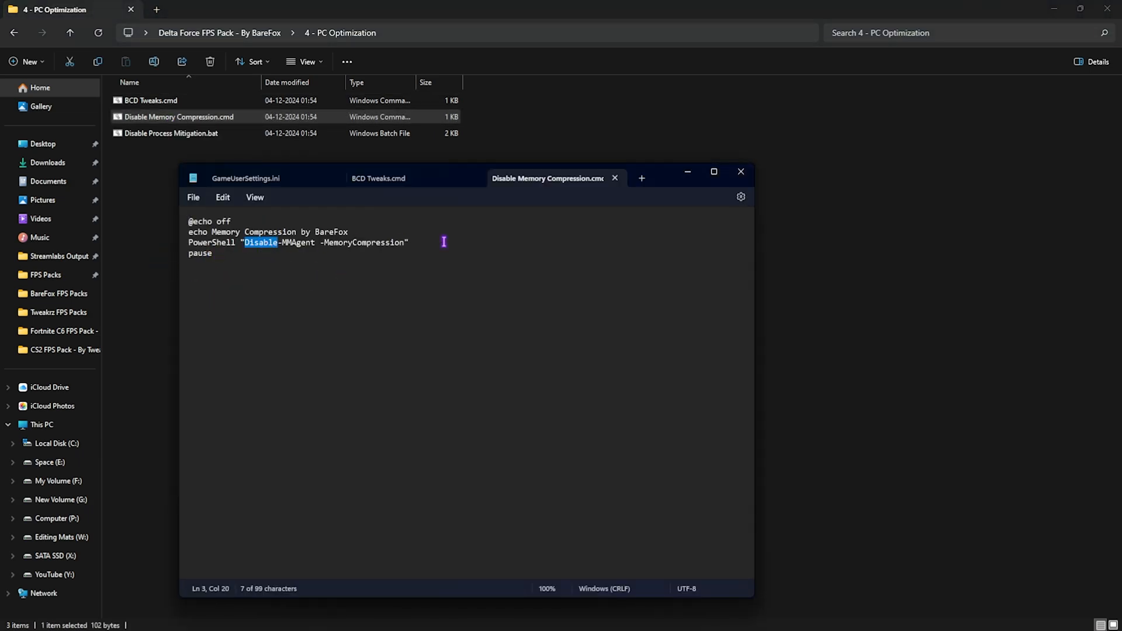
pyautogui.click(740, 171)
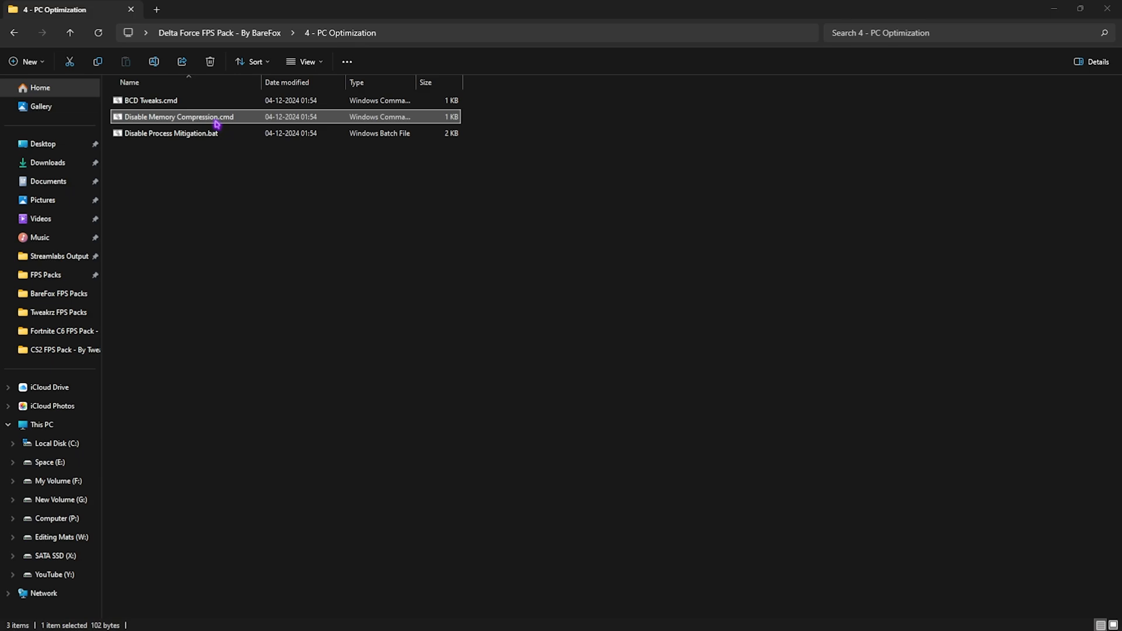
# View the Disable Process Mitigation script in Notepad, then close it
pyautogui.click(171, 133)
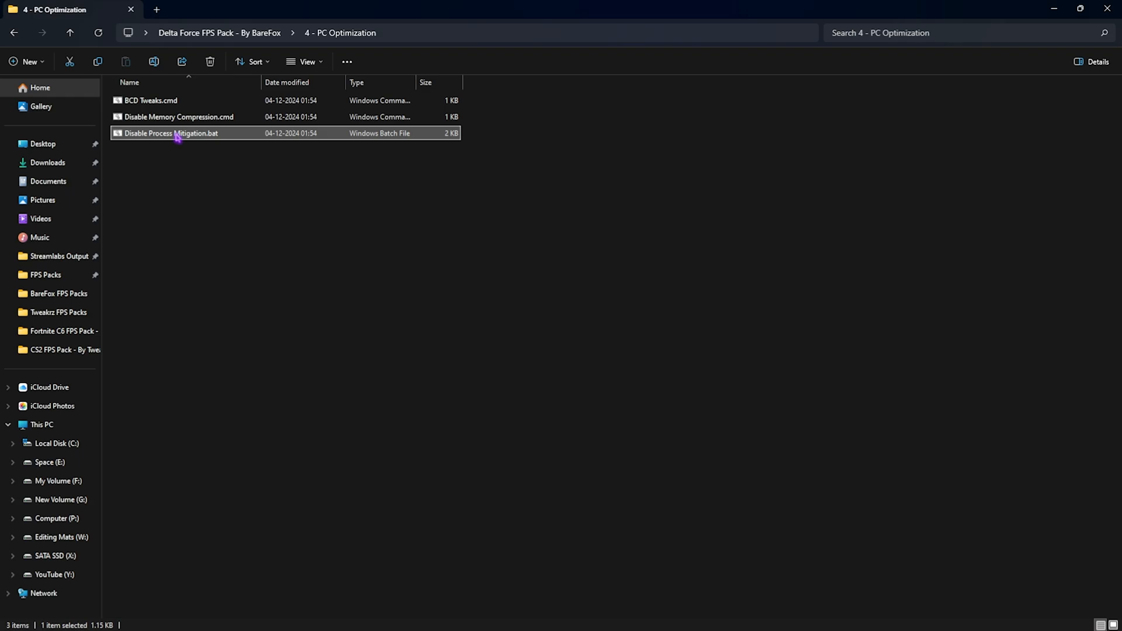
pyautogui.moveTo(172, 133)
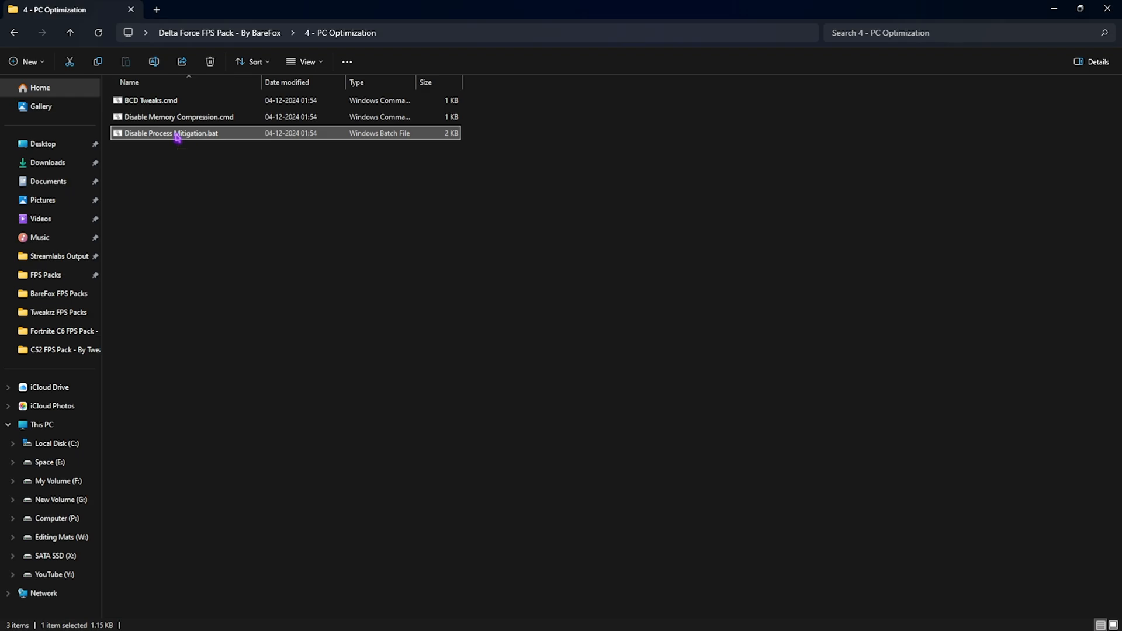
pyautogui.doubleClick(170, 133)
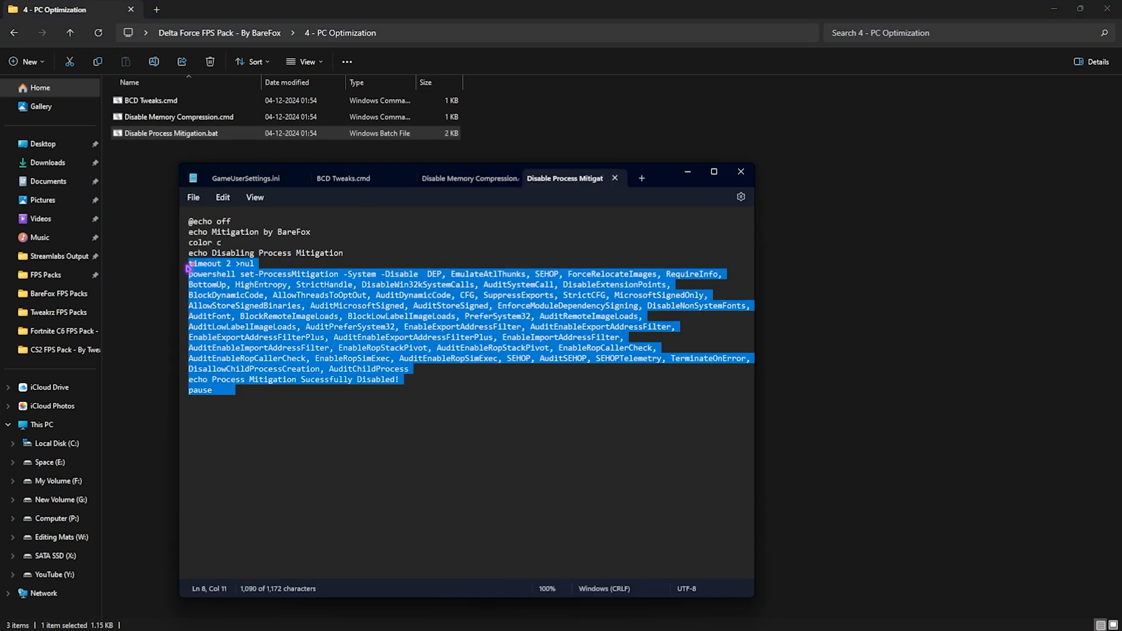
pyautogui.click(399, 294)
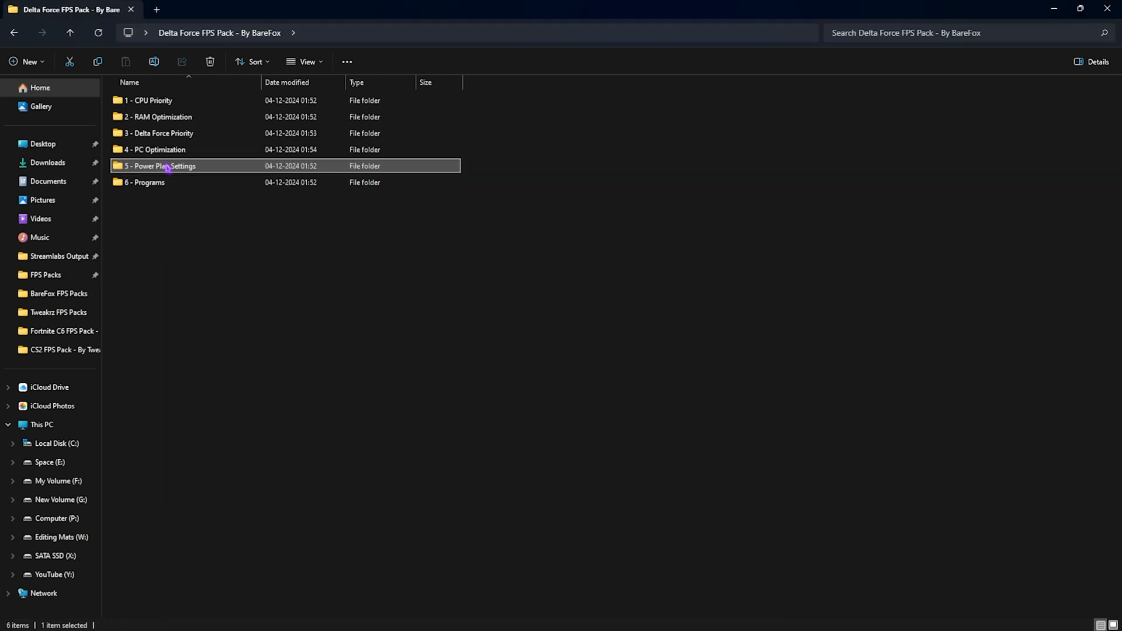
# Run the Ultimate Performance import script and confirm it is the active power plan
pyautogui.doubleClick(159, 166)
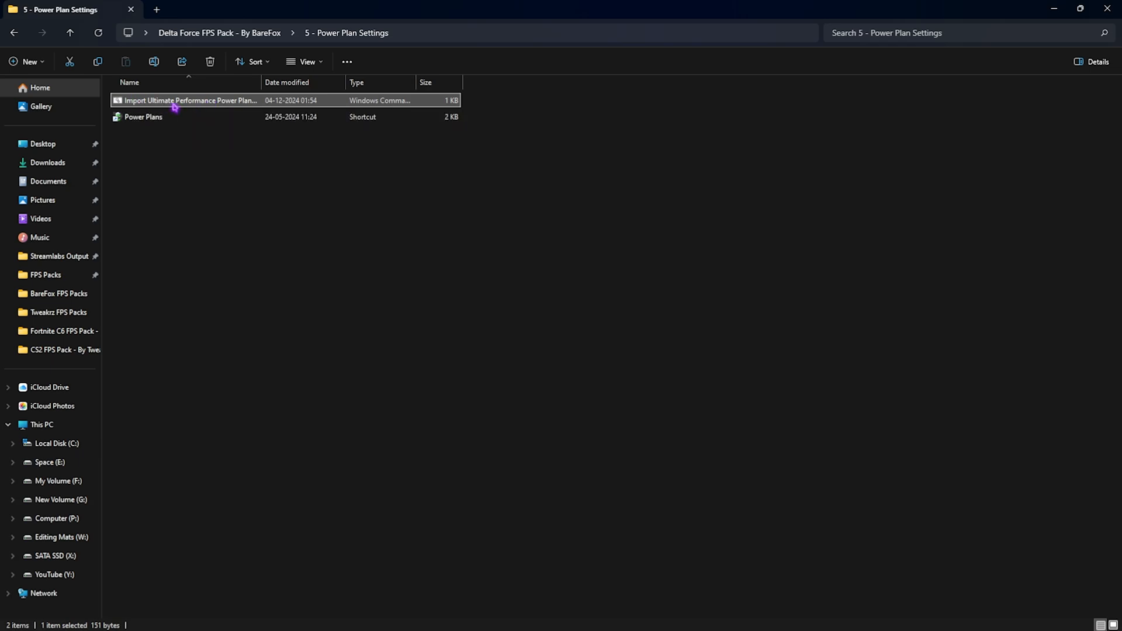
pyautogui.rightClick(187, 100)
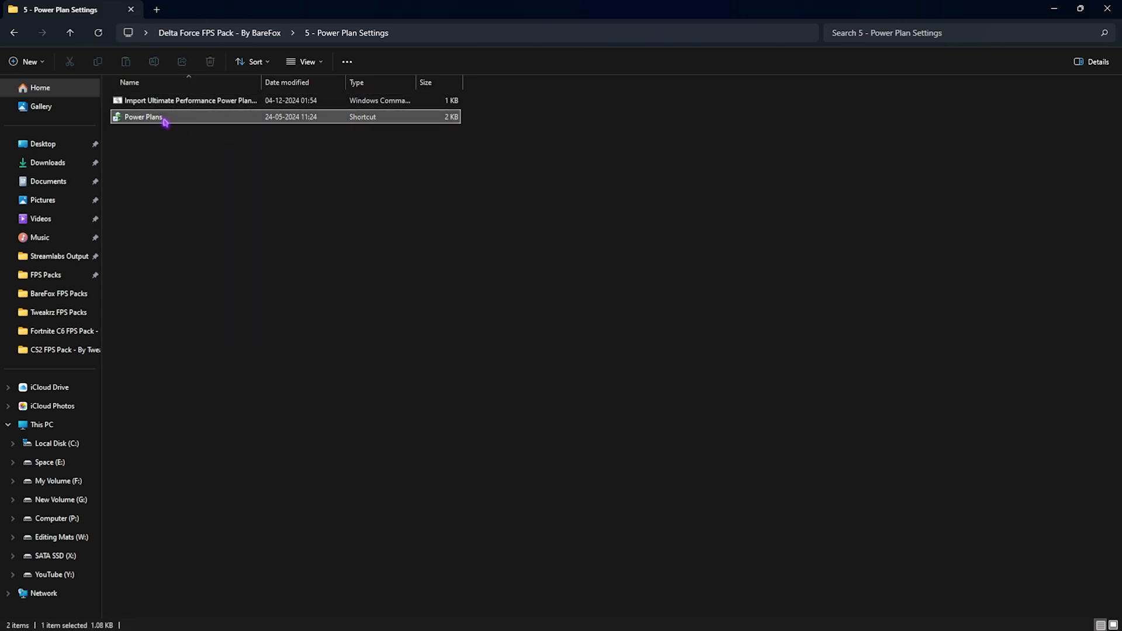
pyautogui.doubleClick(144, 117)
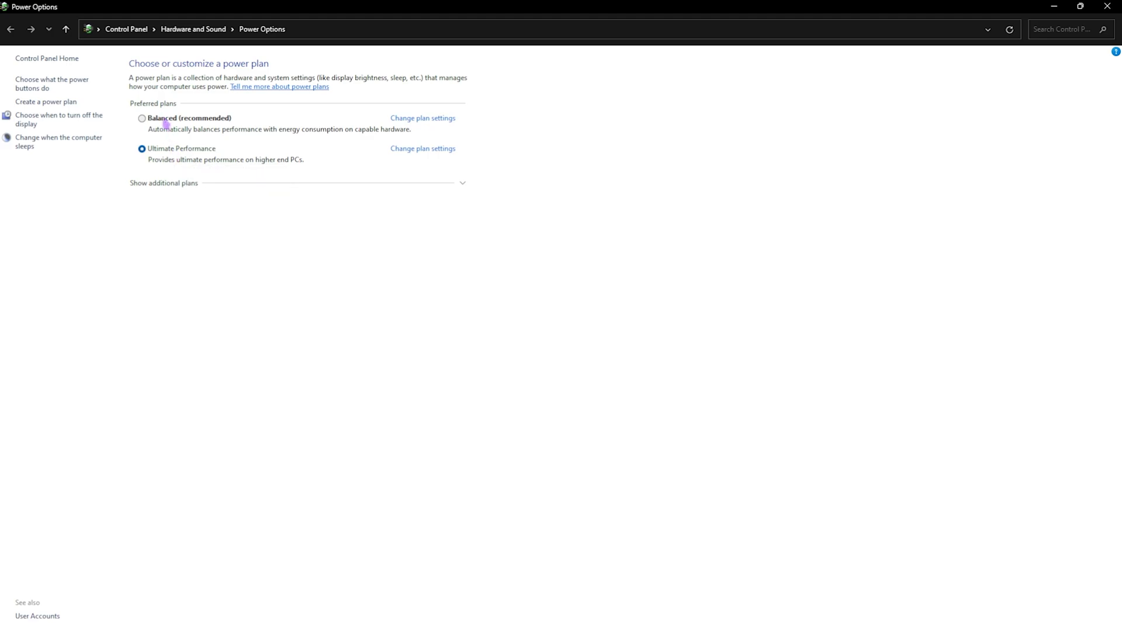
pyautogui.moveTo(162, 188)
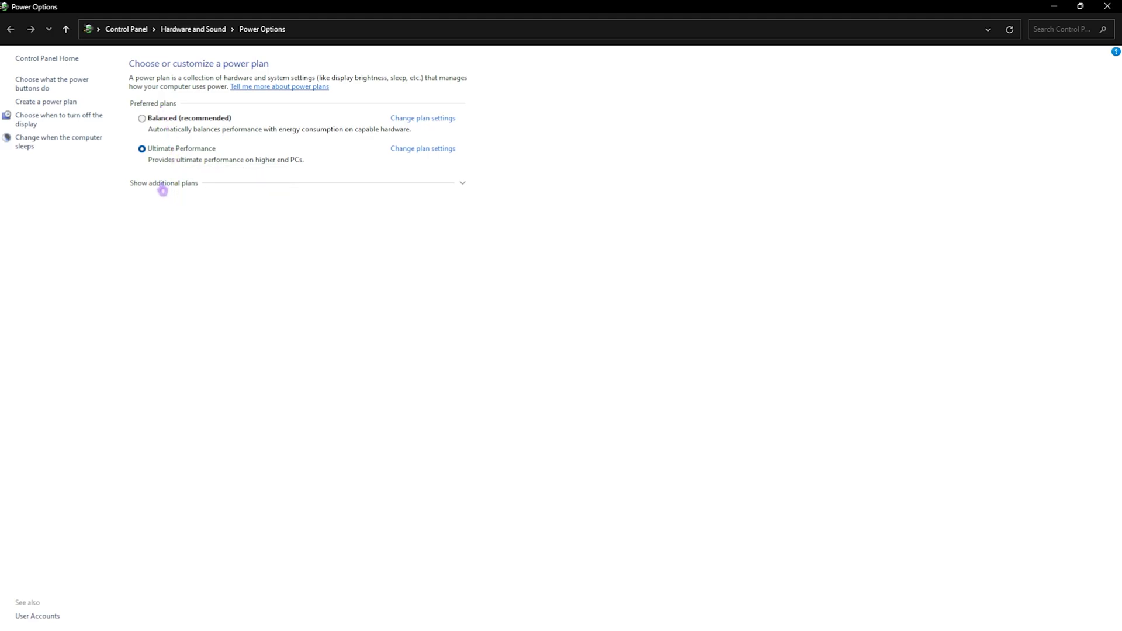
pyautogui.click(163, 182)
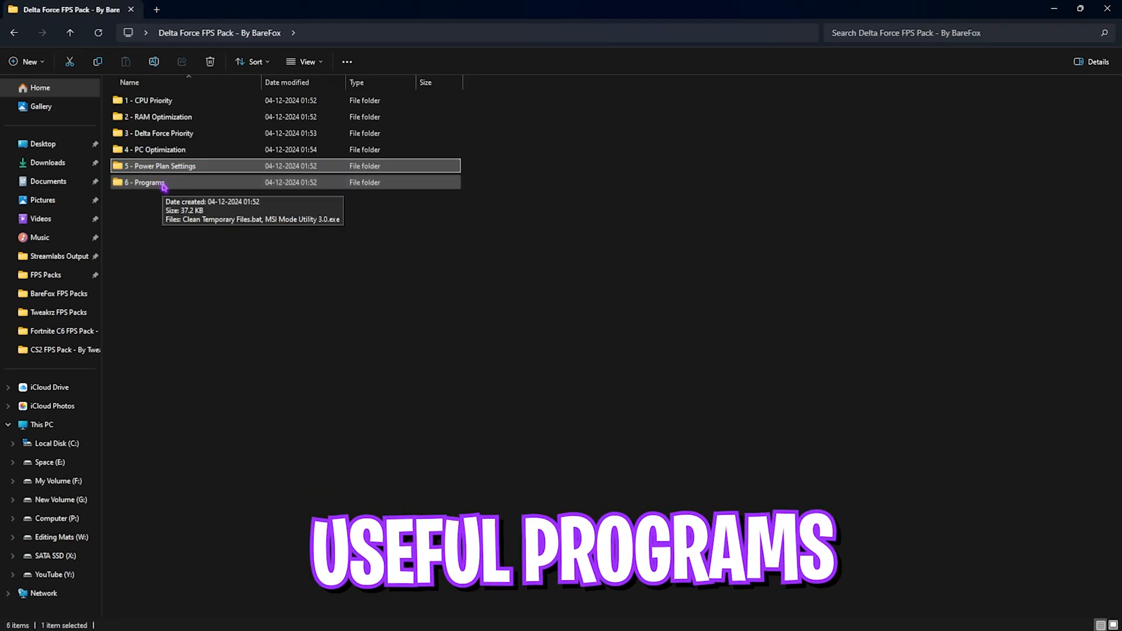
# Run 'Clean Temporary Files.bat' from '6 - Programs' as administrator and let it proceed
pyautogui.doubleClick(146, 182)
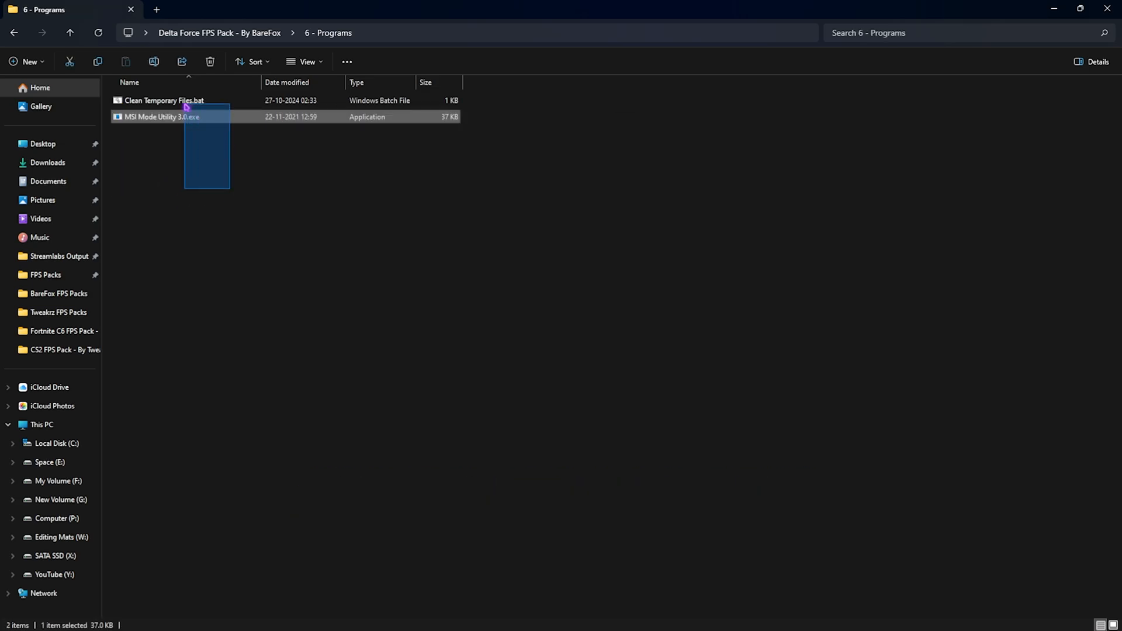
pyautogui.click(163, 100)
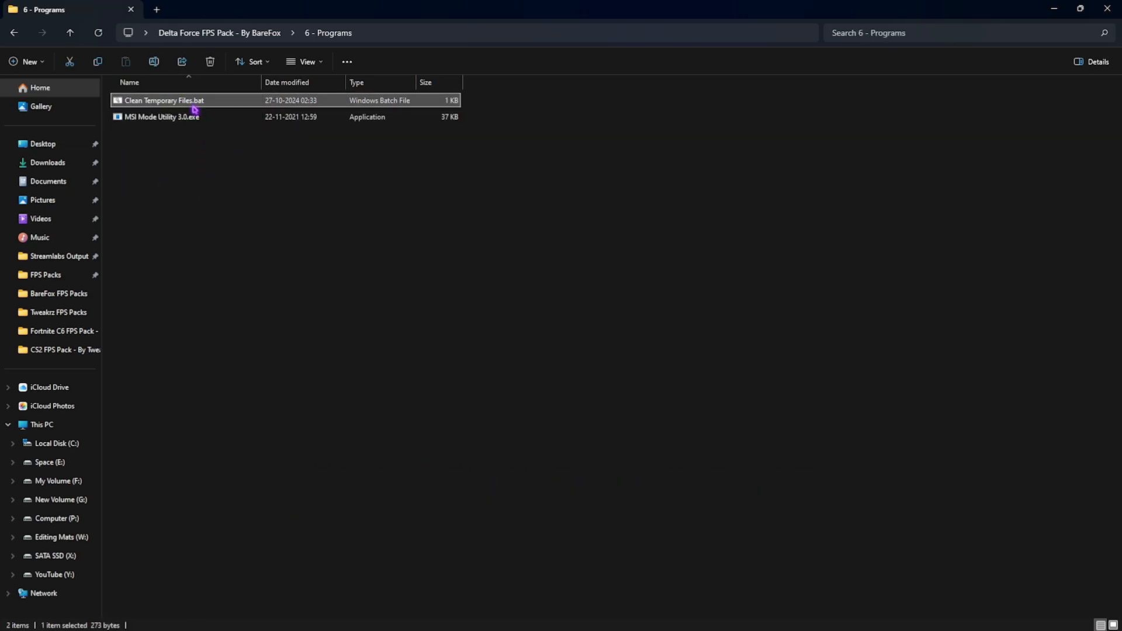
pyautogui.rightClick(163, 100)
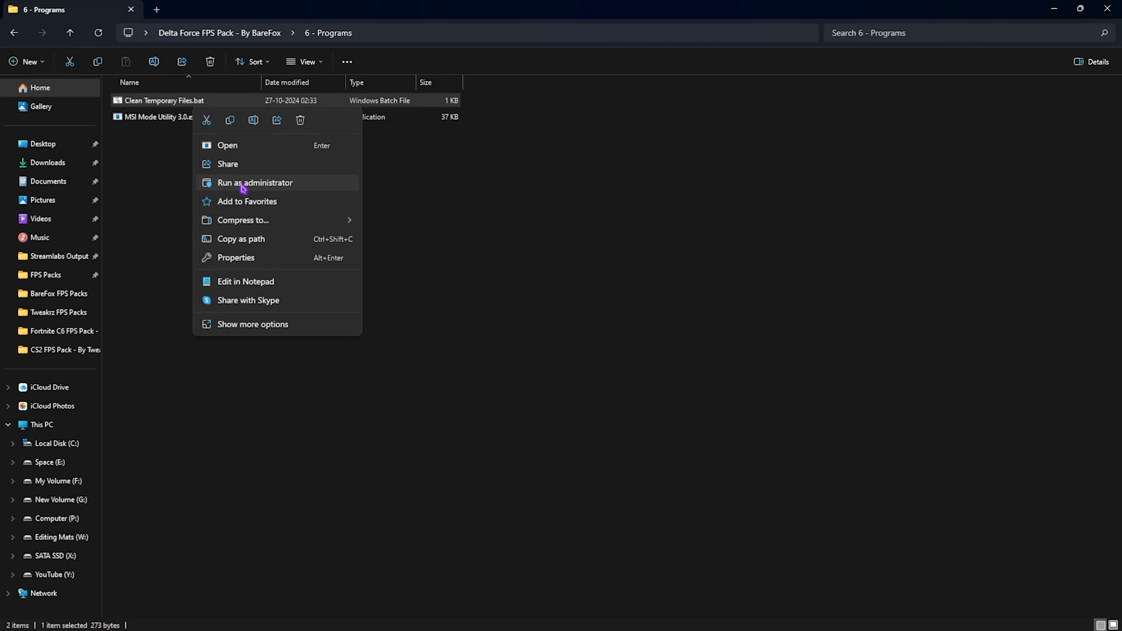
pyautogui.moveTo(248, 193)
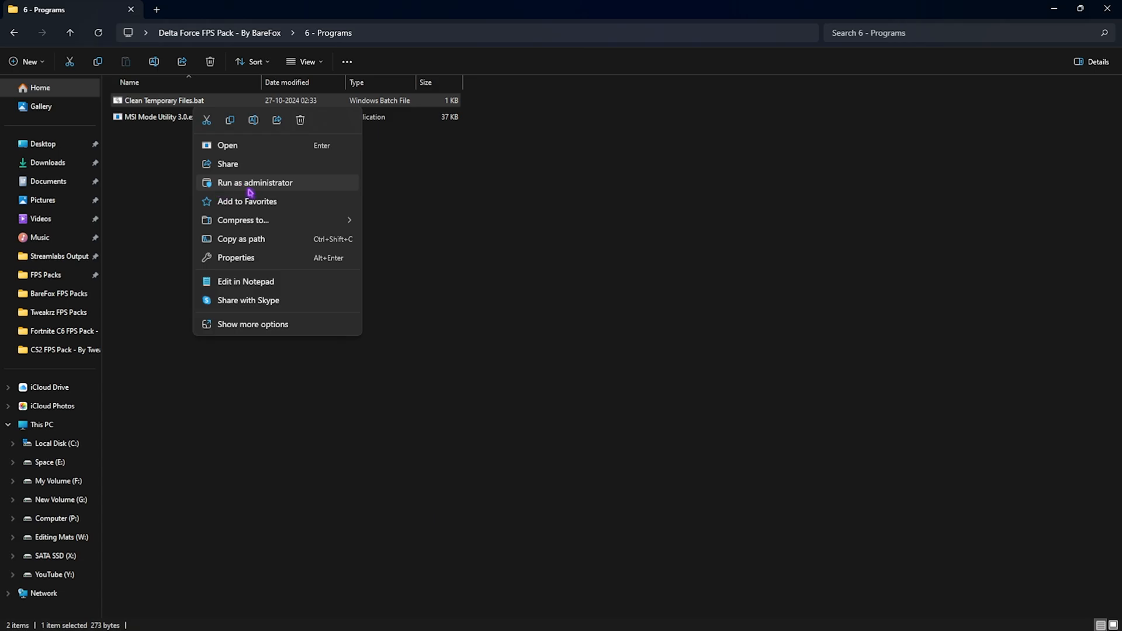
pyautogui.click(254, 182)
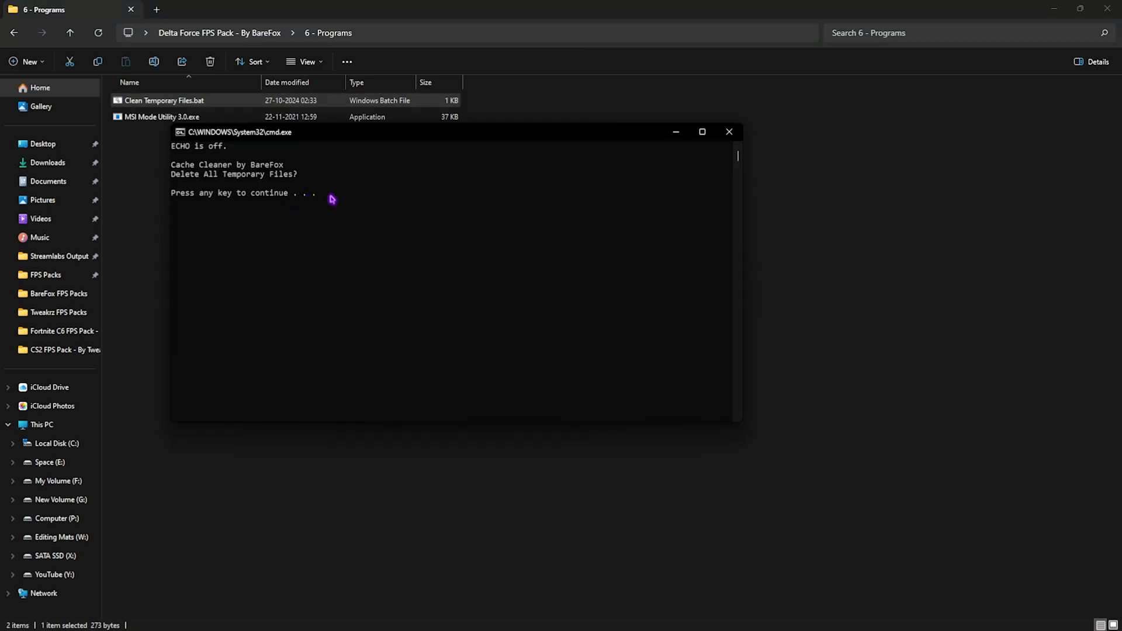
pyautogui.press('enter')
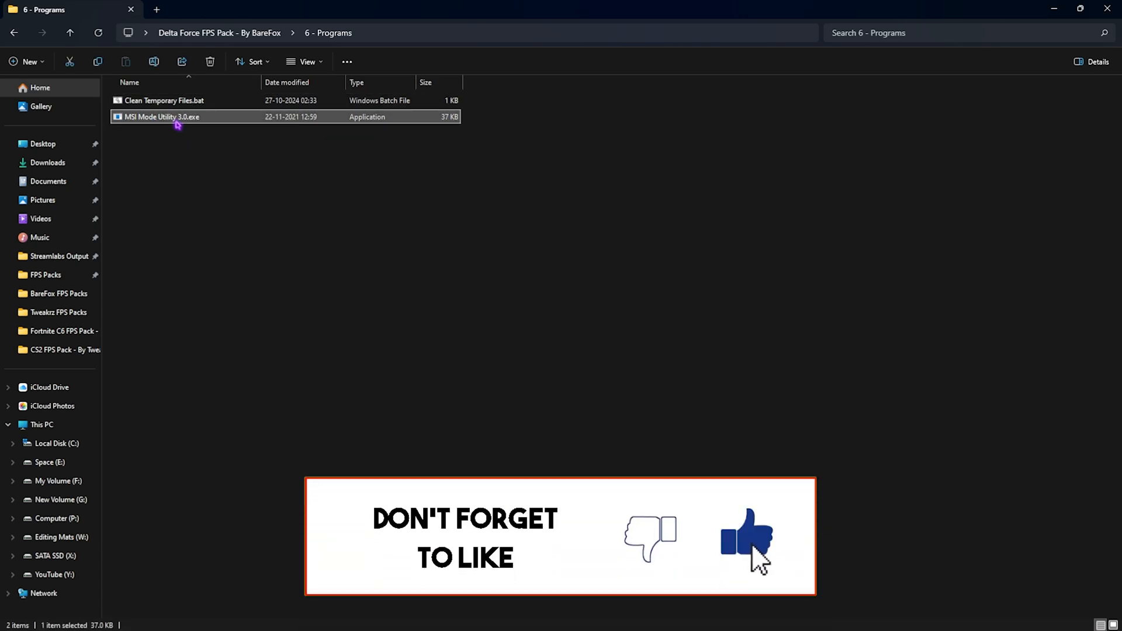
# Launch the MSI mode utility, adjust the NVIDIA GeForce RTX 2070 SUPER device, then close it
pyautogui.rightClick(161, 116)
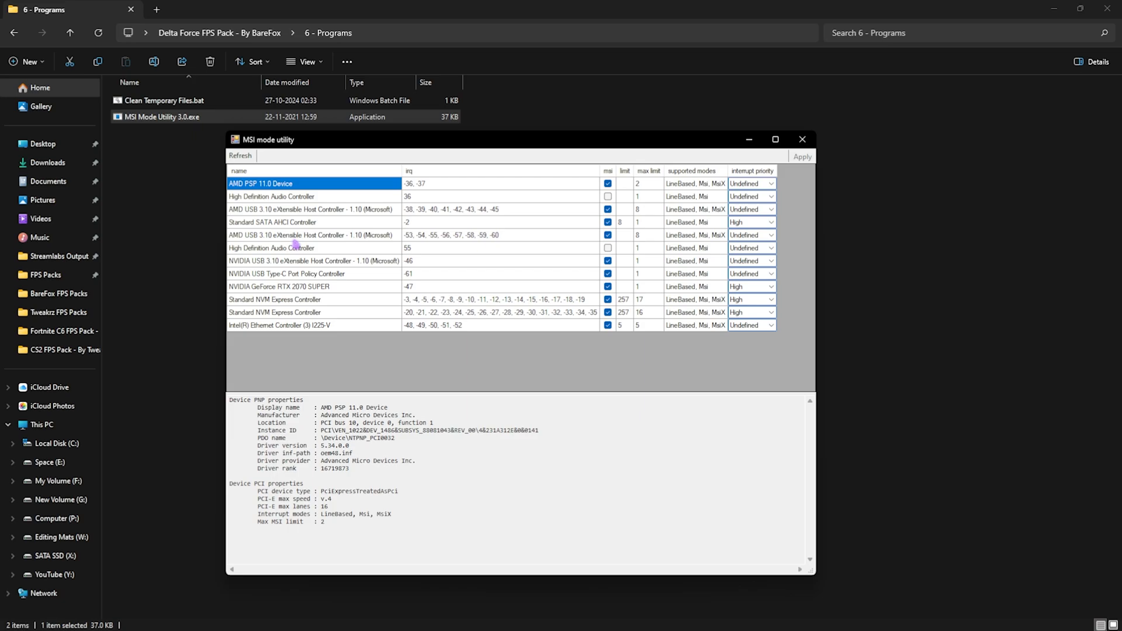
pyautogui.click(280, 286)
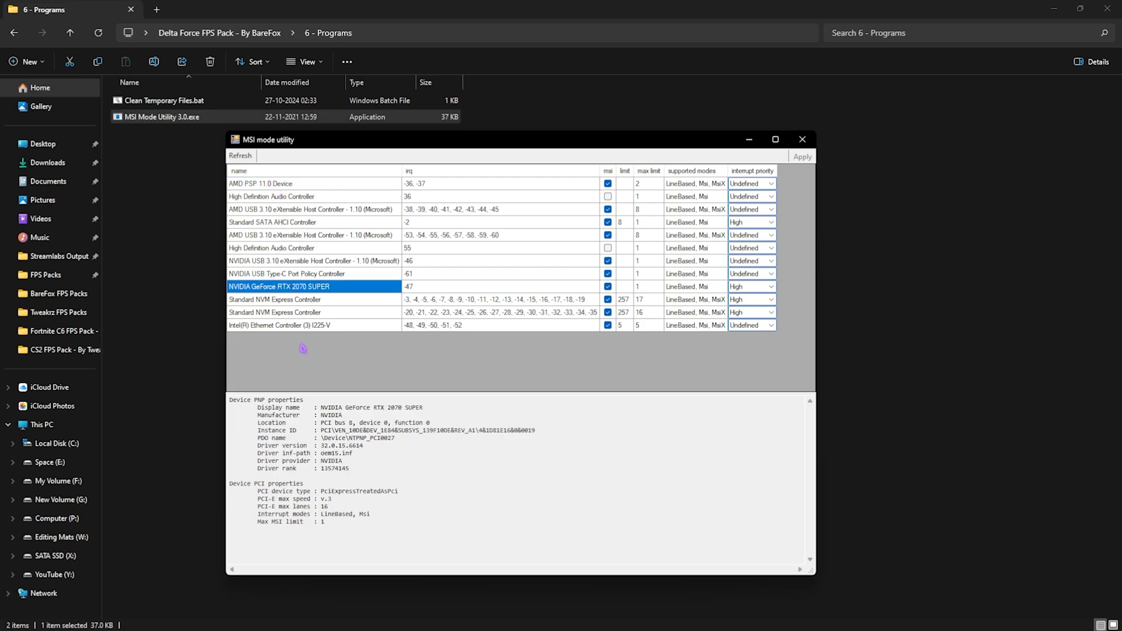
pyautogui.click(607, 287)
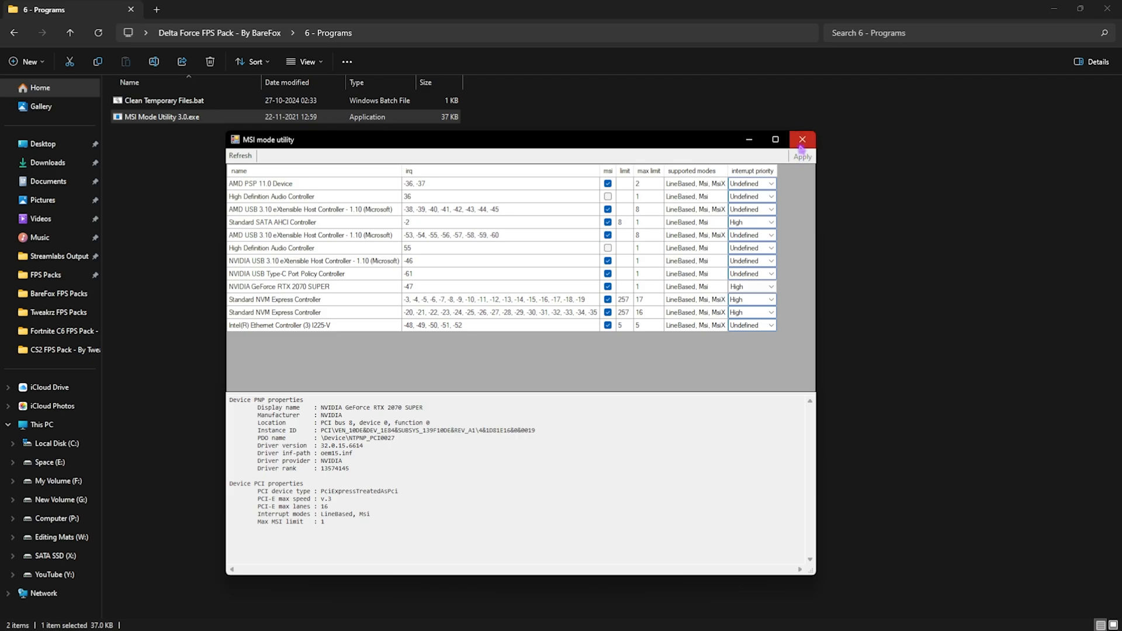
pyautogui.click(801, 139)
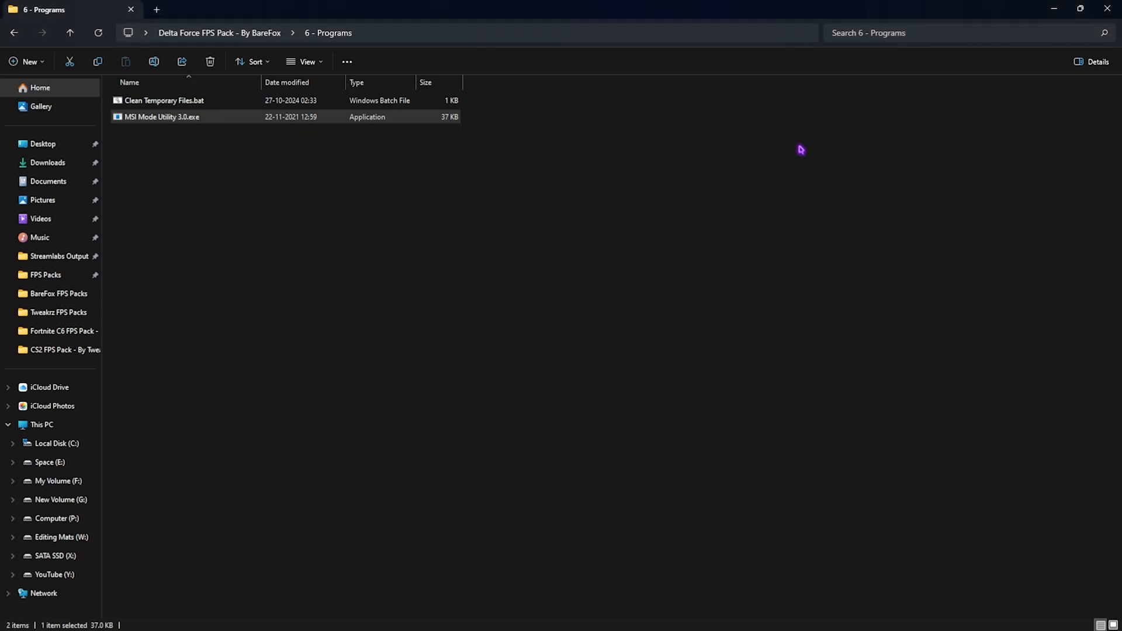
pyautogui.moveTo(1113, 9)
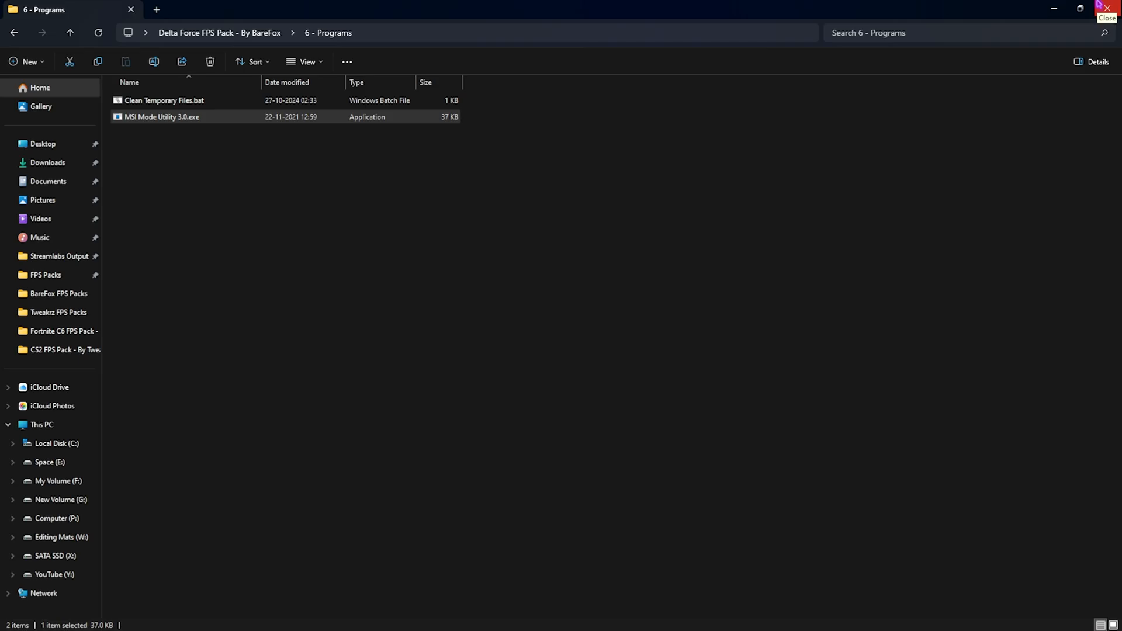
# Close the Programs folder and scroll through Task Manager's Startup apps list
pyautogui.click(1113, 8)
pyautogui.write('y')
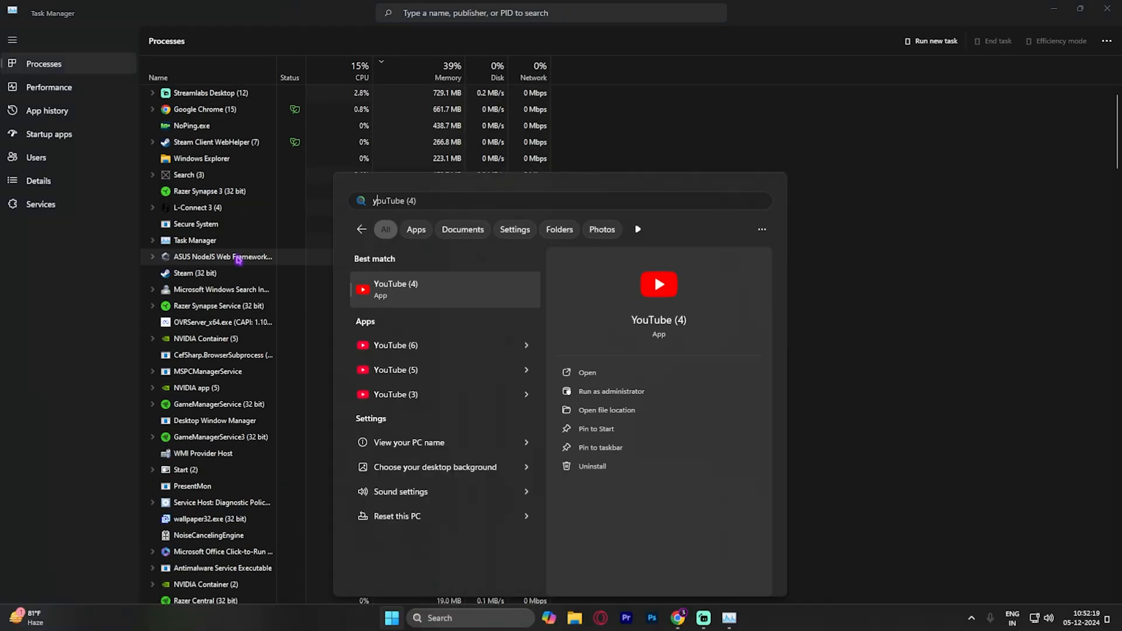
pyautogui.click(49, 133)
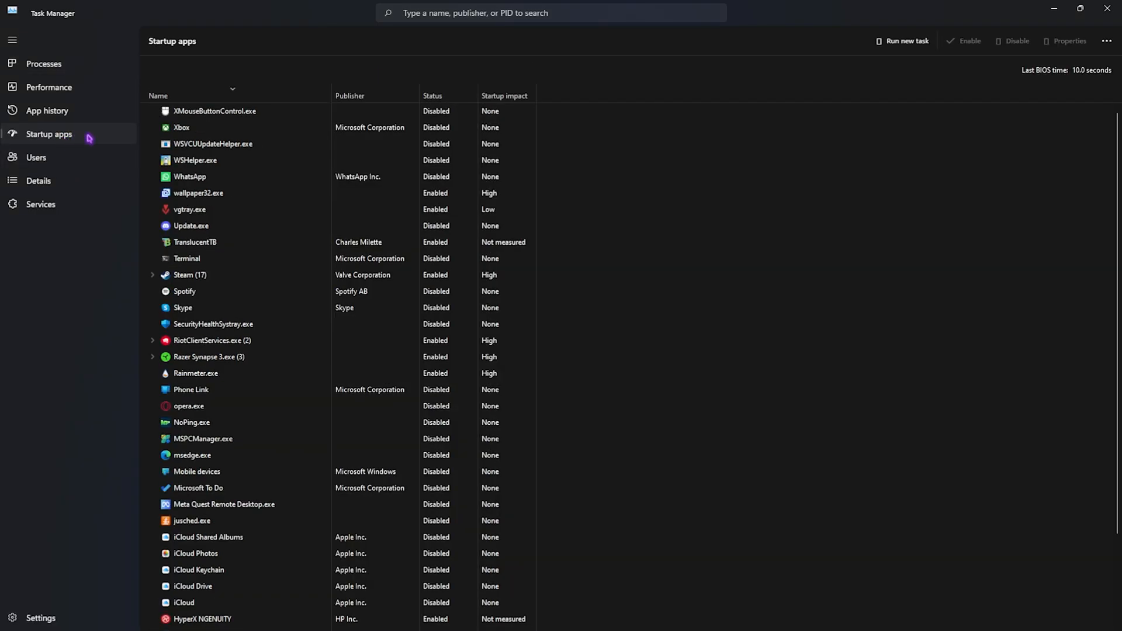
pyautogui.scroll(-3)
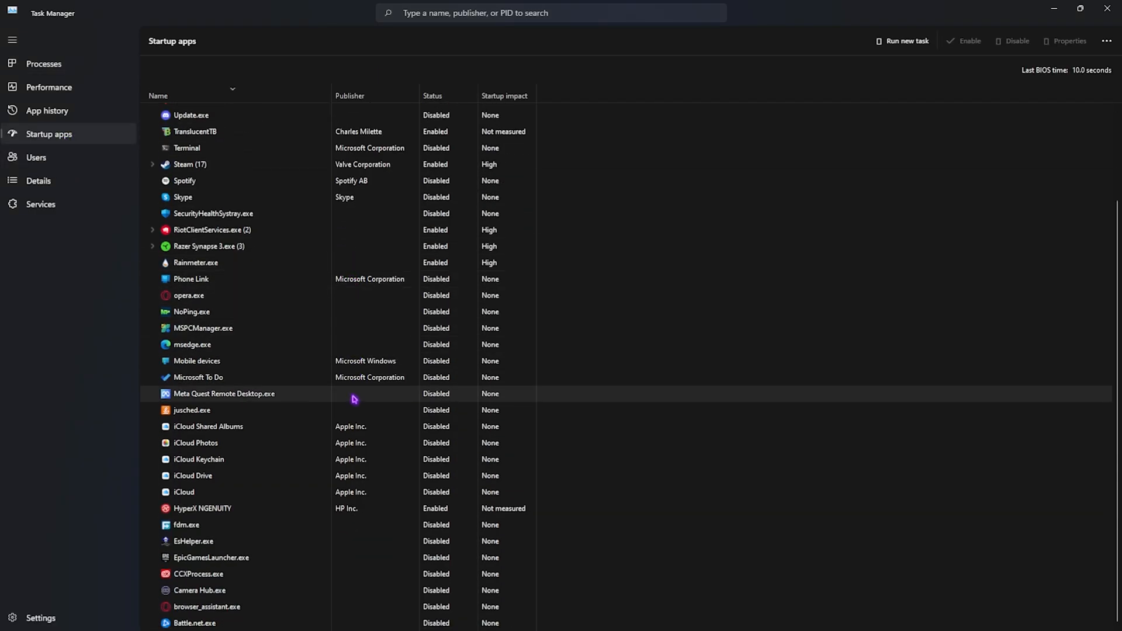
pyautogui.scroll(3)
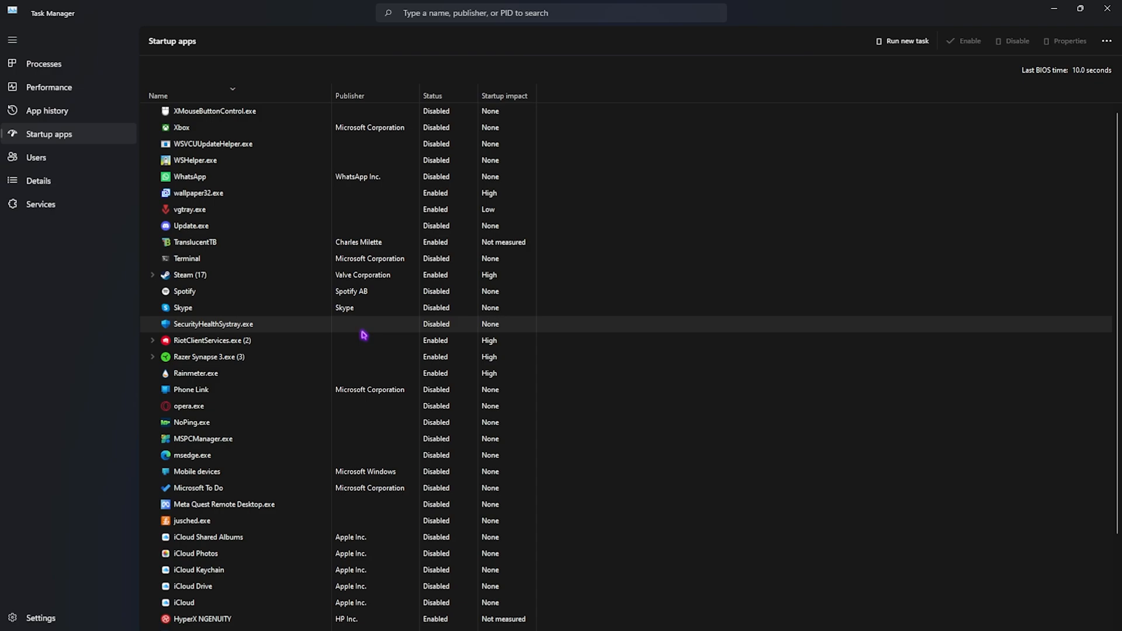
pyautogui.moveTo(1046, 89)
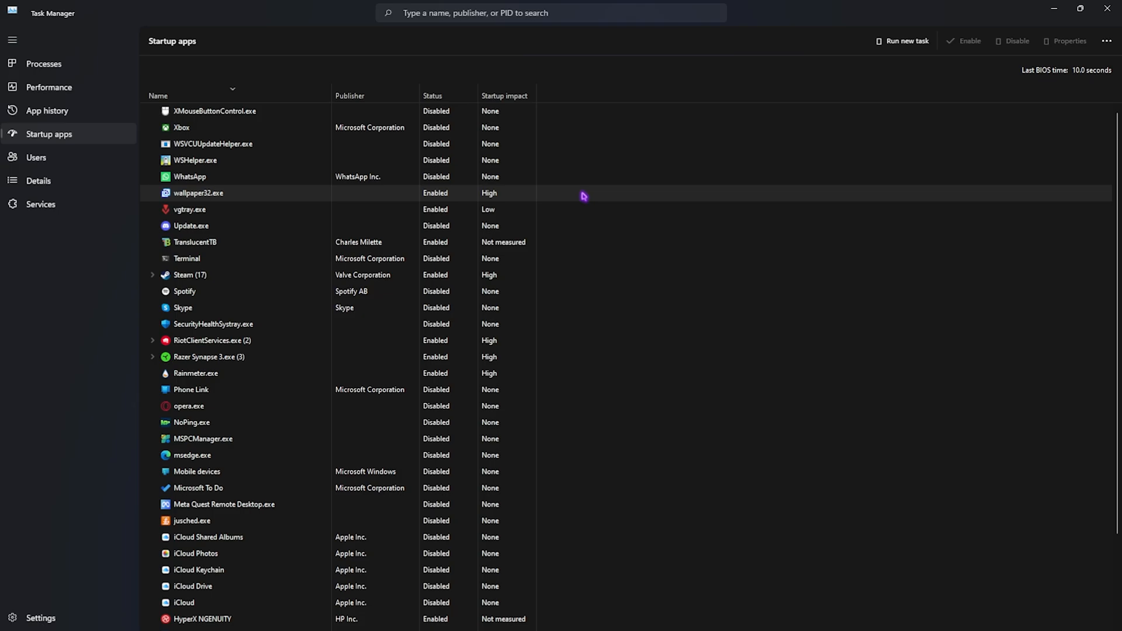
pyautogui.moveTo(232, 194)
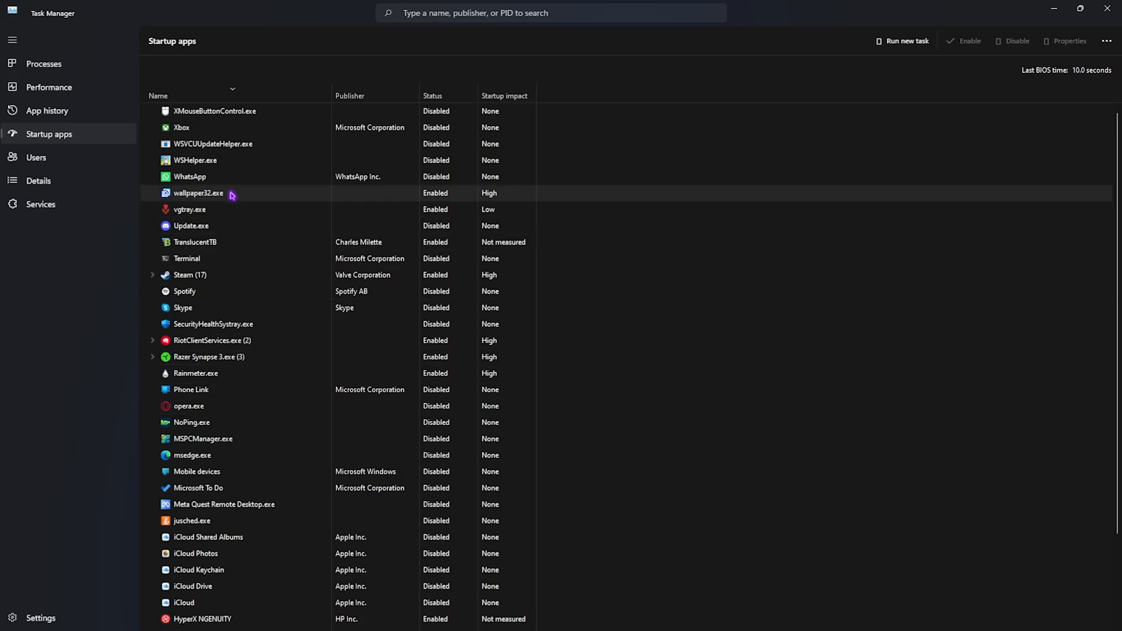
pyautogui.scroll(-3)
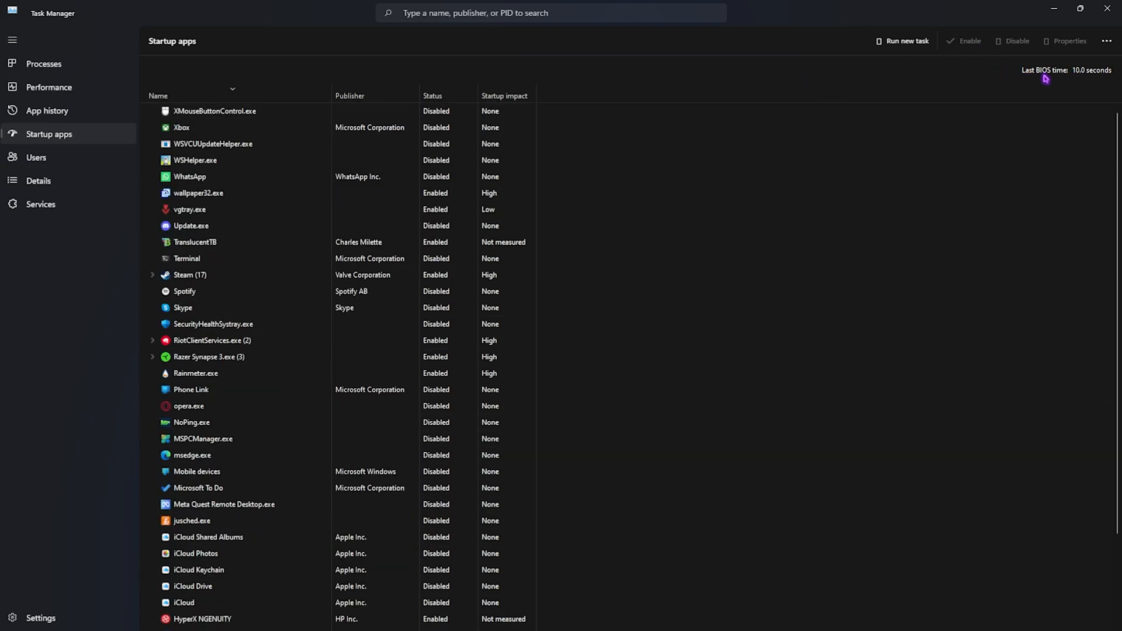
pyautogui.moveTo(1089, 80)
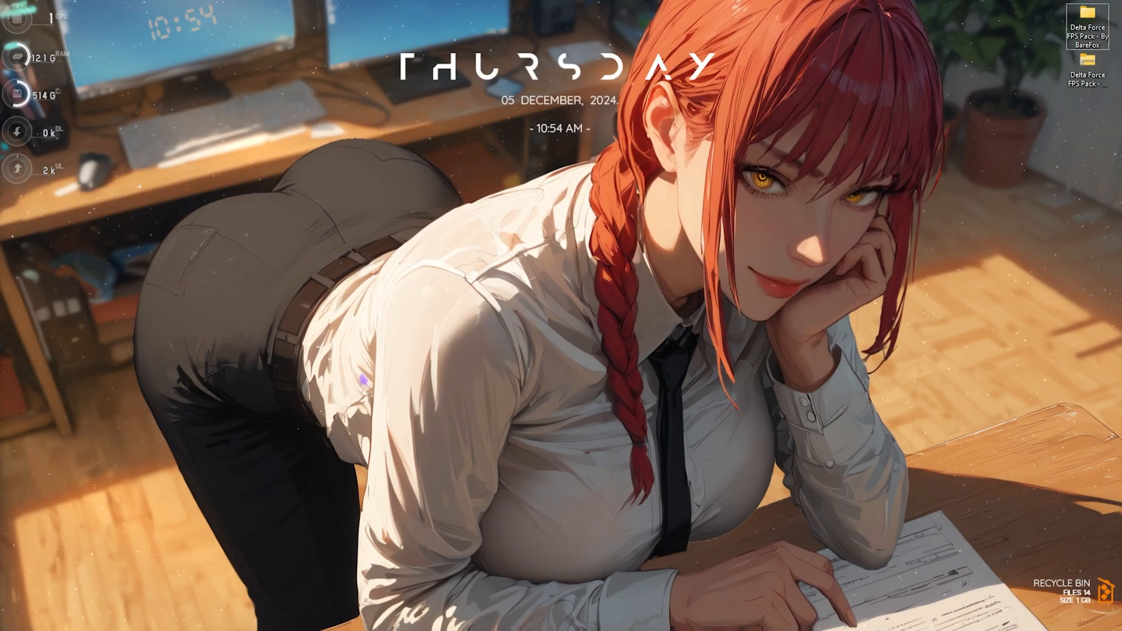
# Open Performance Options via search and keep taskbar thumbnail previews and other chosen effects enabled
pyautogui.click(404, 618)
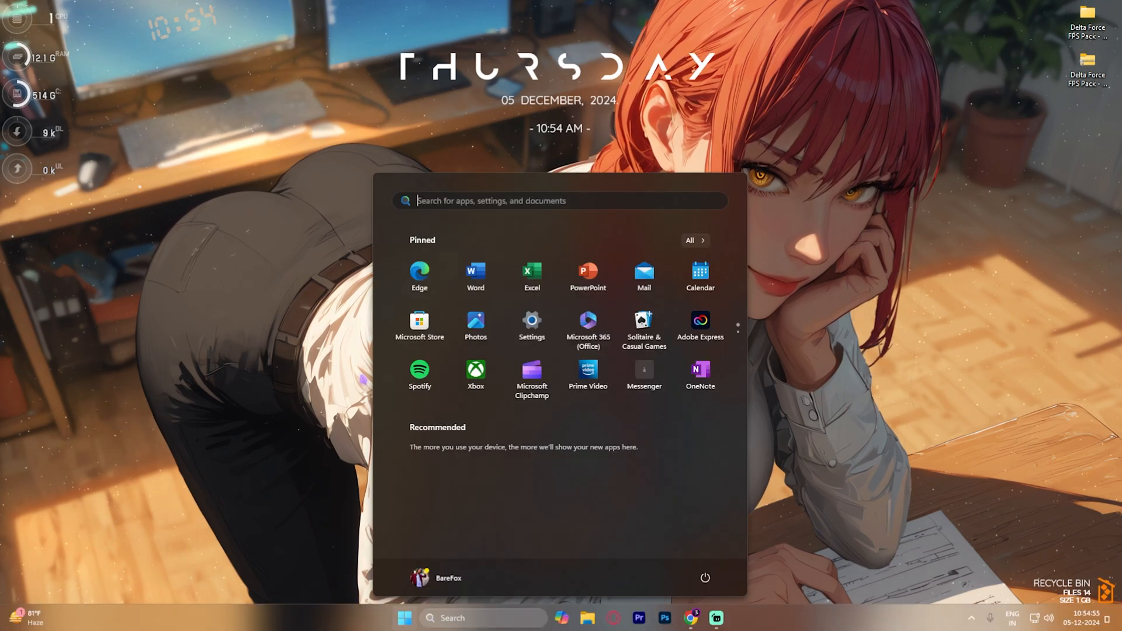
pyautogui.write('adjust the appearance and performance of Windows')
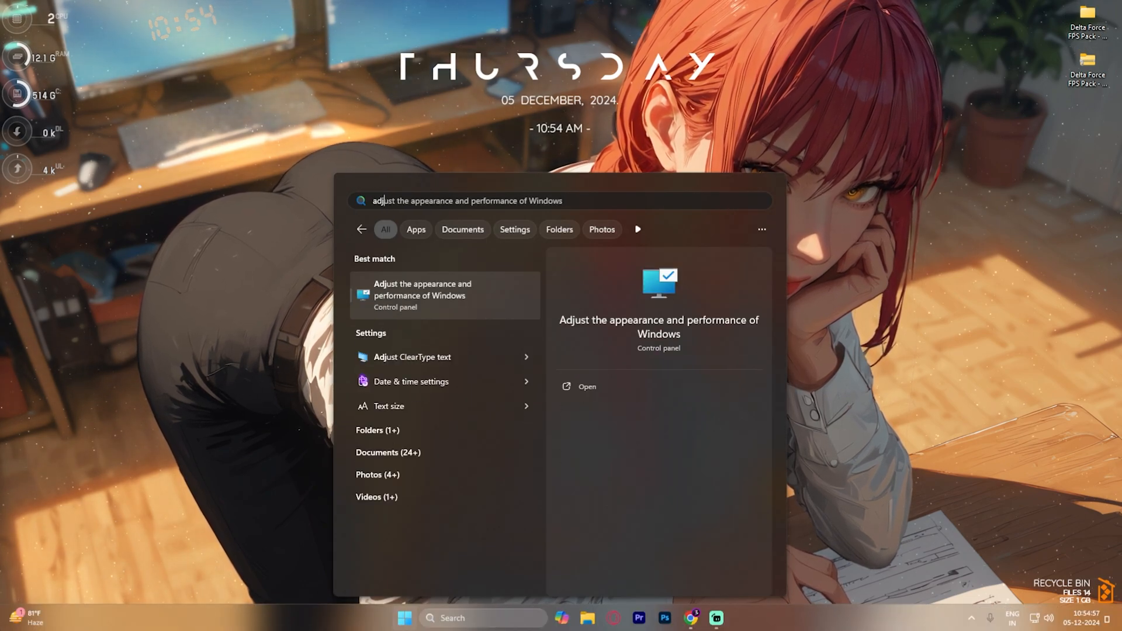
pyautogui.click(424, 295)
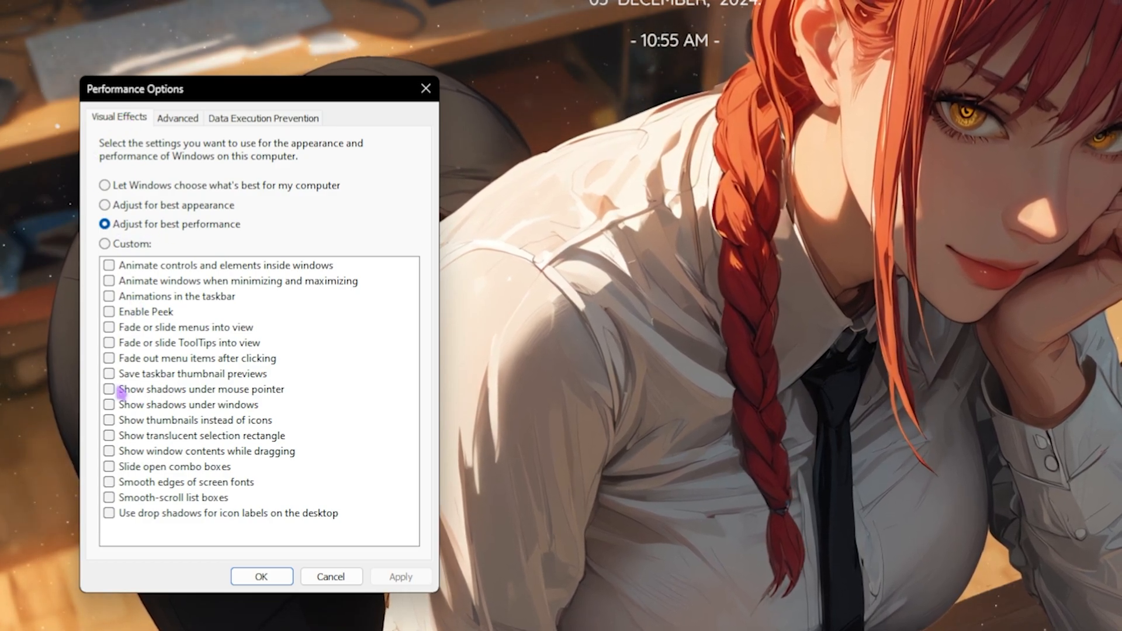
pyautogui.click(108, 373)
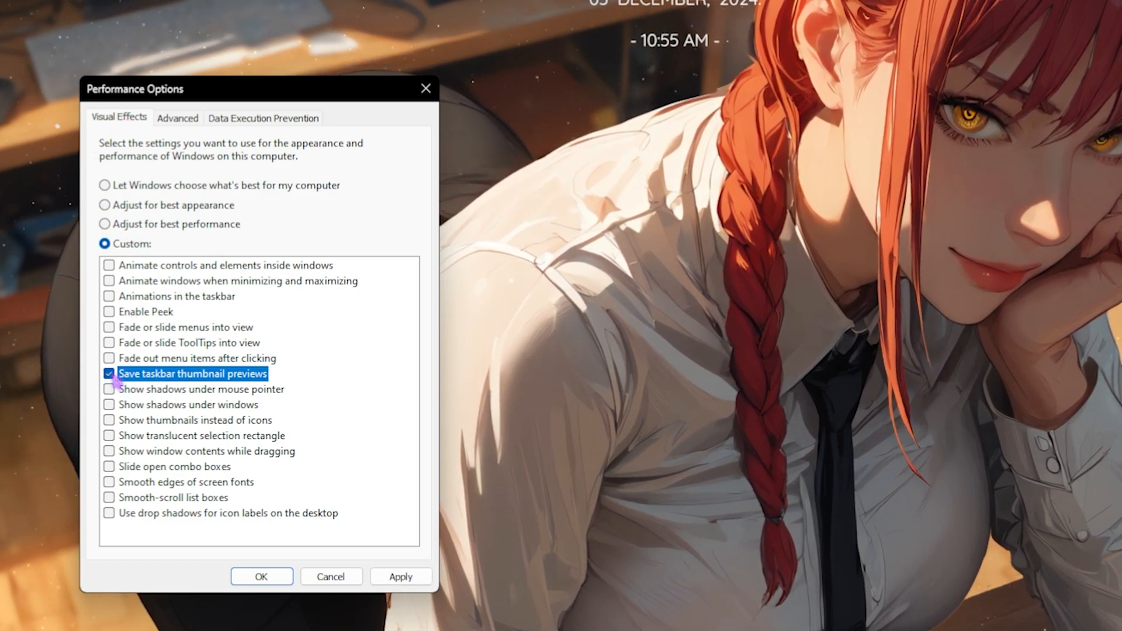
pyautogui.click(109, 421)
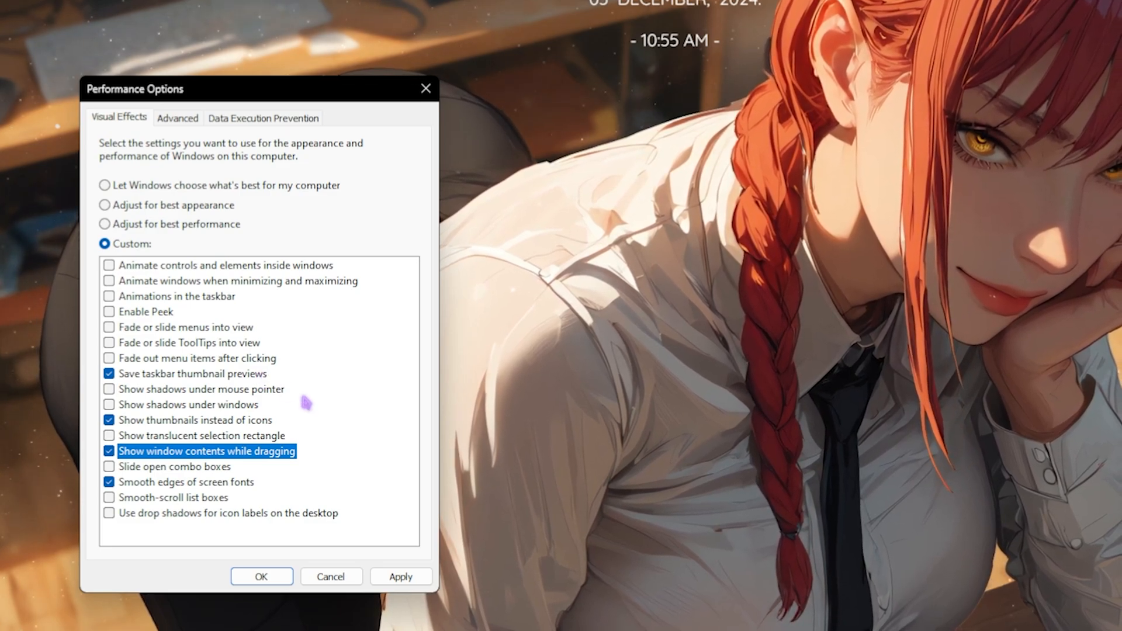
pyautogui.click(176, 118)
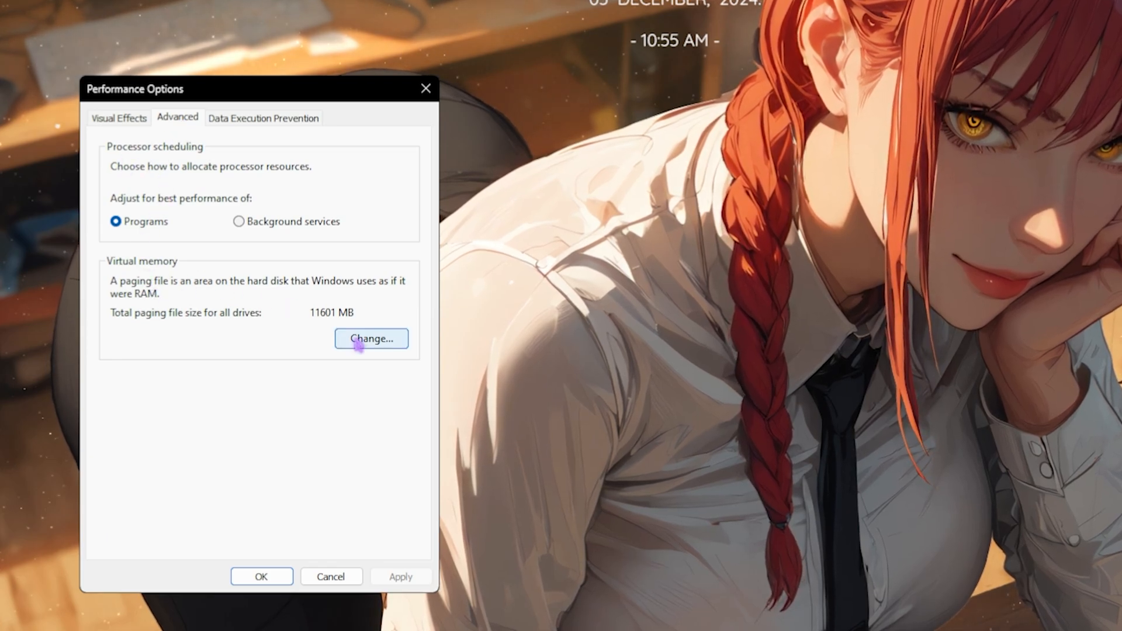
# Confirm a custom 1361–16384 MB paging file on drive C and search for Steam
pyautogui.click(370, 338)
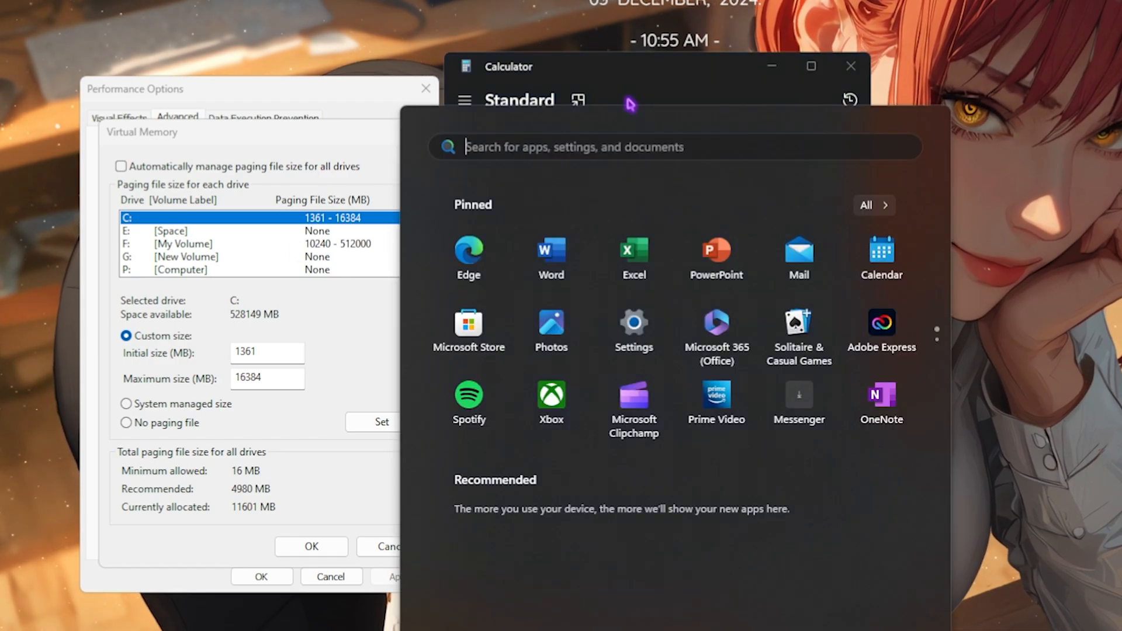
pyautogui.write('steam')
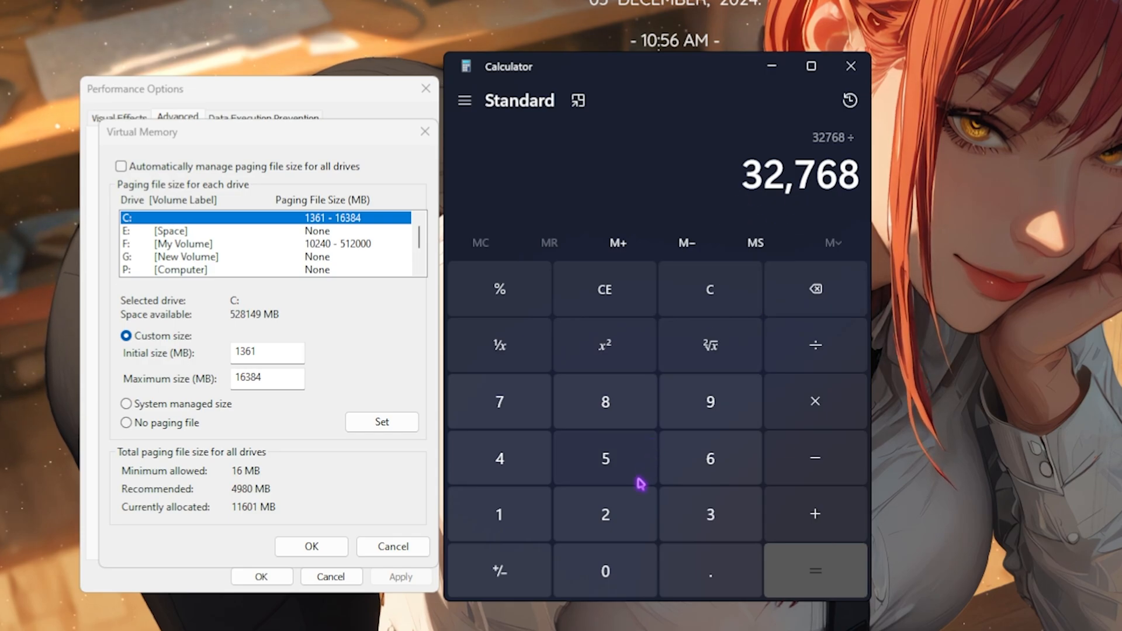
pyautogui.click(814, 570)
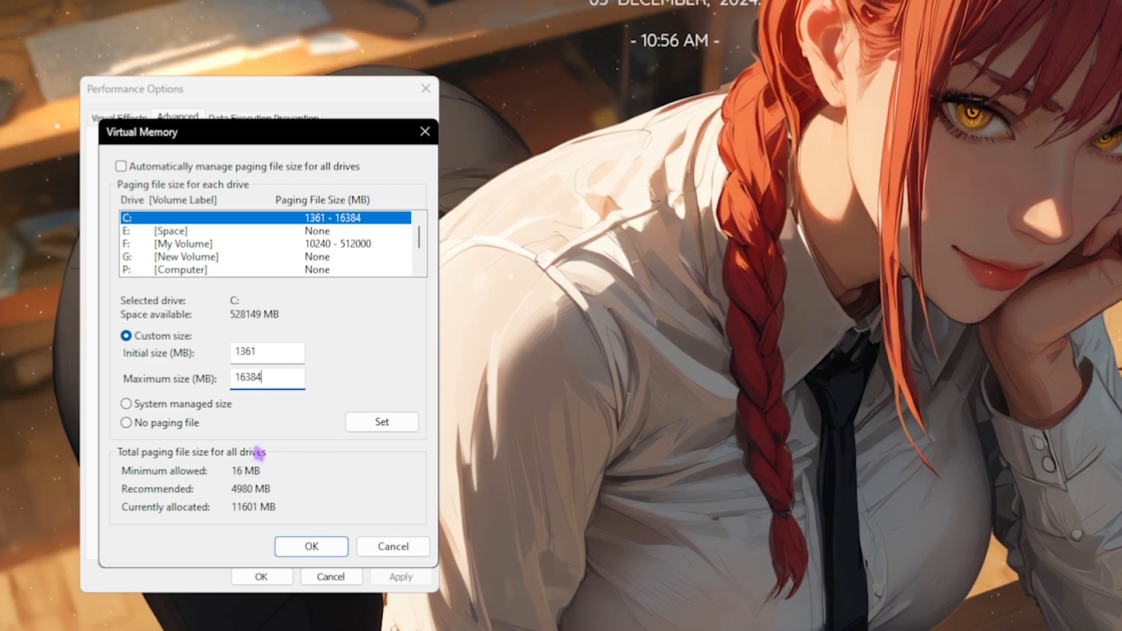
pyautogui.click(311, 546)
pyautogui.write('s')
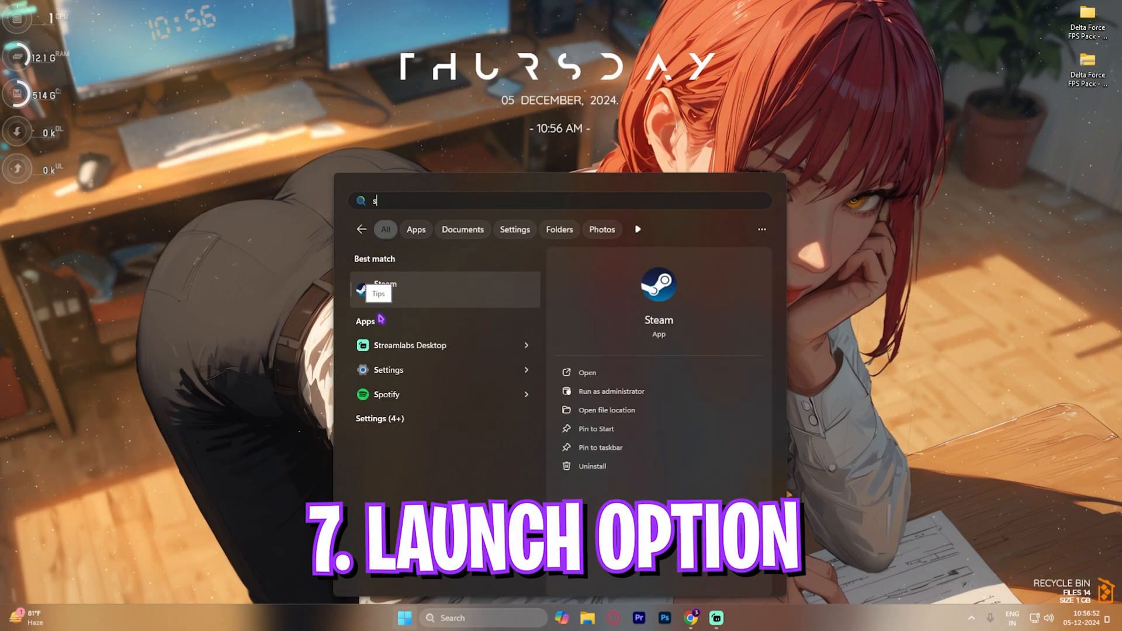
# Add the -USEALLAVAILABLECORES launch option to Delta Force's Steam properties
pyautogui.click(384, 289)
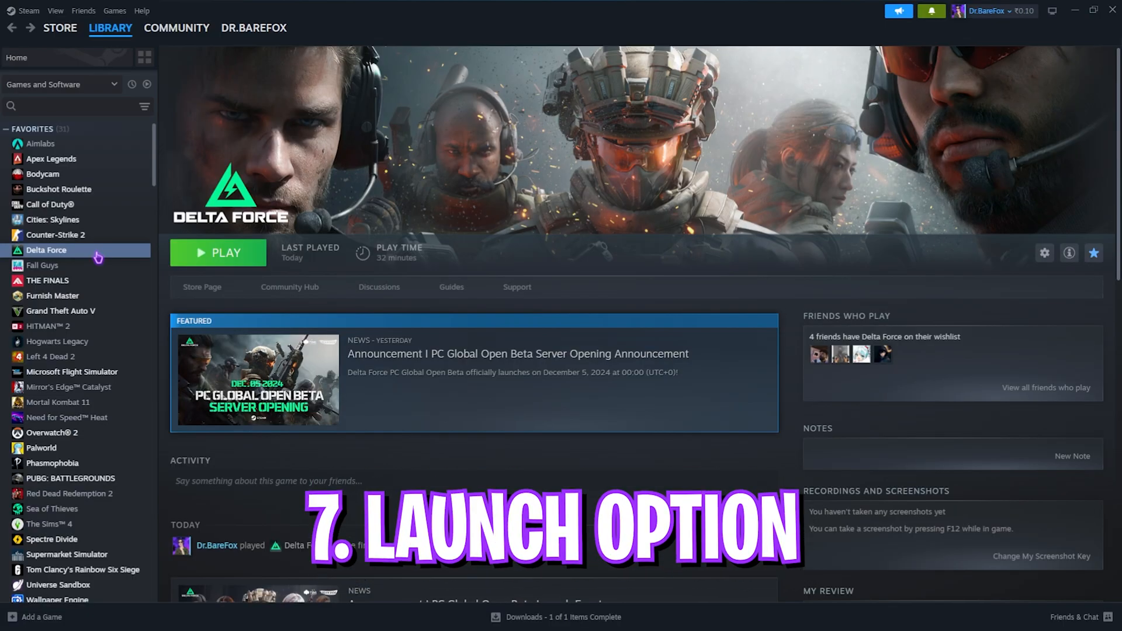
pyautogui.rightClick(46, 250)
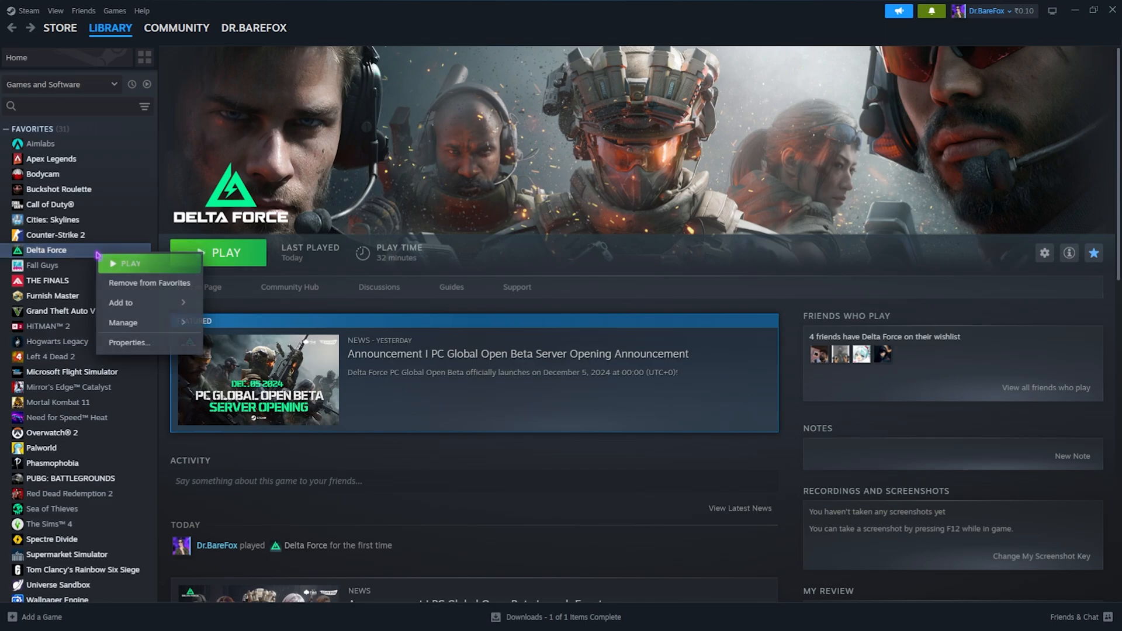
pyautogui.click(130, 342)
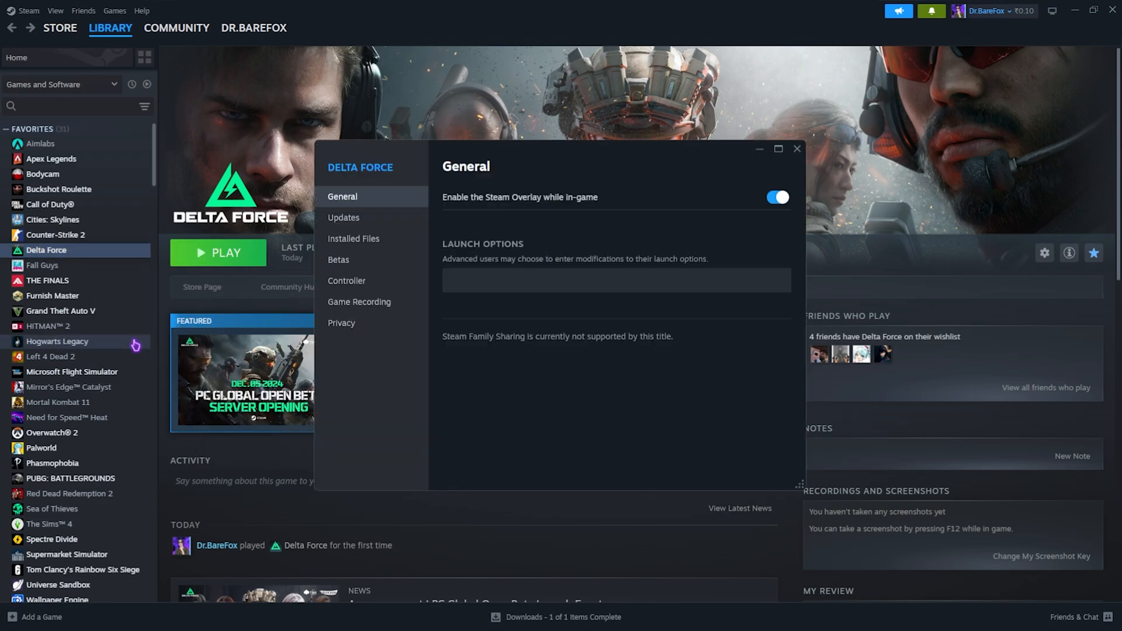
pyautogui.click(615, 280)
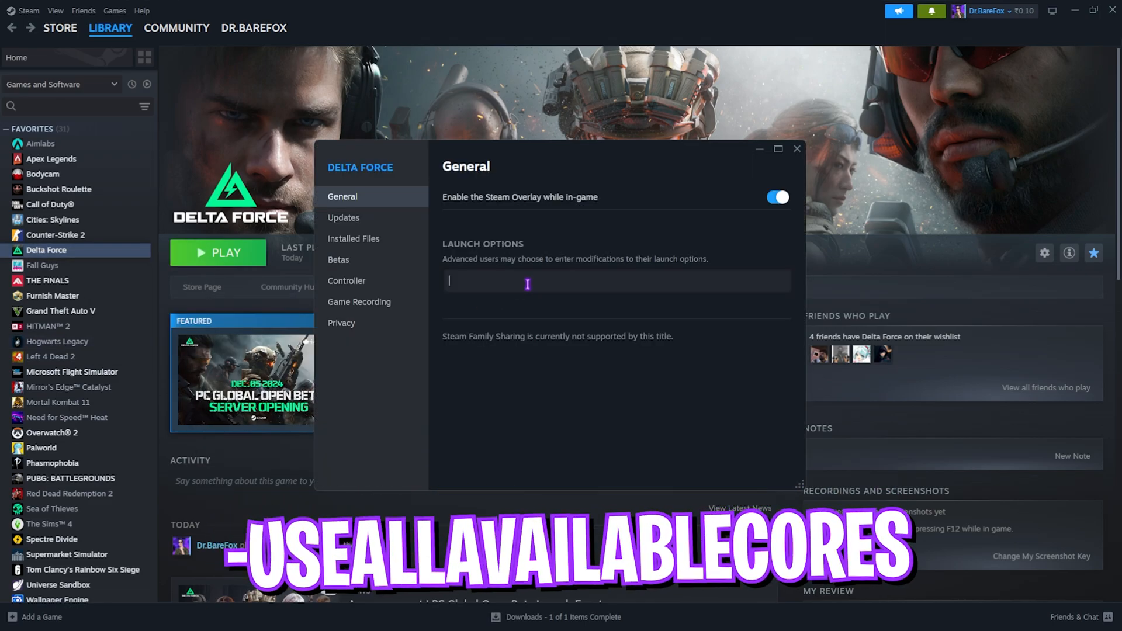
pyautogui.write('-USEALL')
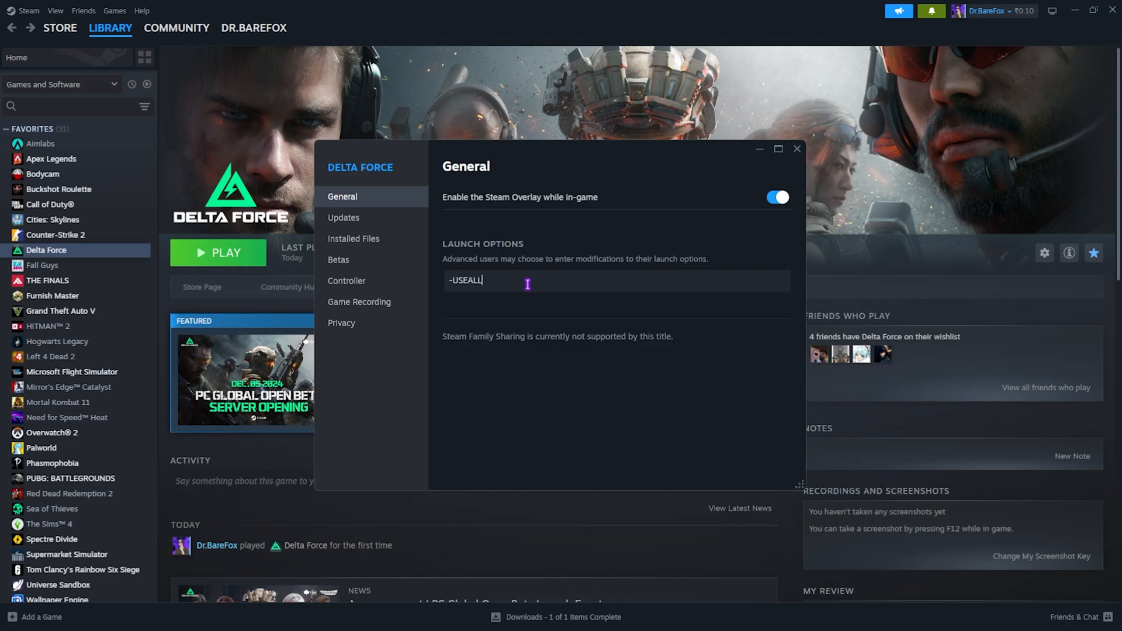
pyautogui.write('AVAILABLECORES')
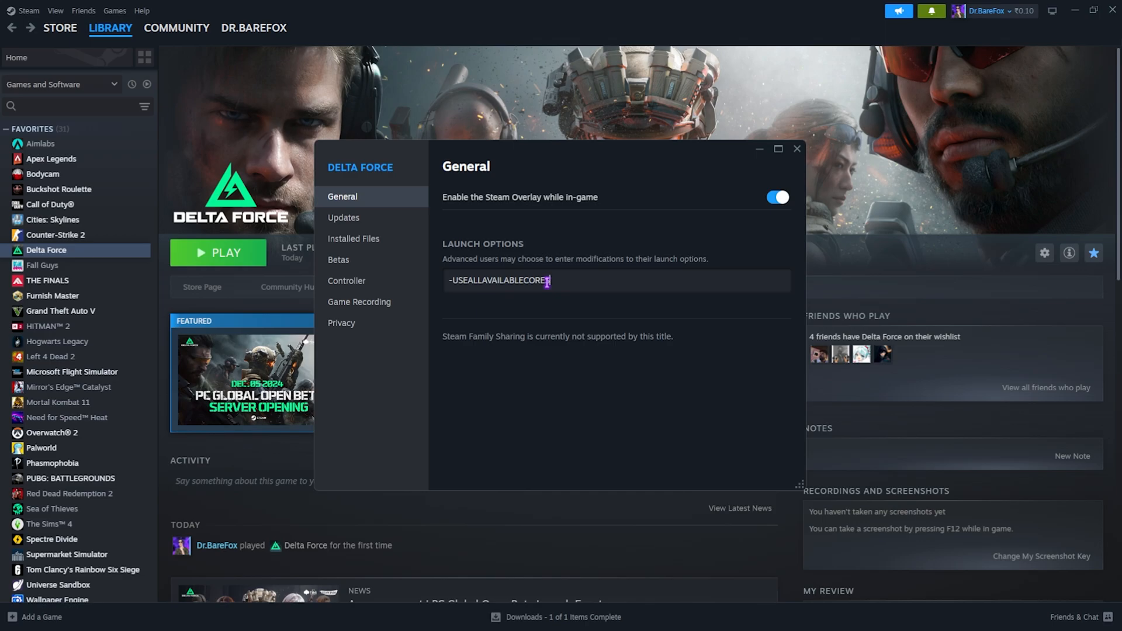
pyautogui.click(796, 149)
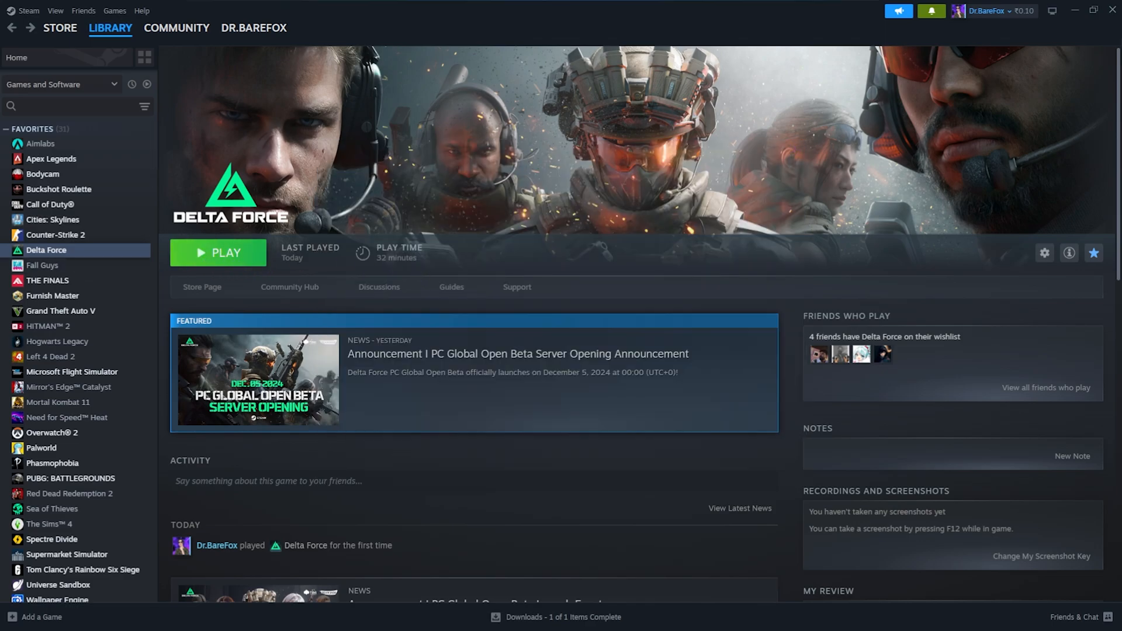
# Open Delta Force's Graphics settings page
pyautogui.click(218, 253)
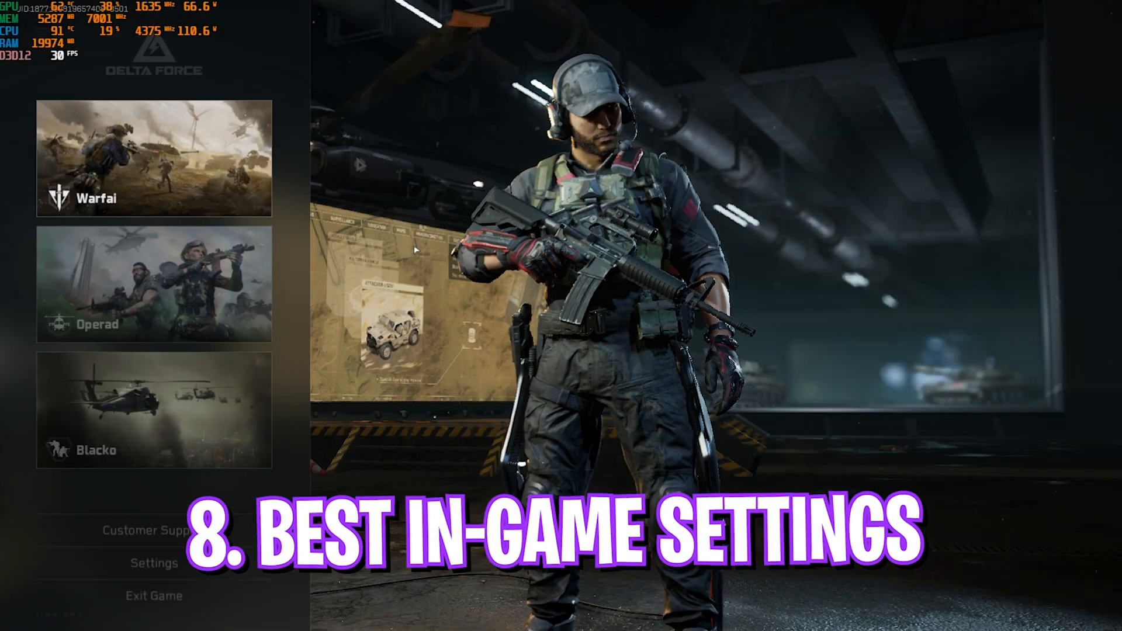
pyautogui.click(151, 563)
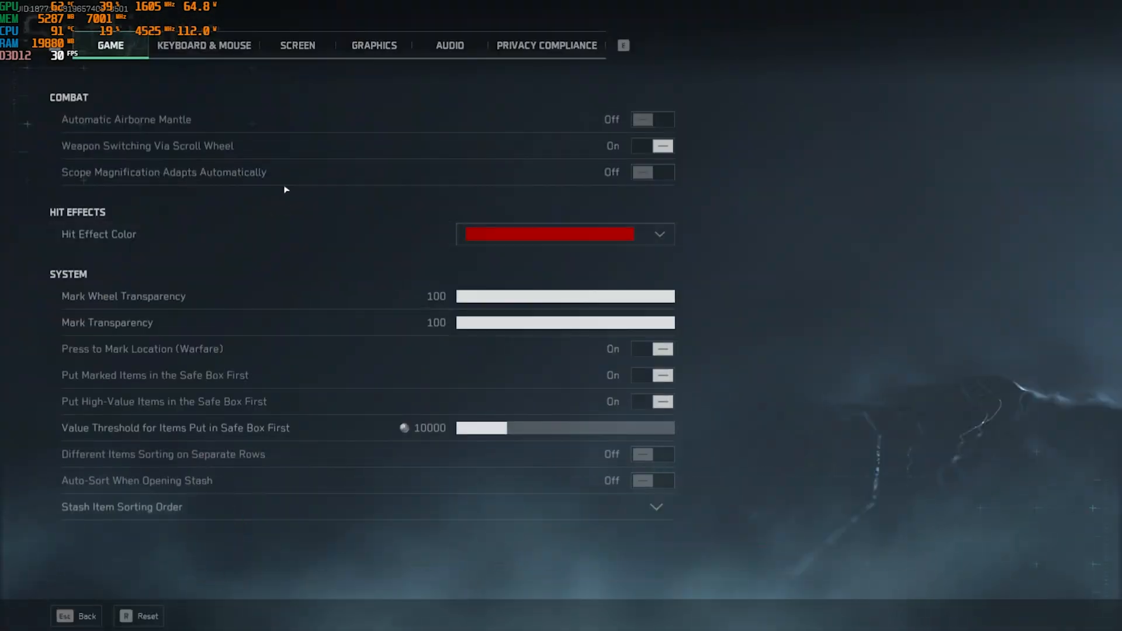
pyautogui.click(373, 45)
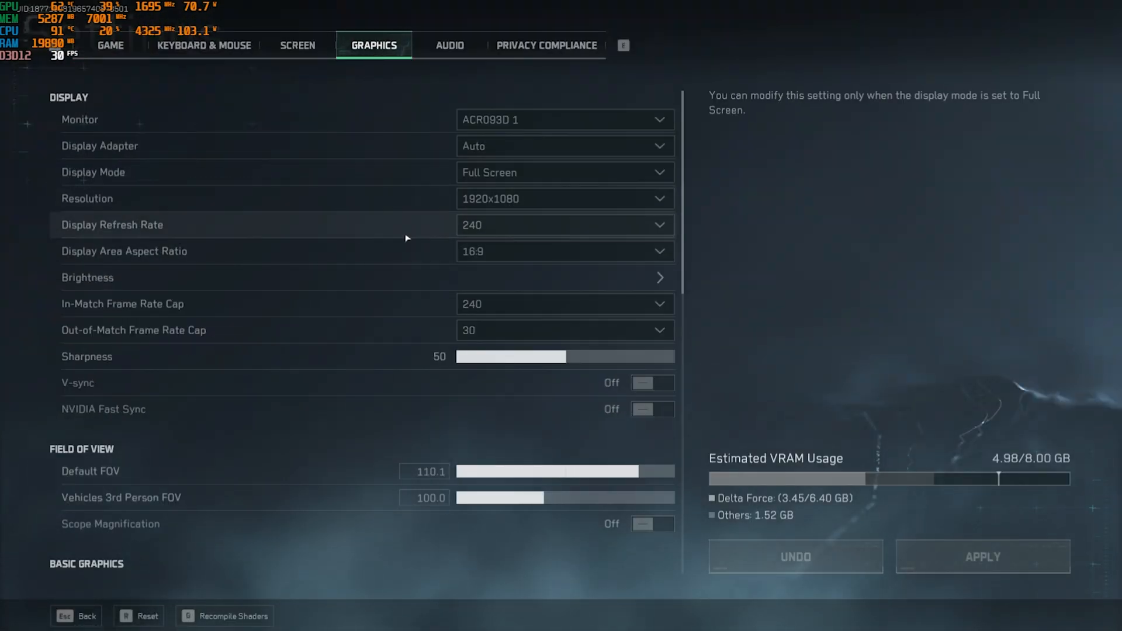
pyautogui.scroll(-3)
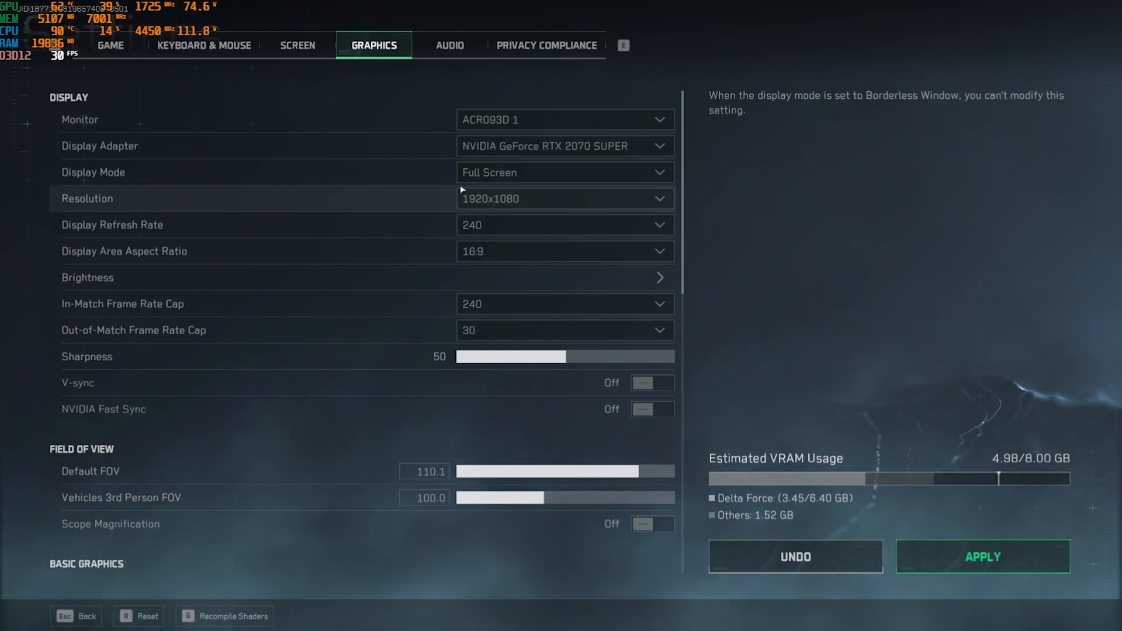
# Keep Display Mode at Full Screen and the in-match frame rate cap at 240
pyautogui.click(564, 172)
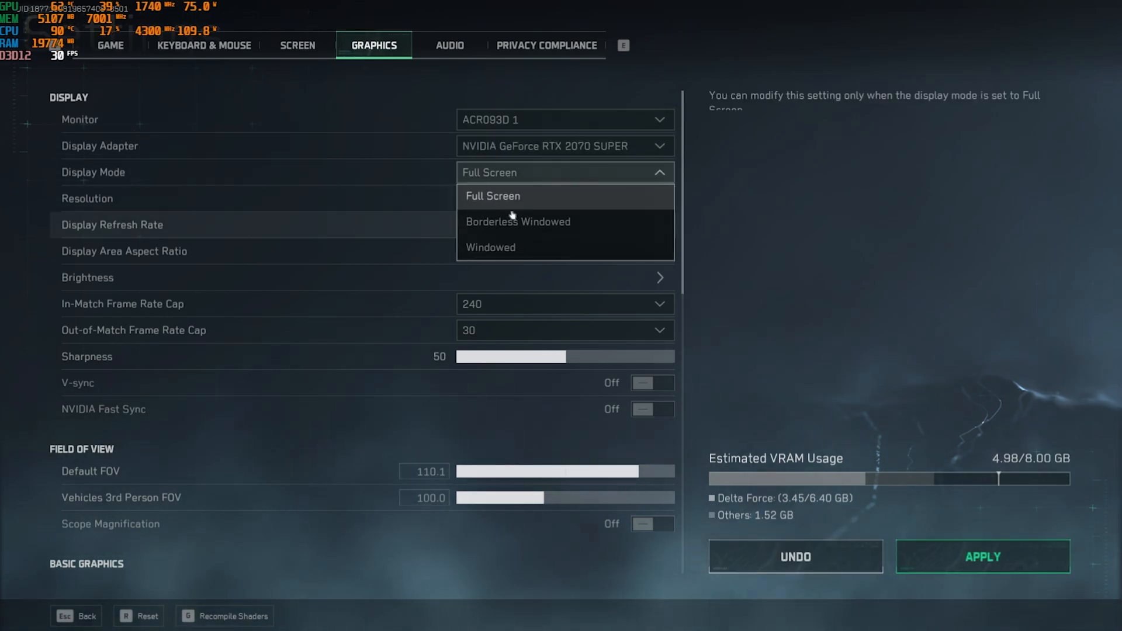
pyautogui.click(564, 198)
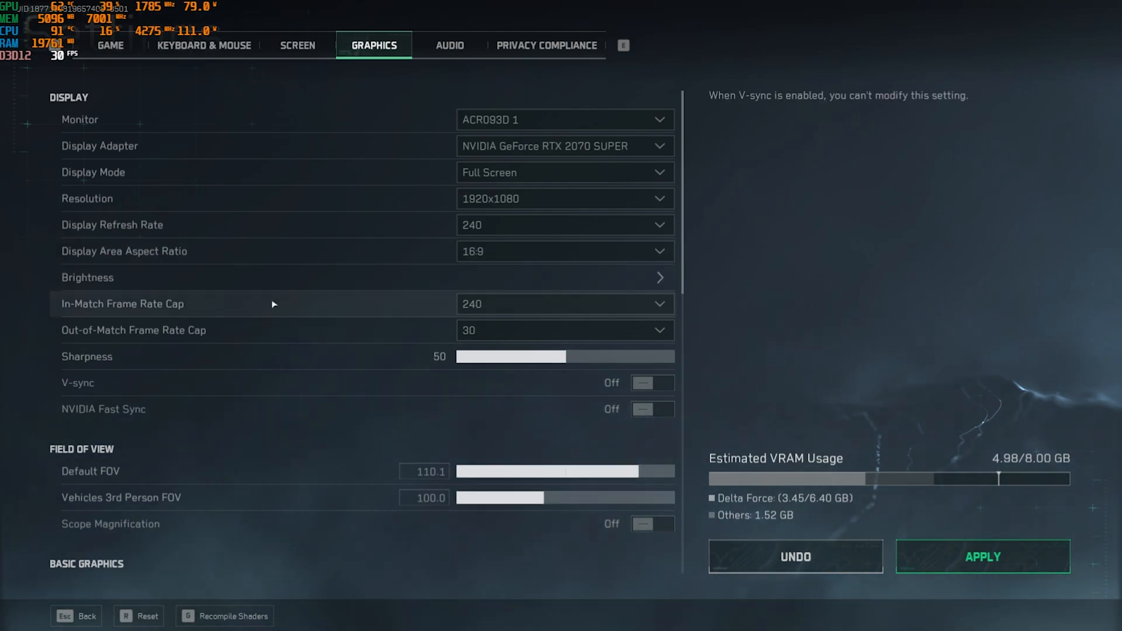
pyautogui.click(564, 304)
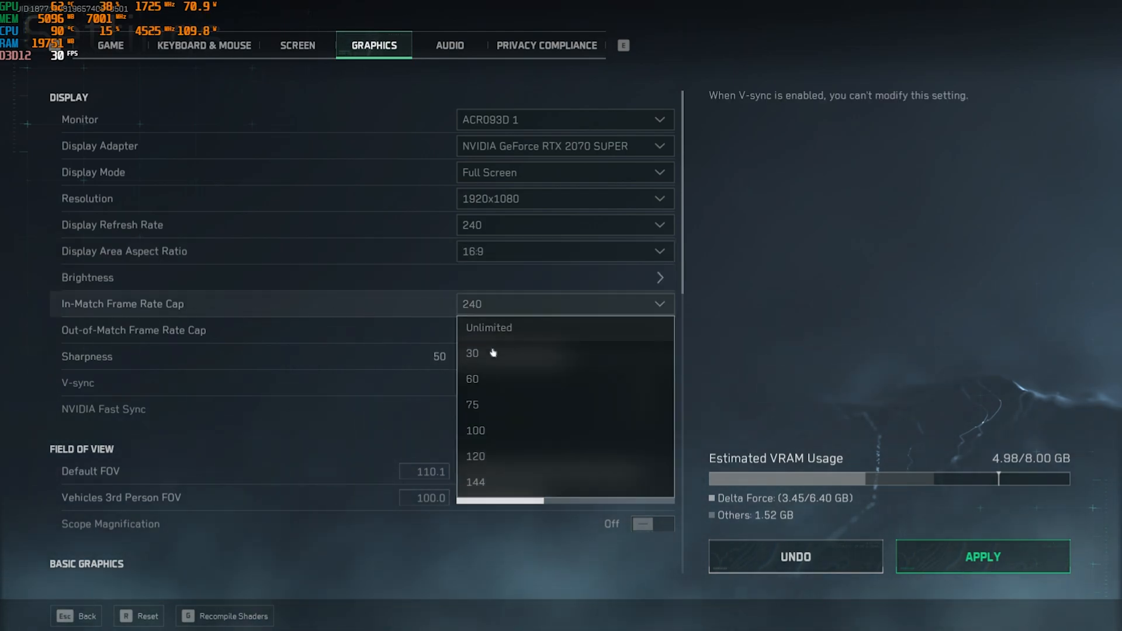
pyautogui.click(472, 353)
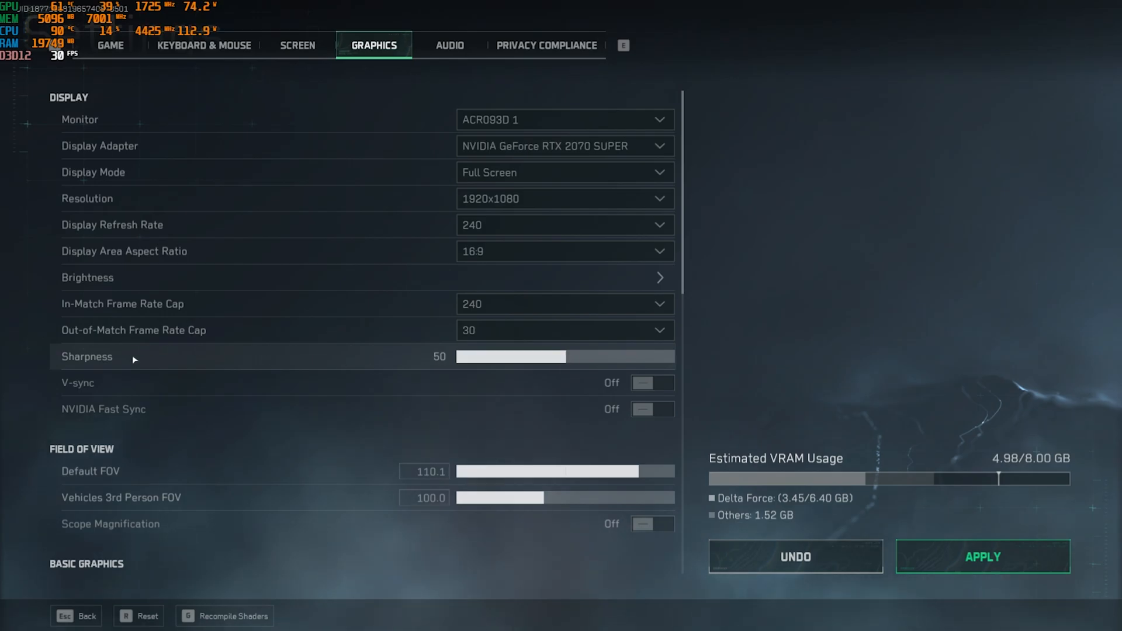
pyautogui.moveTo(639, 422)
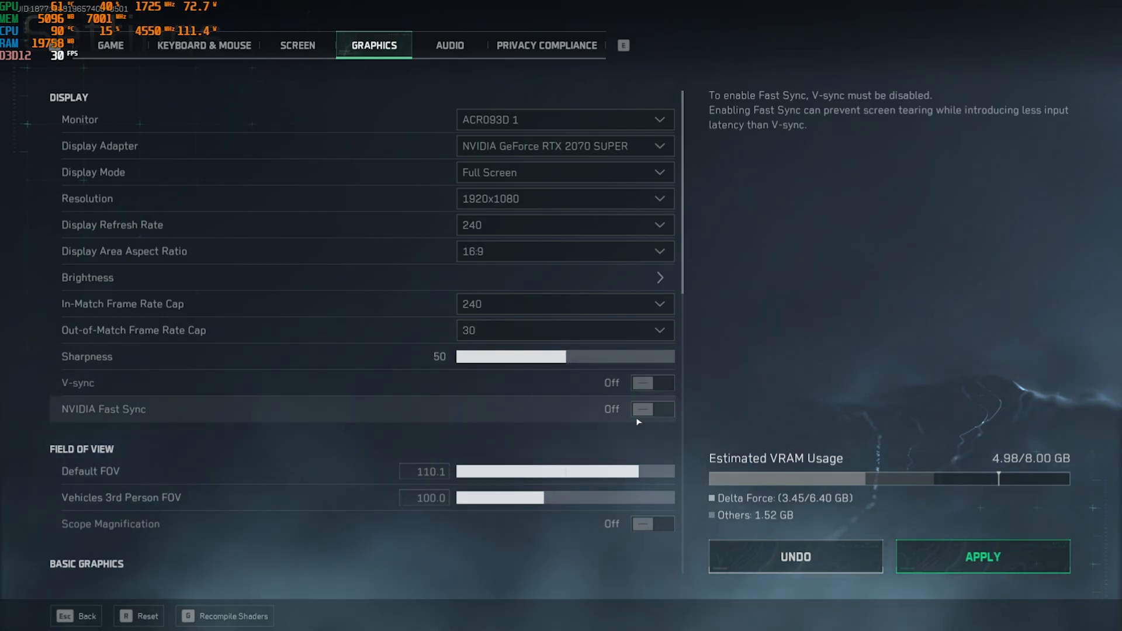
pyautogui.scroll(-3)
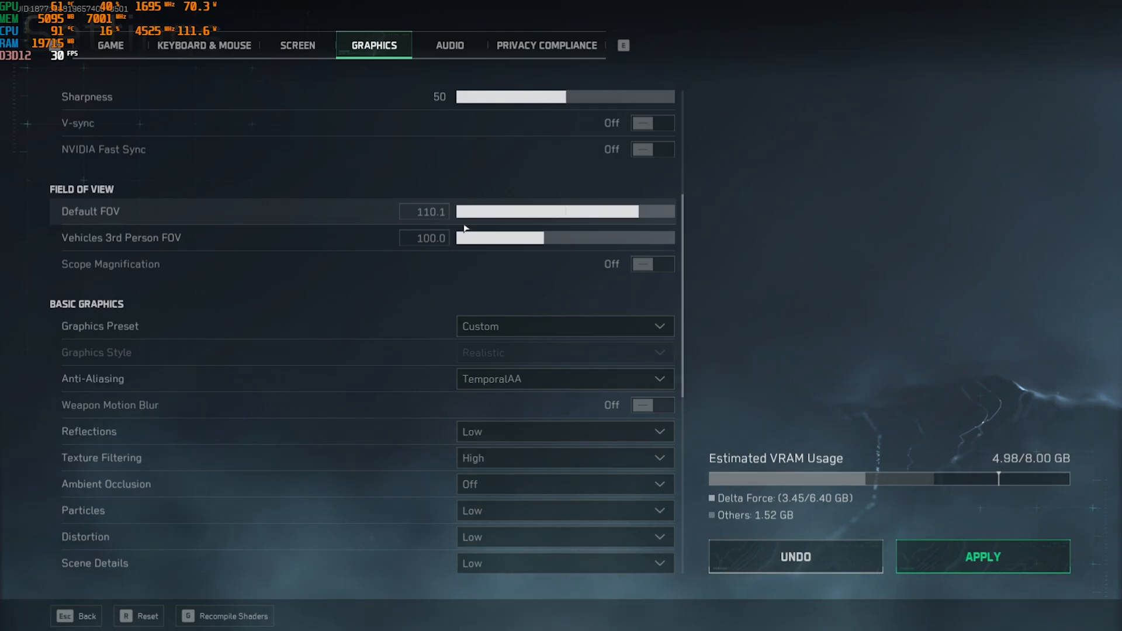
# Keep the Graphics Preset on Custom in Basic Graphics
pyautogui.scroll(-3)
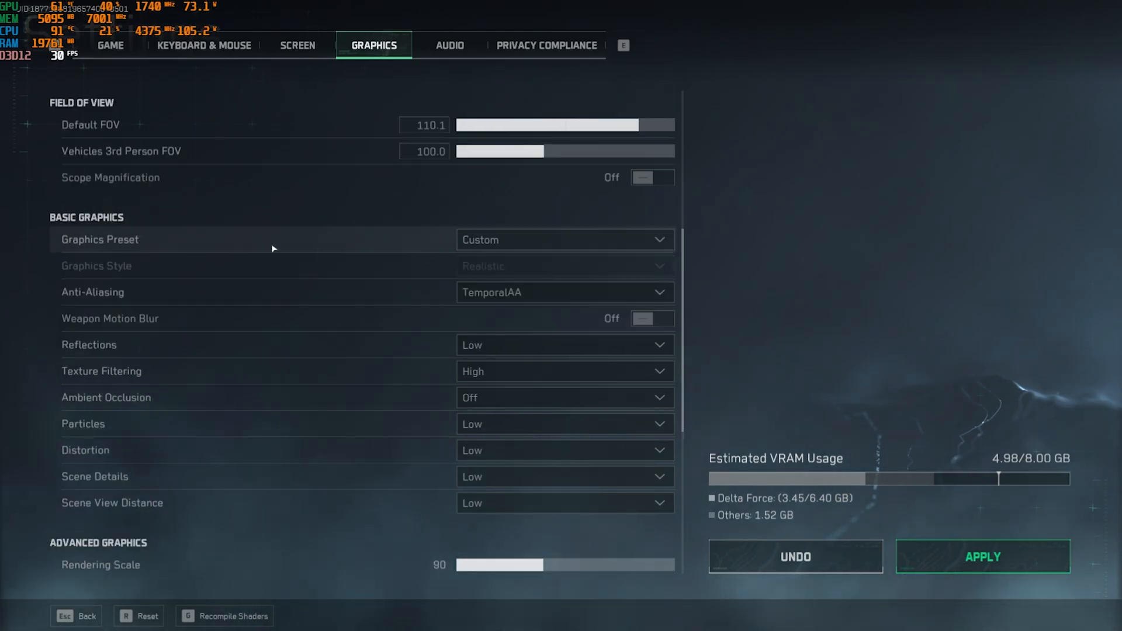
pyautogui.click(564, 240)
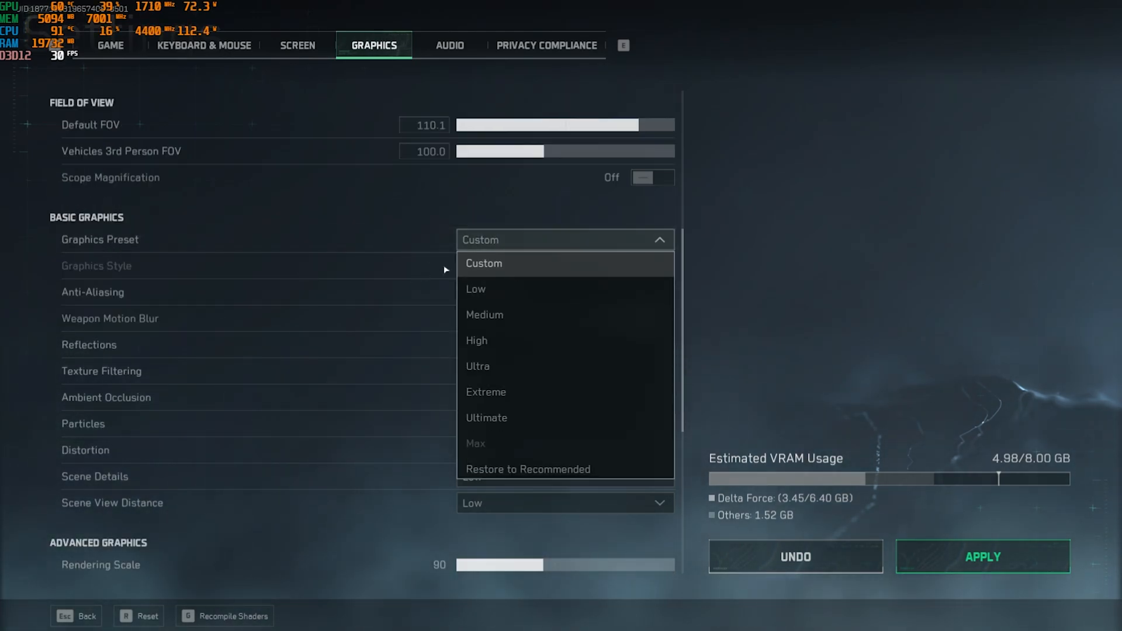
pyautogui.click(484, 263)
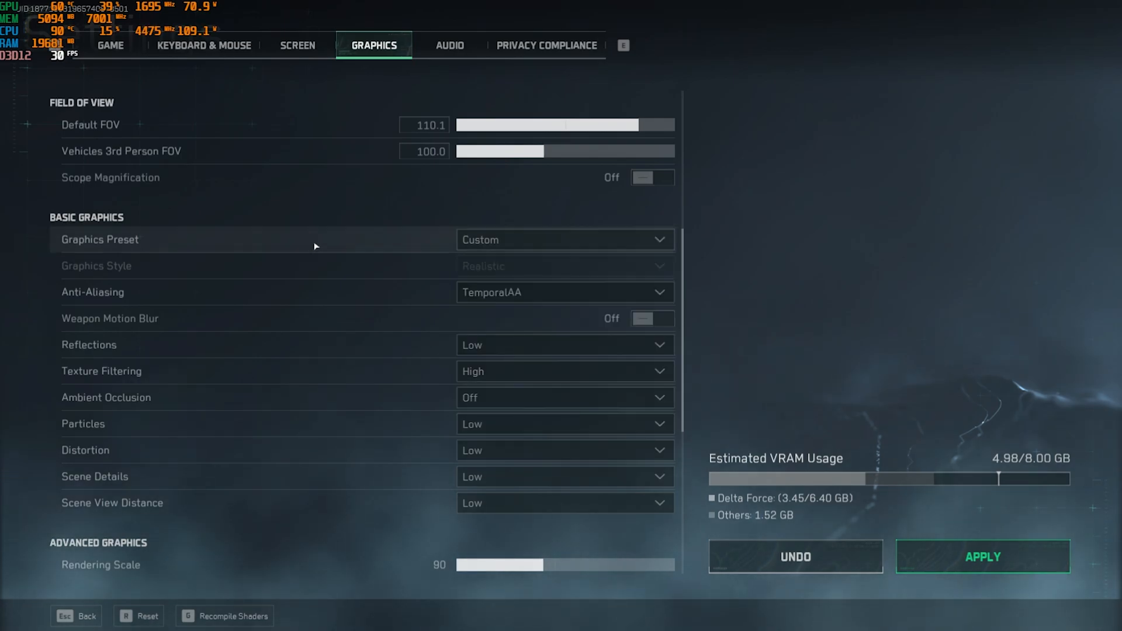
pyautogui.scroll(-3)
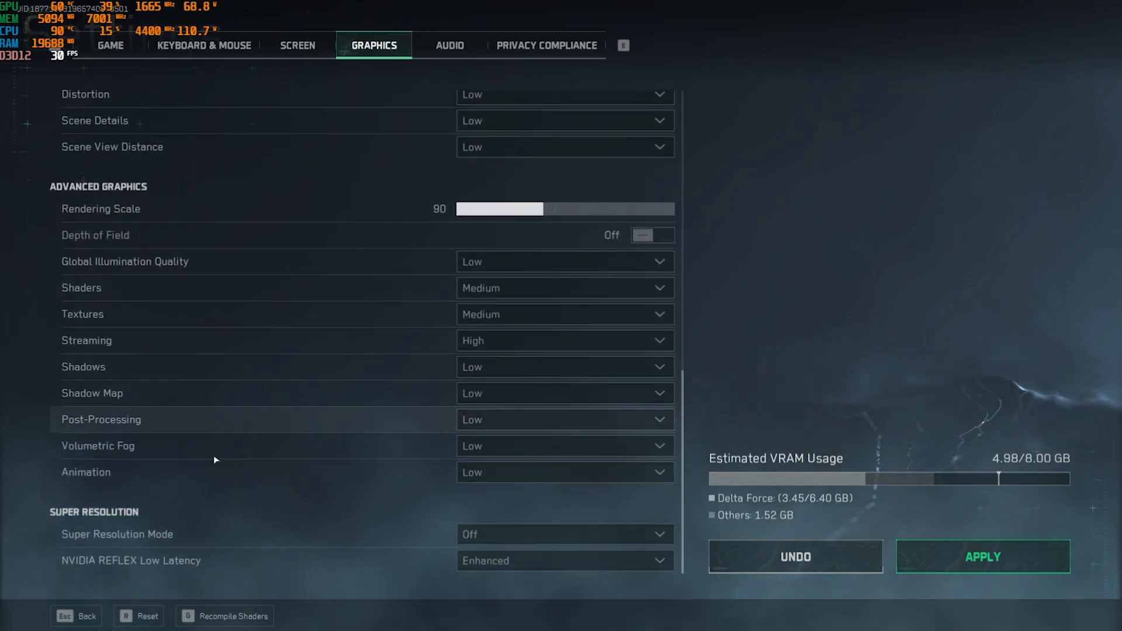
pyautogui.click(565, 534)
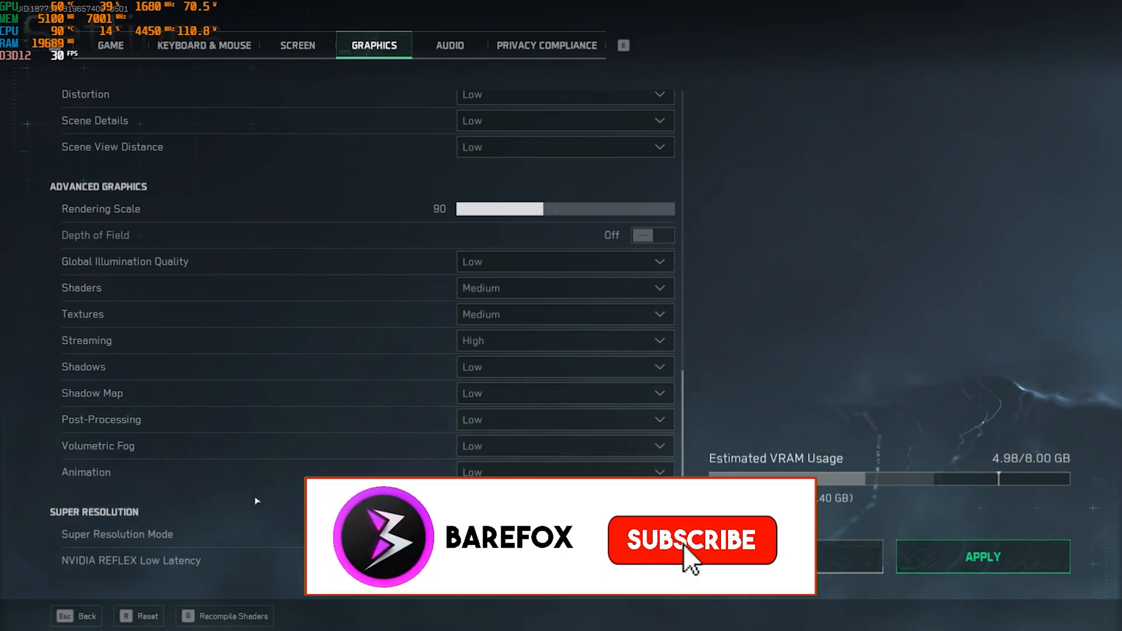
pyautogui.scroll(3)
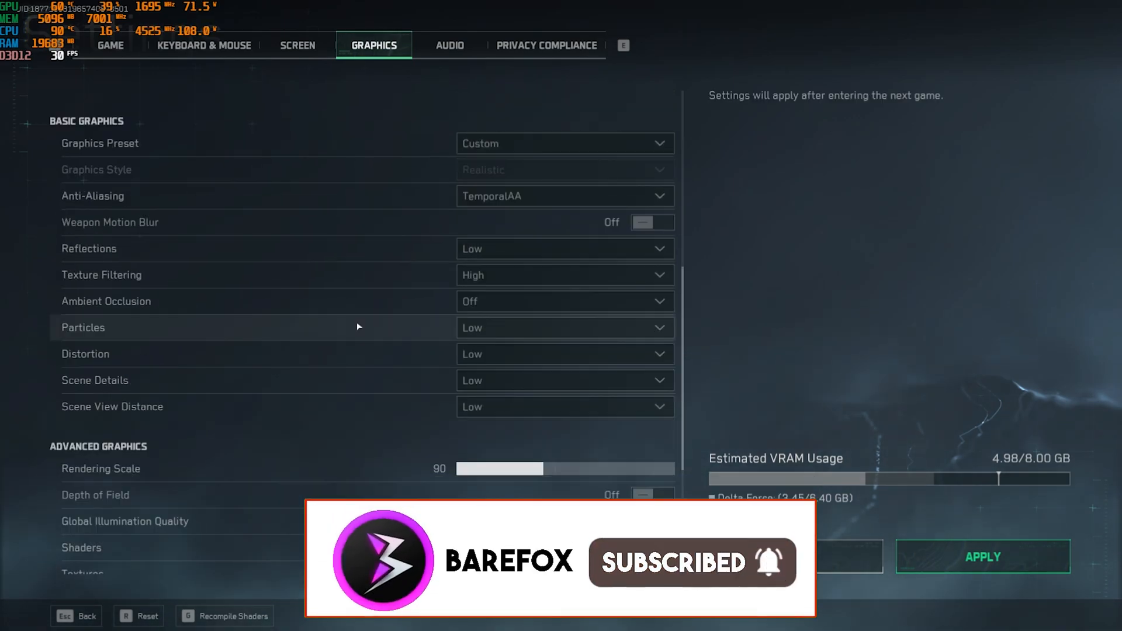
pyautogui.scroll(-3)
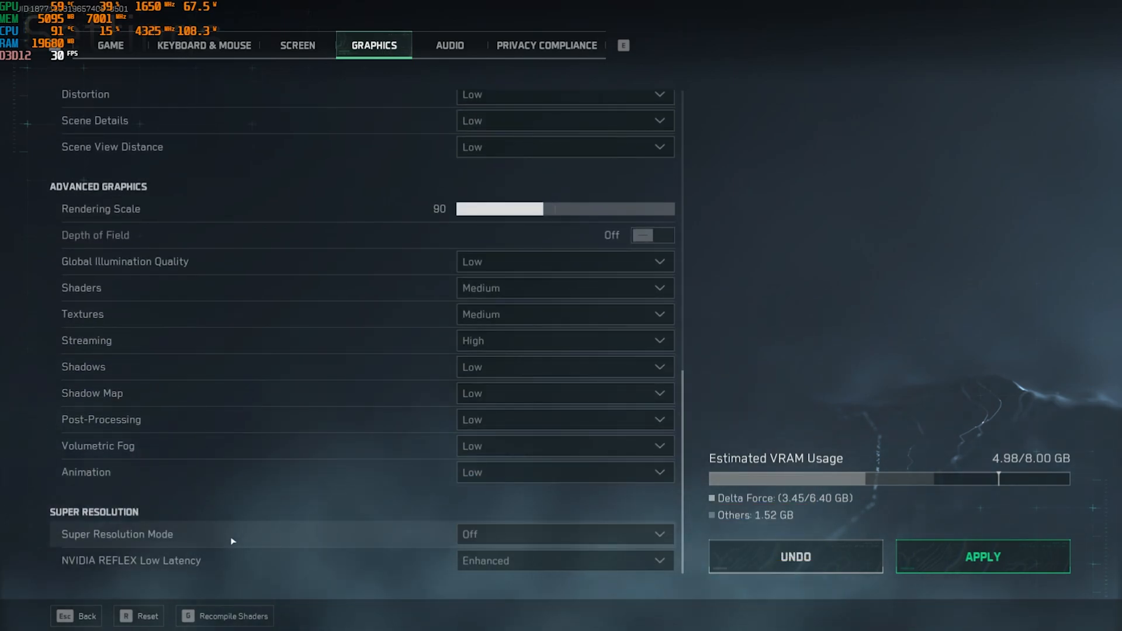
# Turn anti-aliasing off and raise scene details and scene view distance to Medium
pyautogui.click(565, 282)
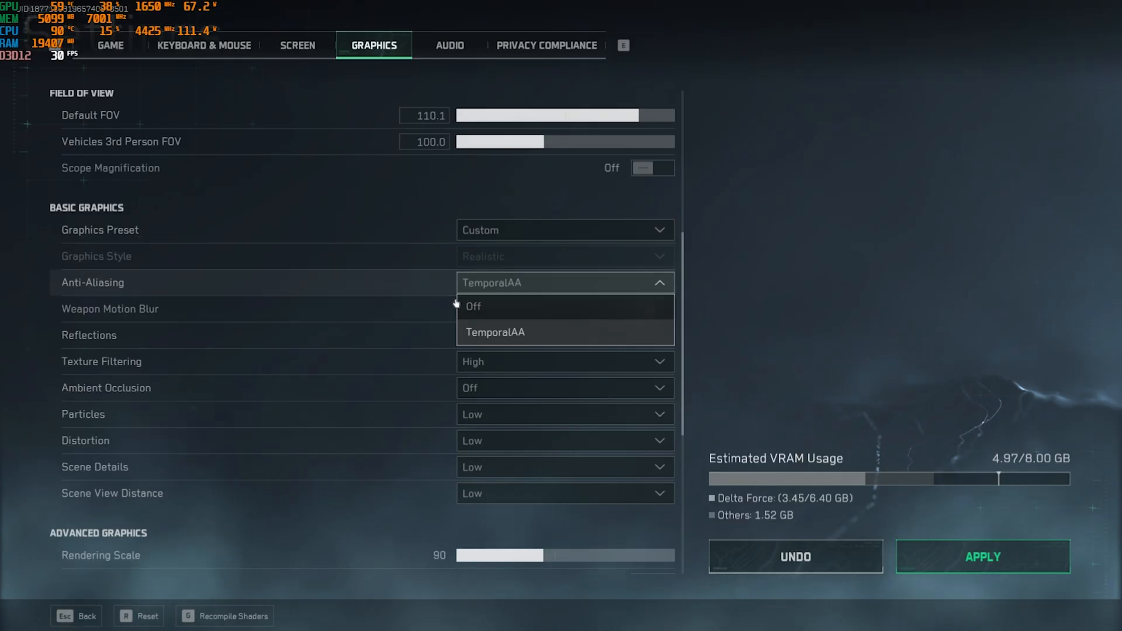
pyautogui.click(473, 306)
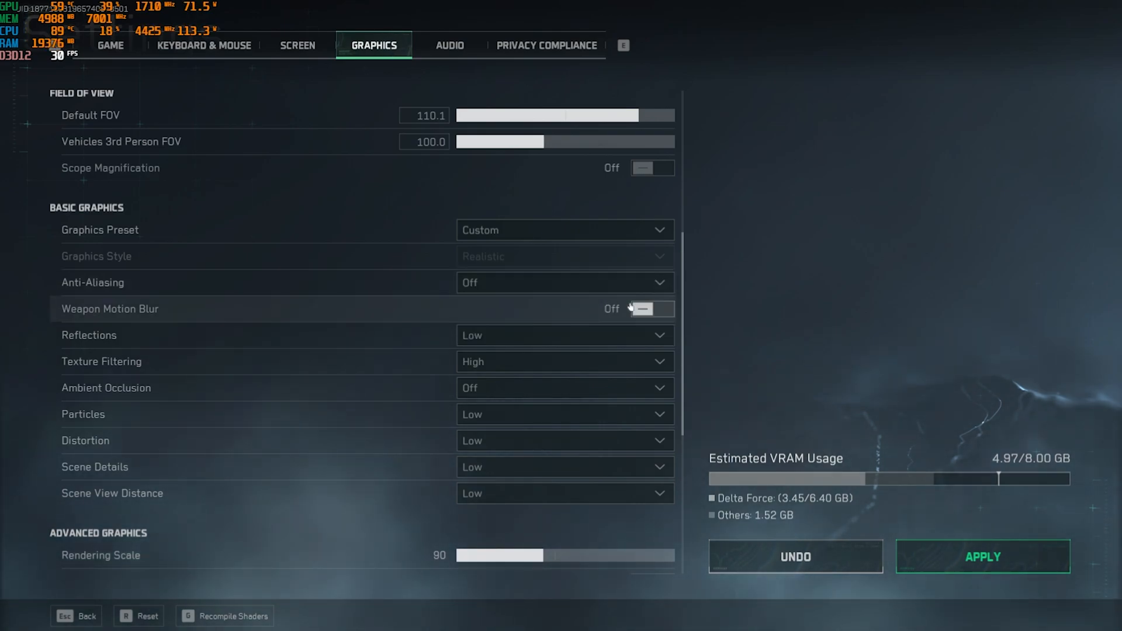
pyautogui.click(564, 335)
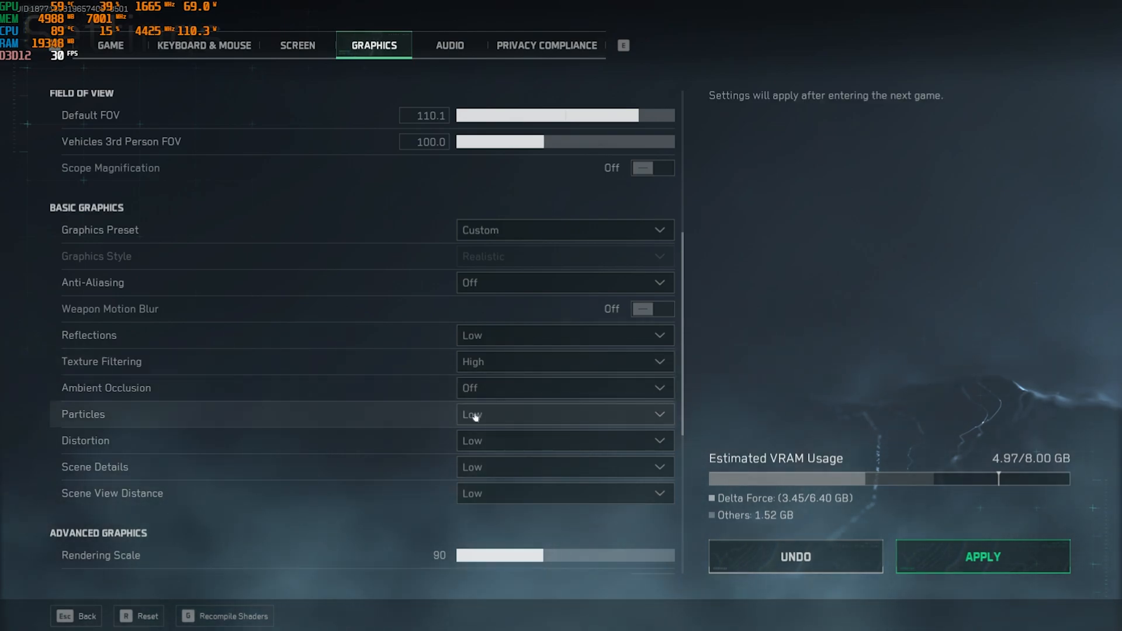
pyautogui.click(565, 466)
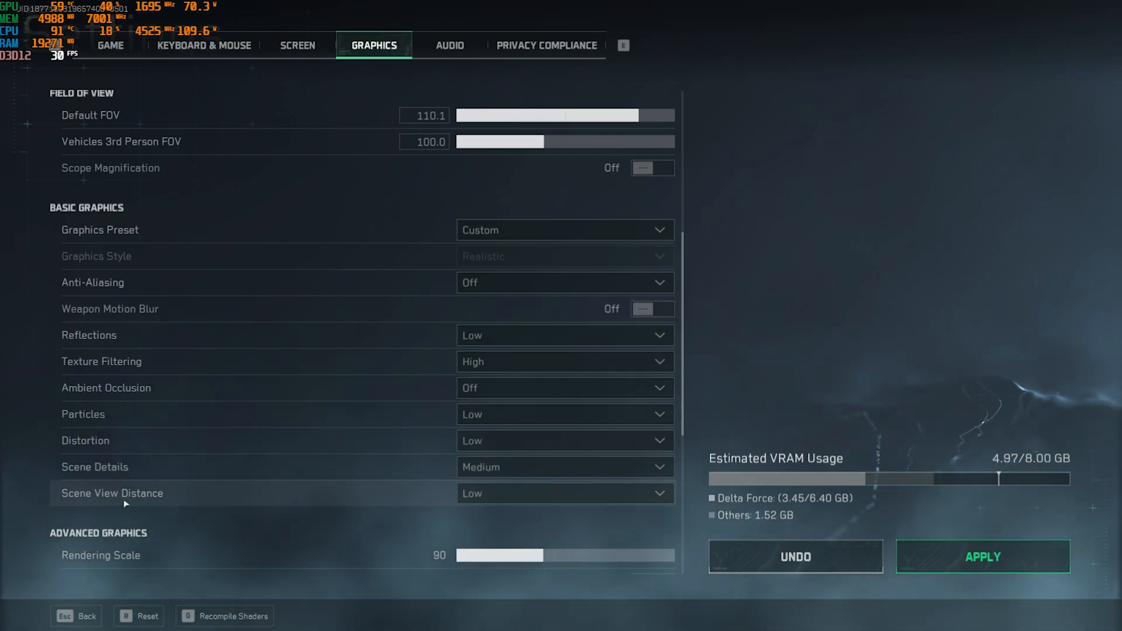
pyautogui.click(564, 493)
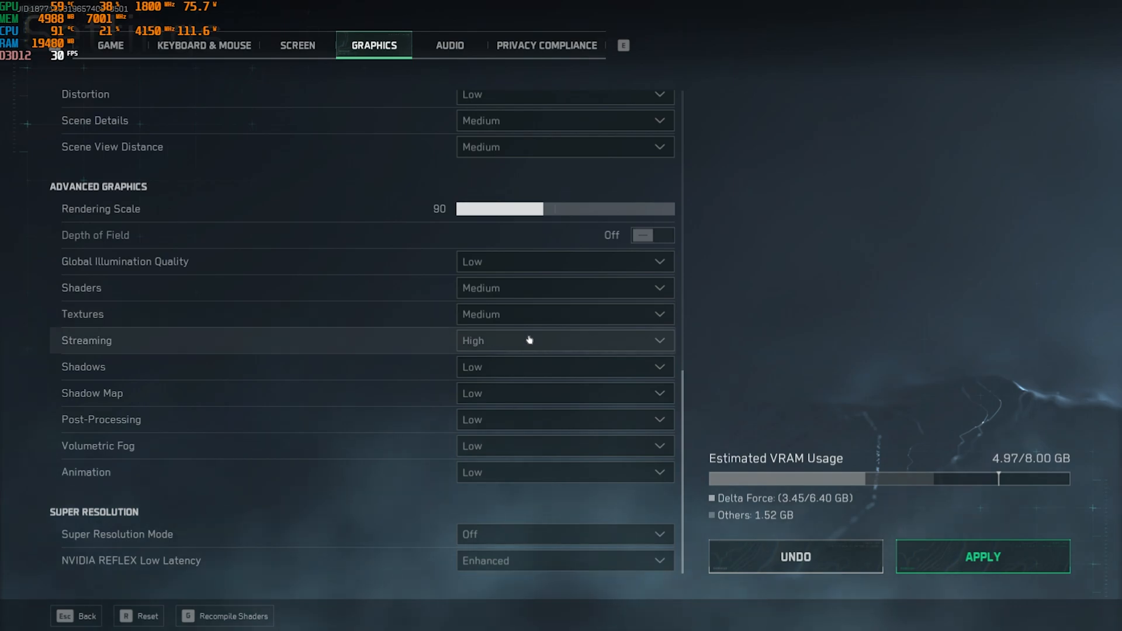
pyautogui.click(565, 340)
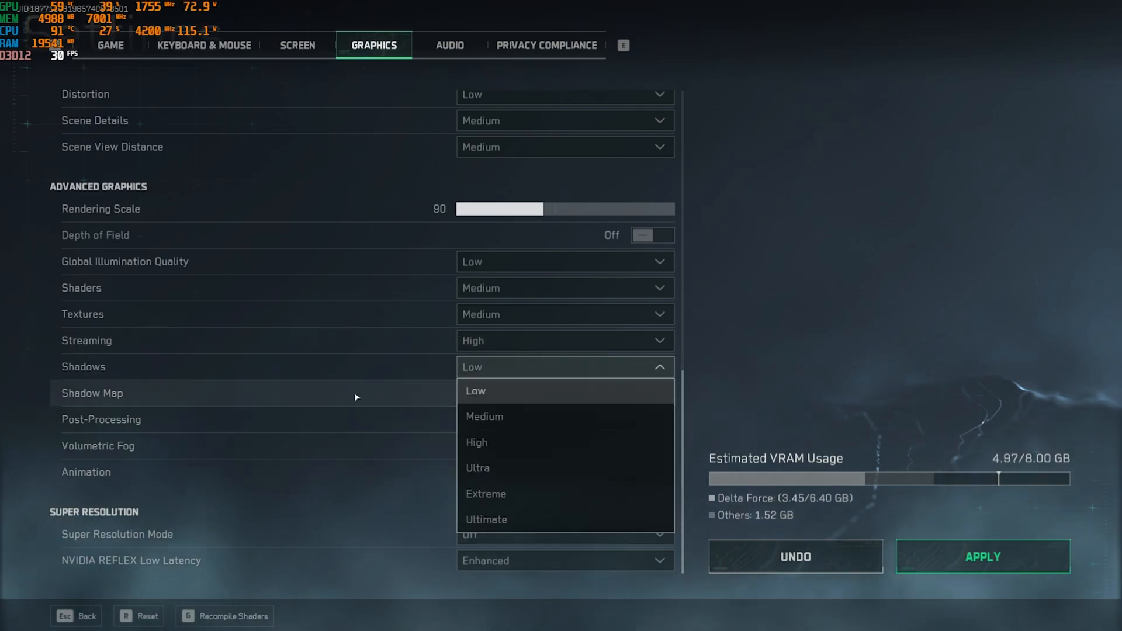
pyautogui.click(475, 391)
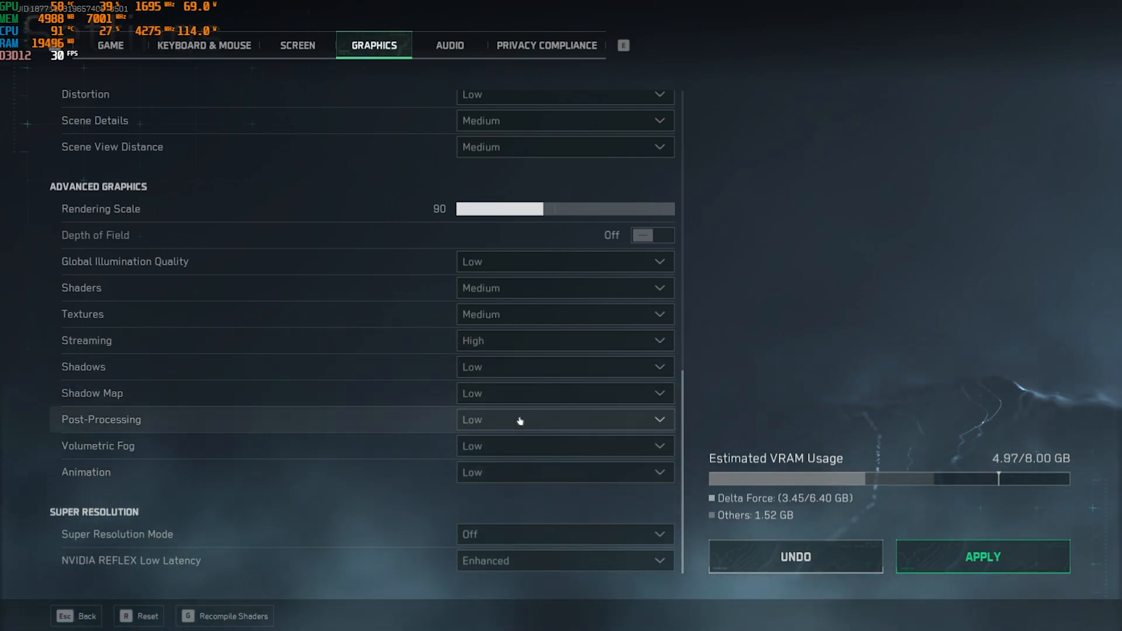
pyautogui.click(564, 446)
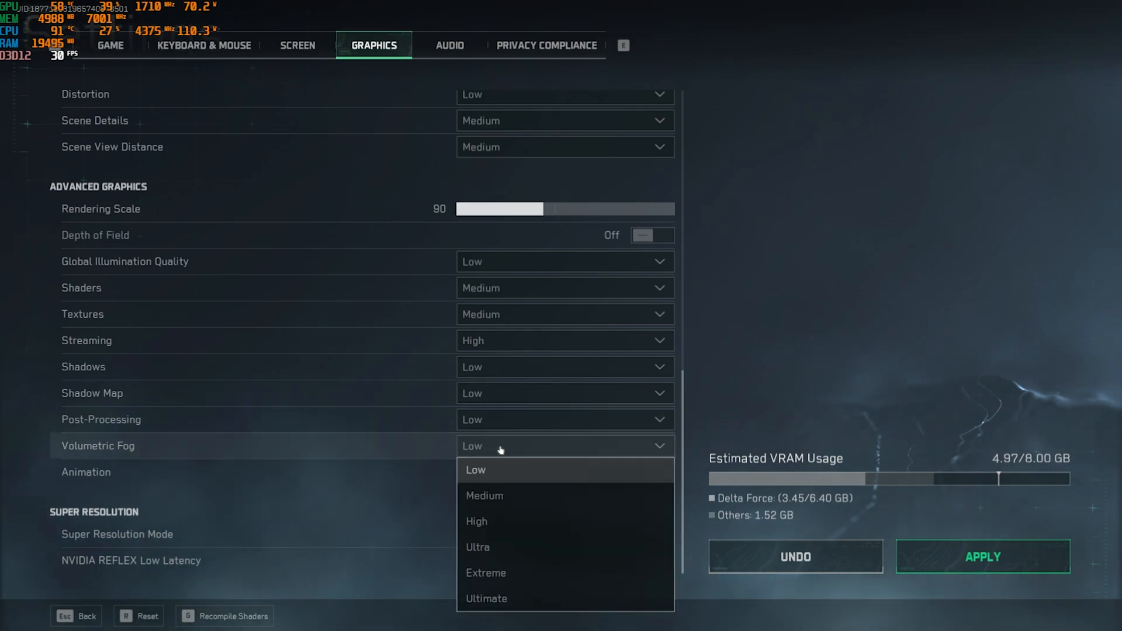
pyautogui.click(476, 470)
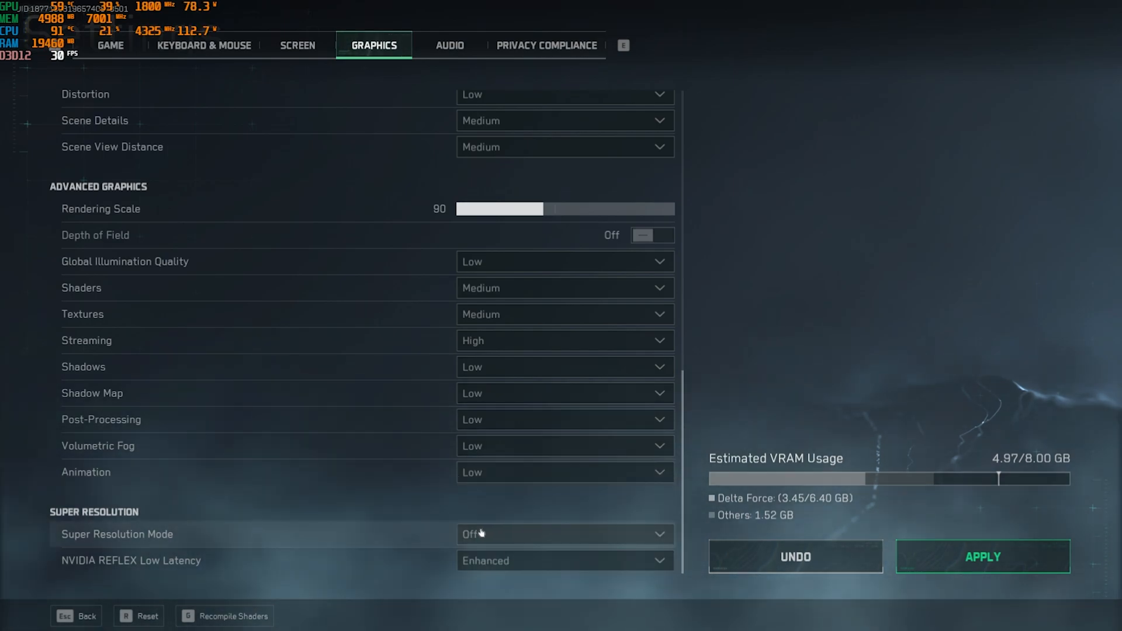
pyautogui.click(565, 534)
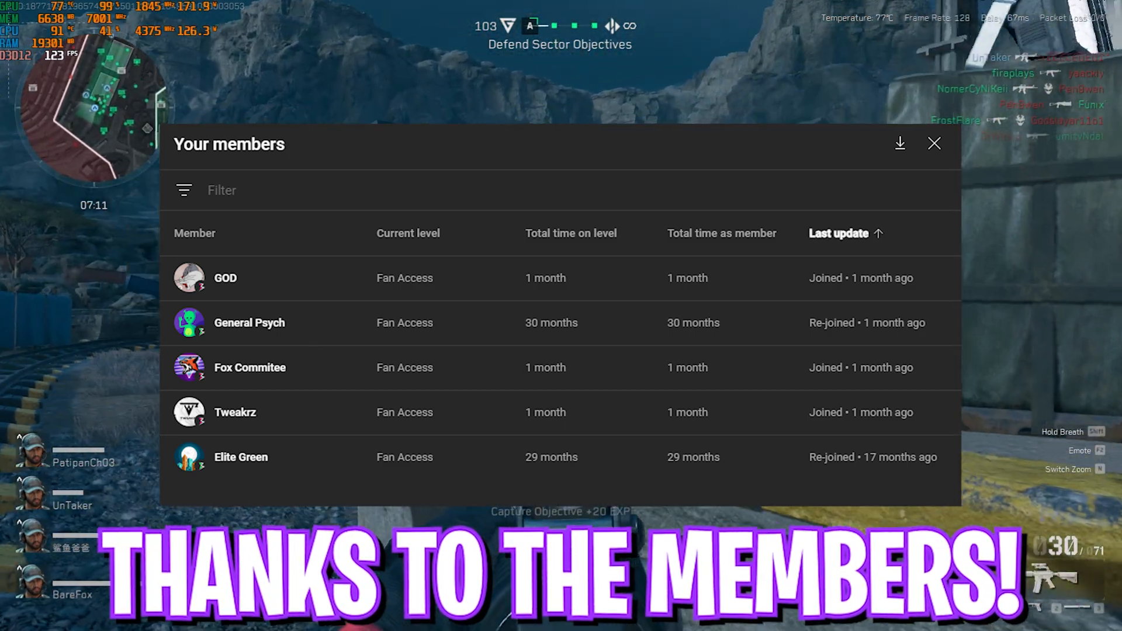
# Shoot at an enemy near the train station during a match
pyautogui.click(934, 143)
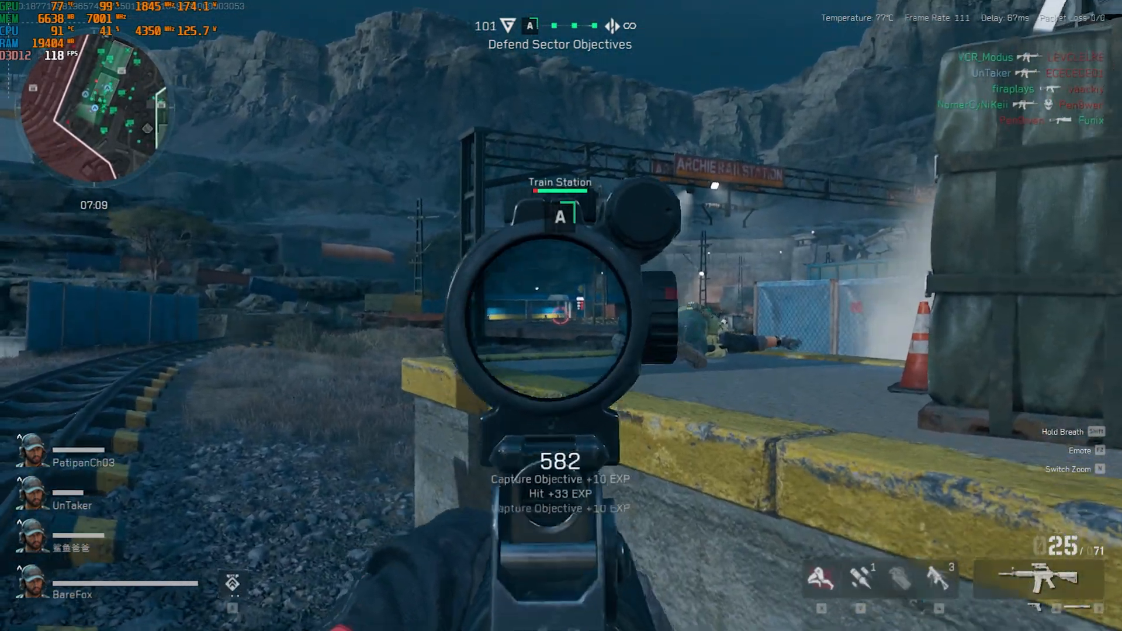